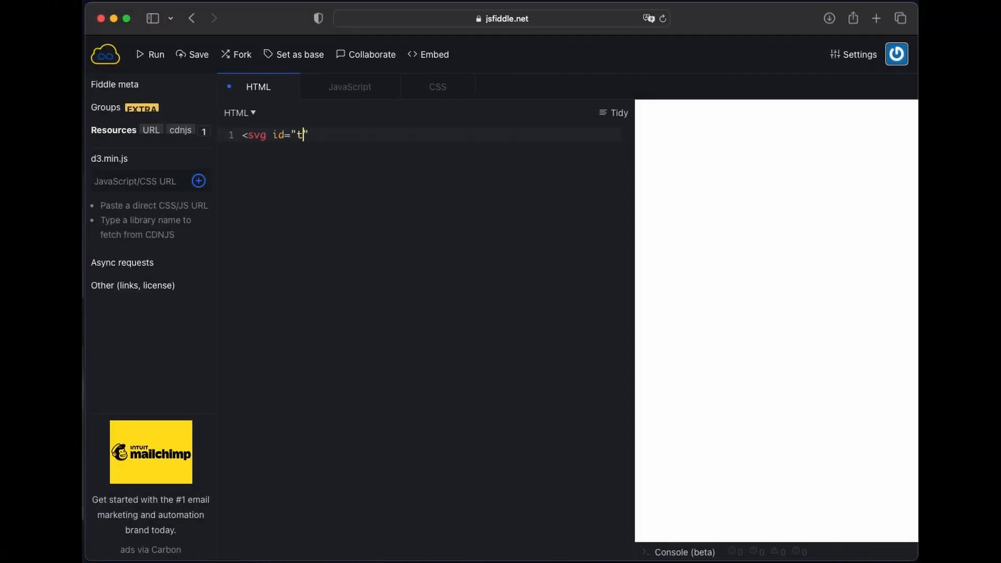
Step: In the JavaScript panel, declare height=800, width=500 and legend=100
click(349, 86)
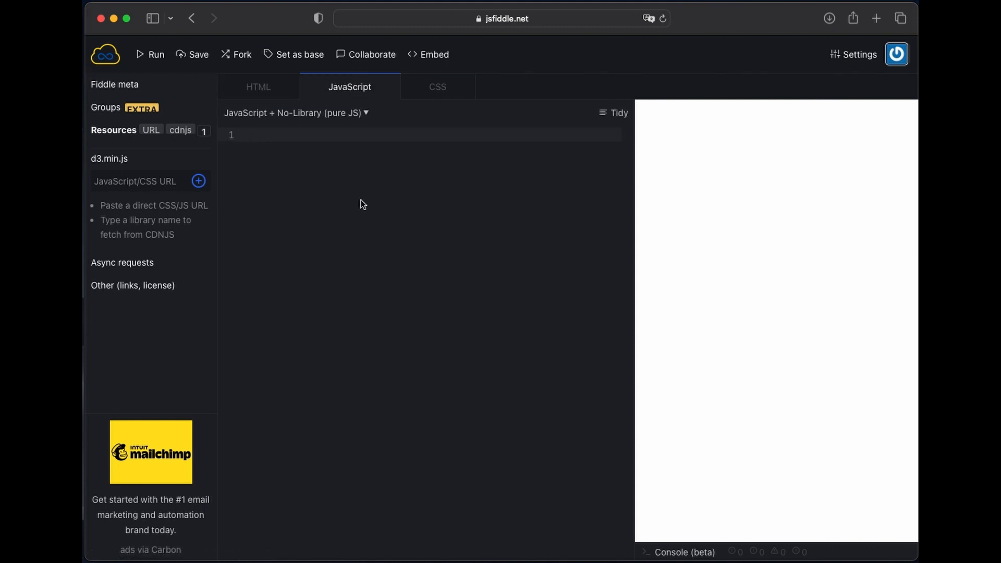
text(let height=800,width=)
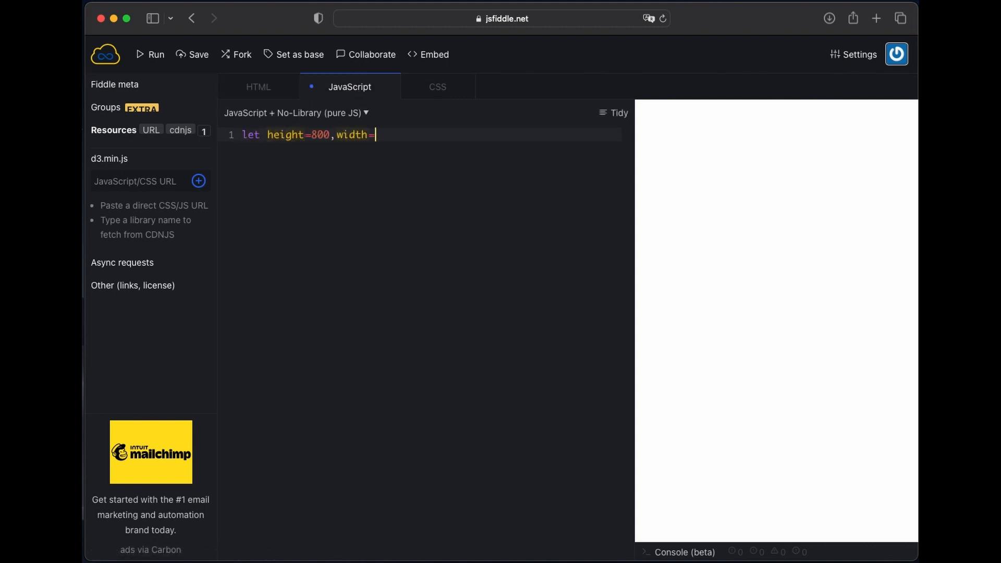
text(500,lege)
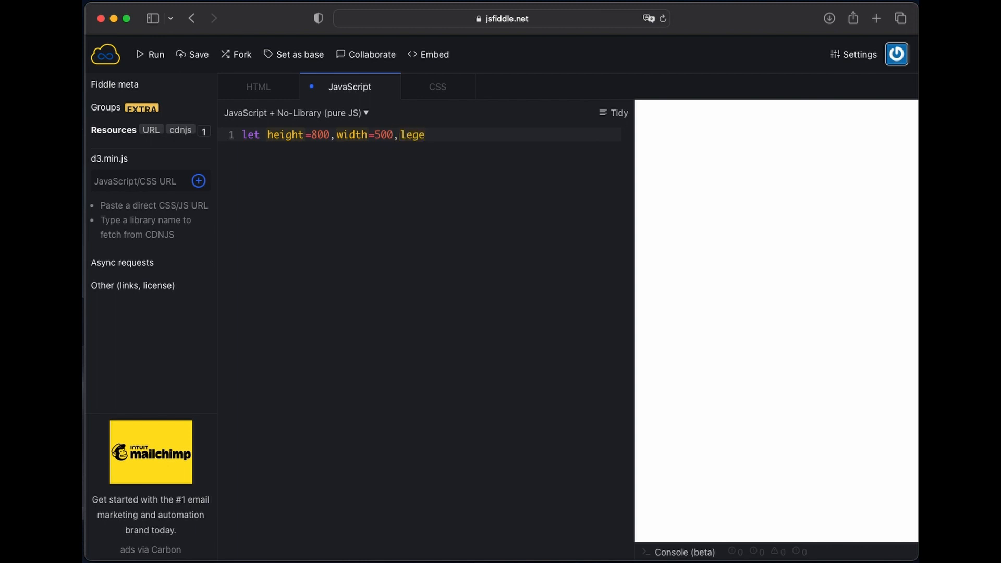
text(nd=100l)
text(let d)
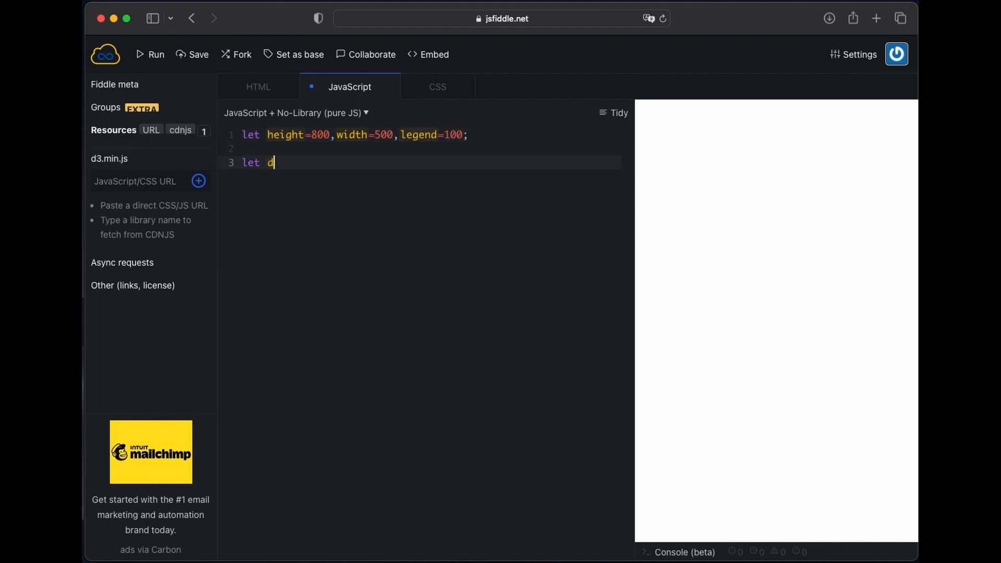
Step: Start the data object named Vehicles with a children array holding a Cars group
text(ata = {)
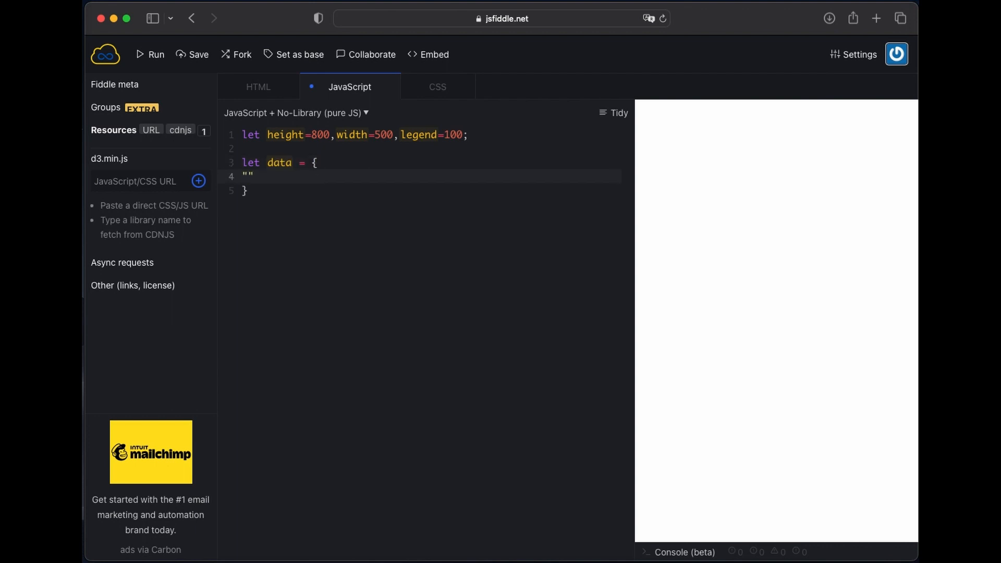
text(name":"Vehicles",)
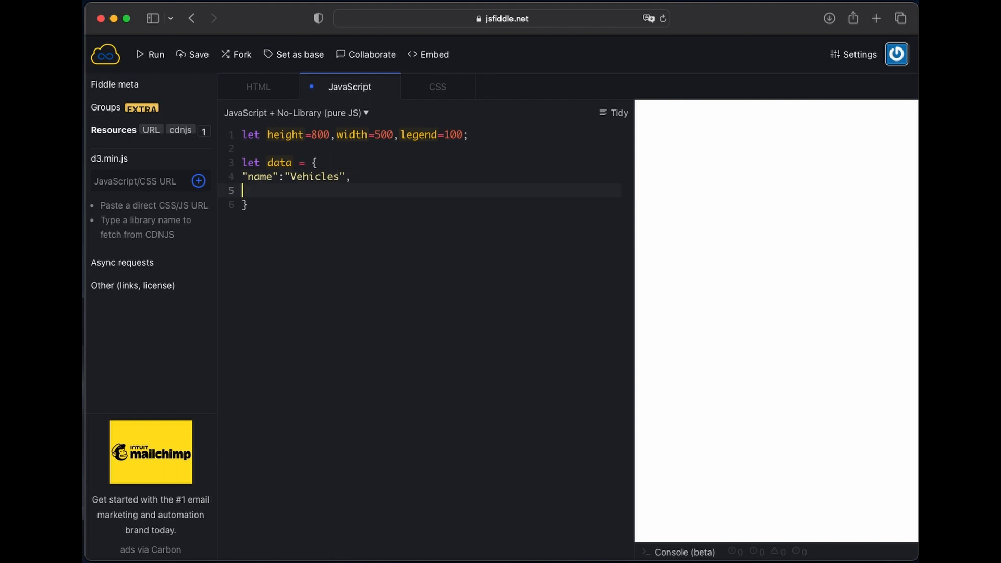
text("children")
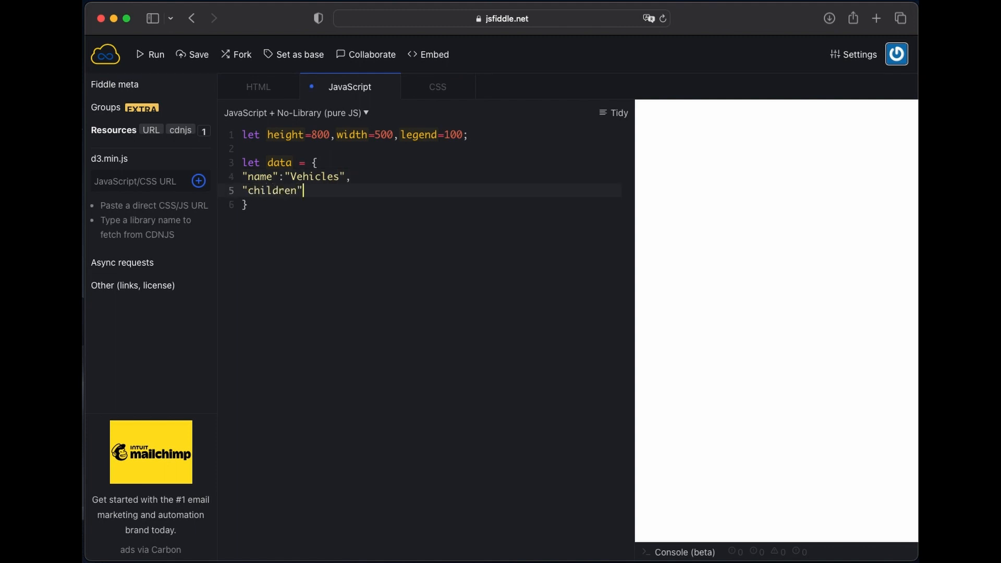
text(:{[)
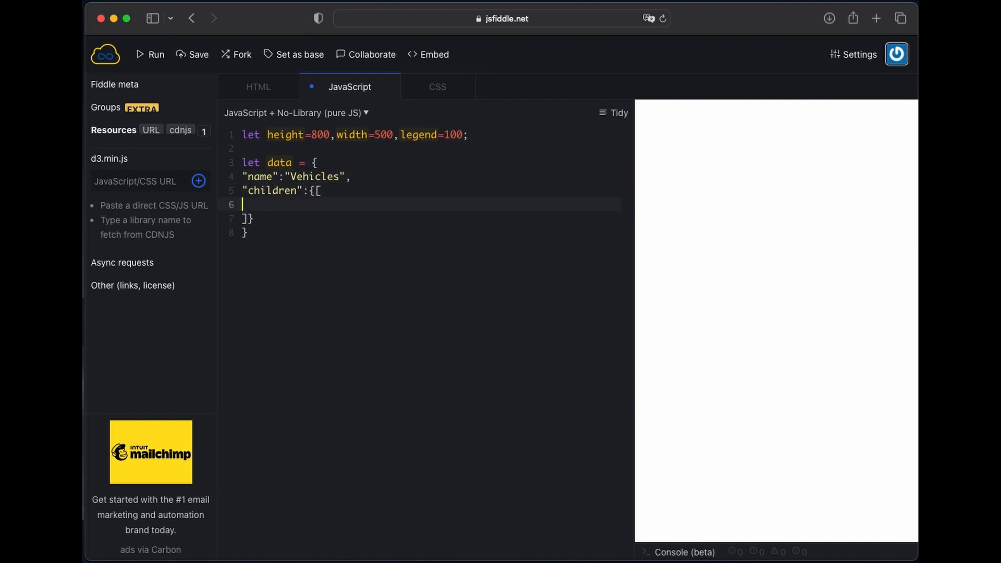
text(name)
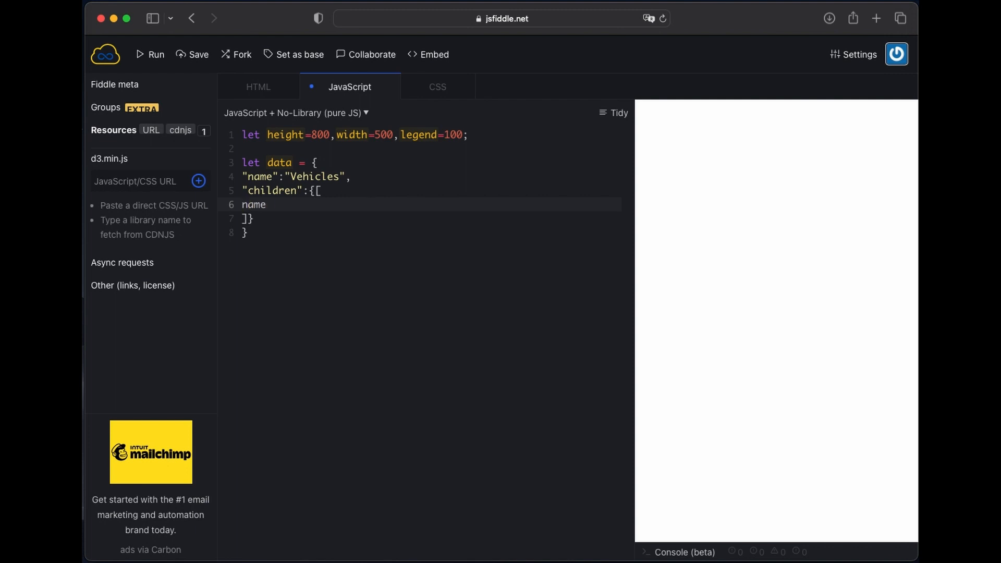
text("name":"Cars",)
text("children":{)
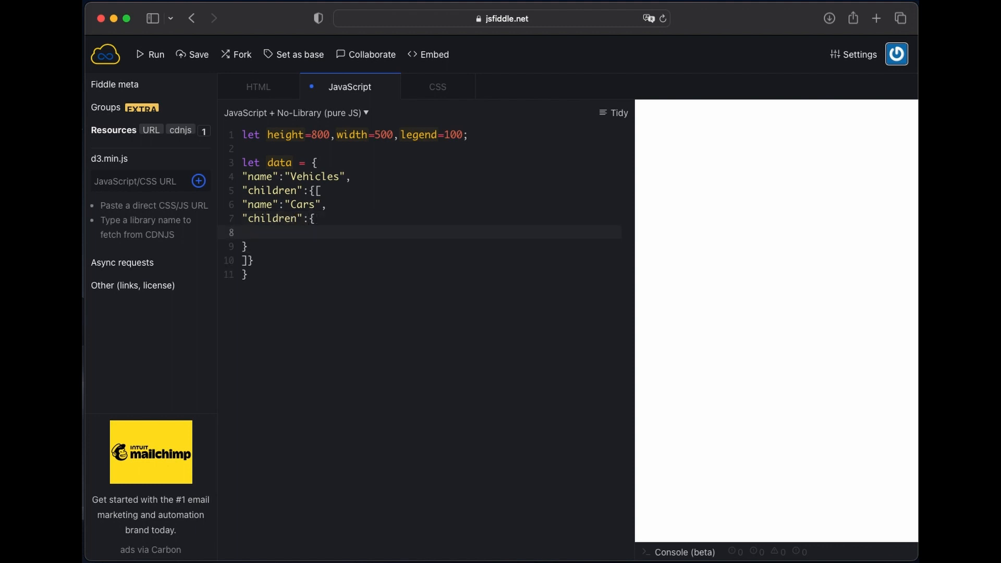
Step: Add the Cars children BMW sold 2000 and Honda sold 1000
text(name)
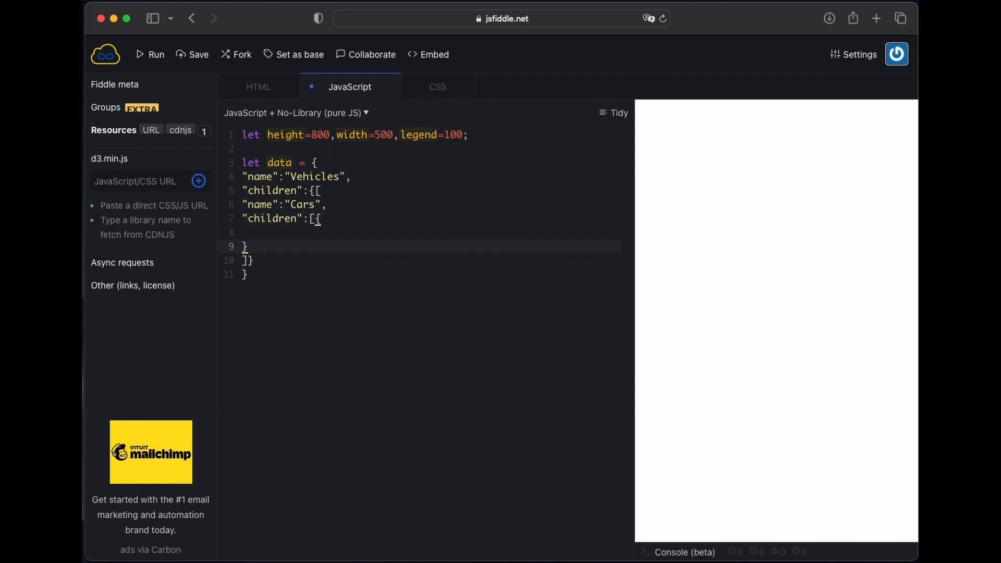
text("name")
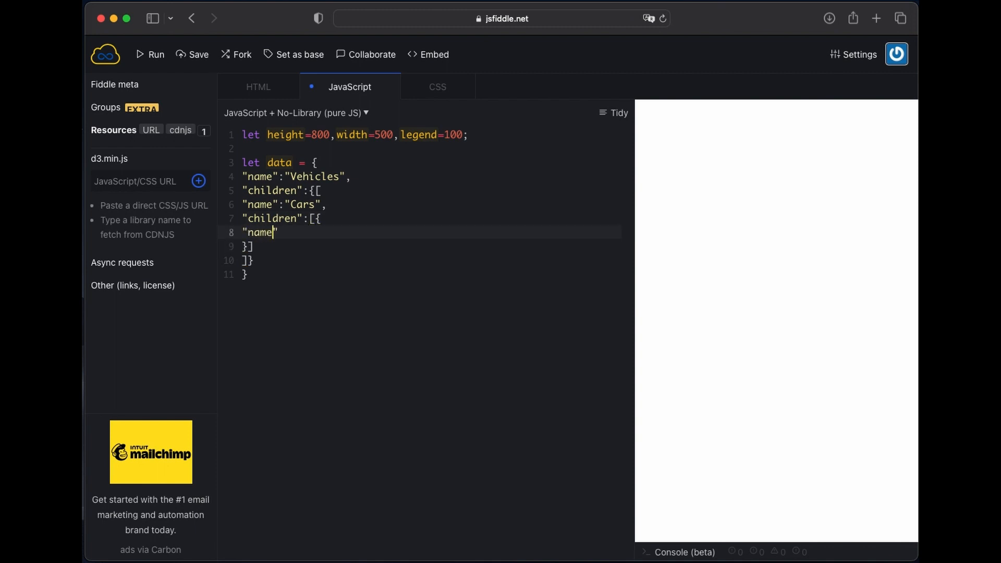
text(: "BMW")
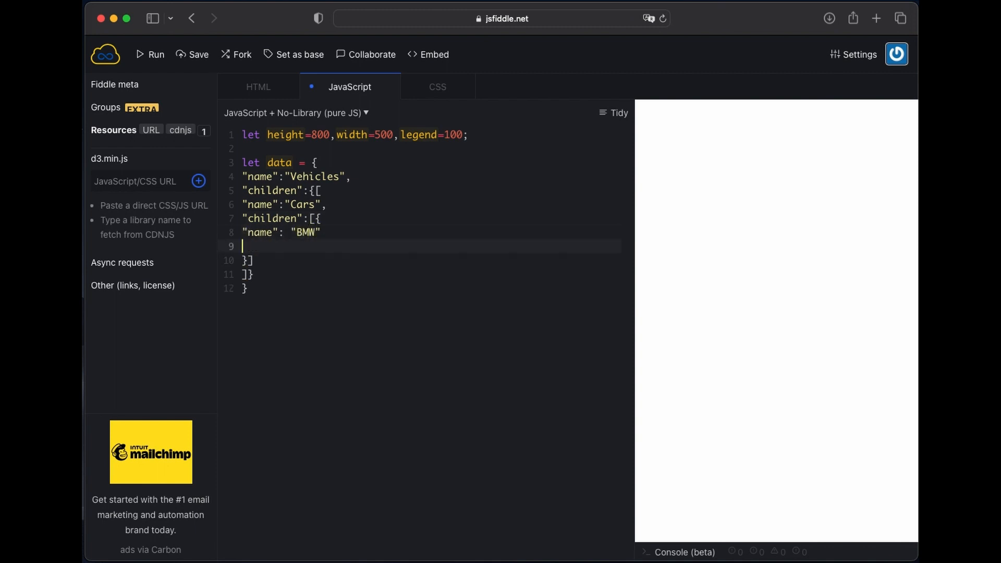
text("sold")
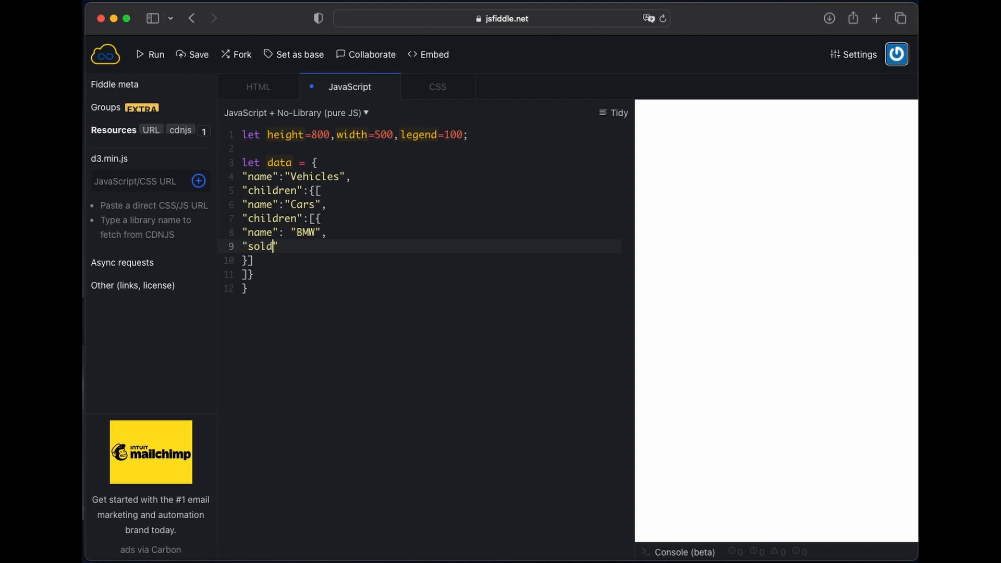
text(:2000)
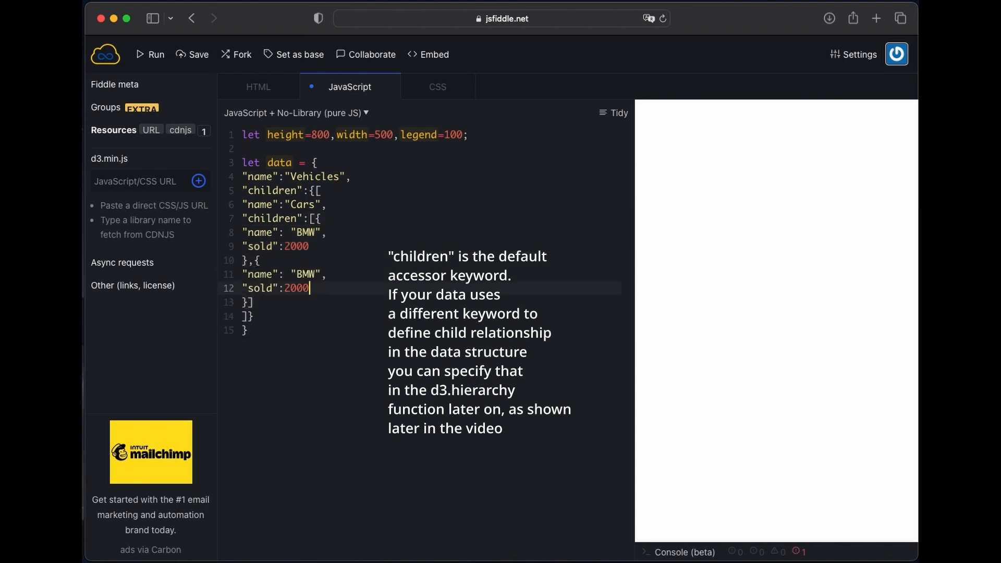
text(Honda)
text( 1)
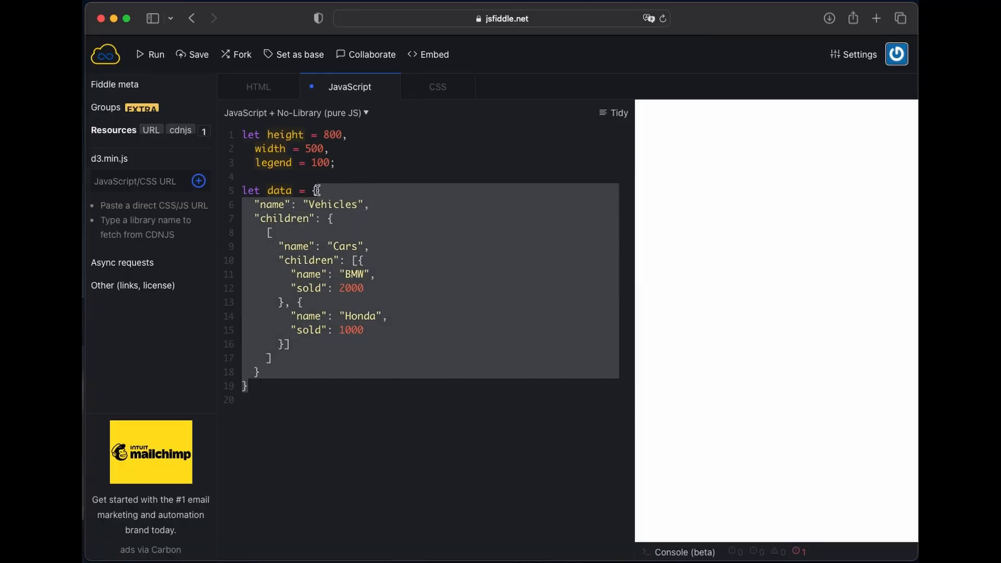
mouse_move(553, 479)
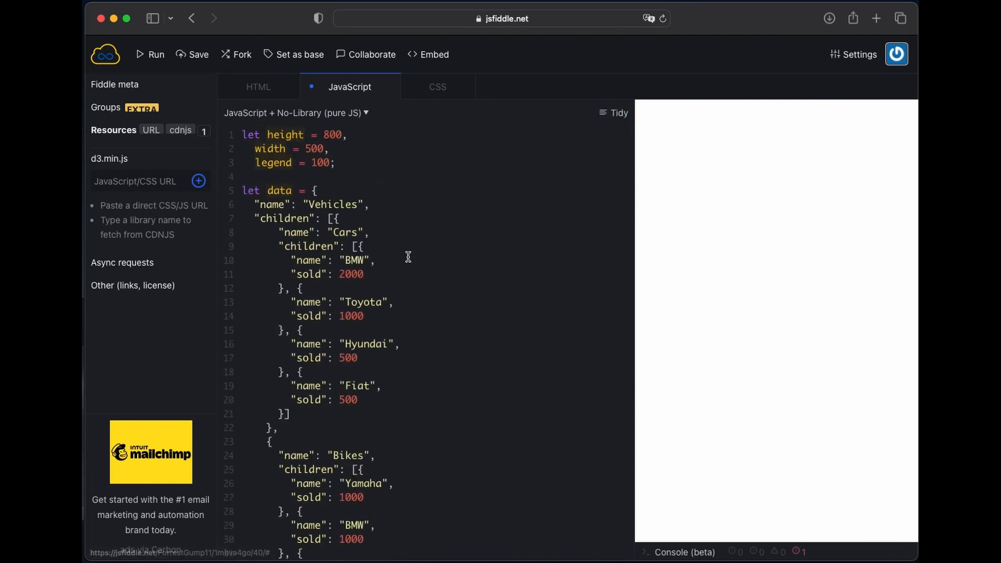
mouse_move(343, 198)
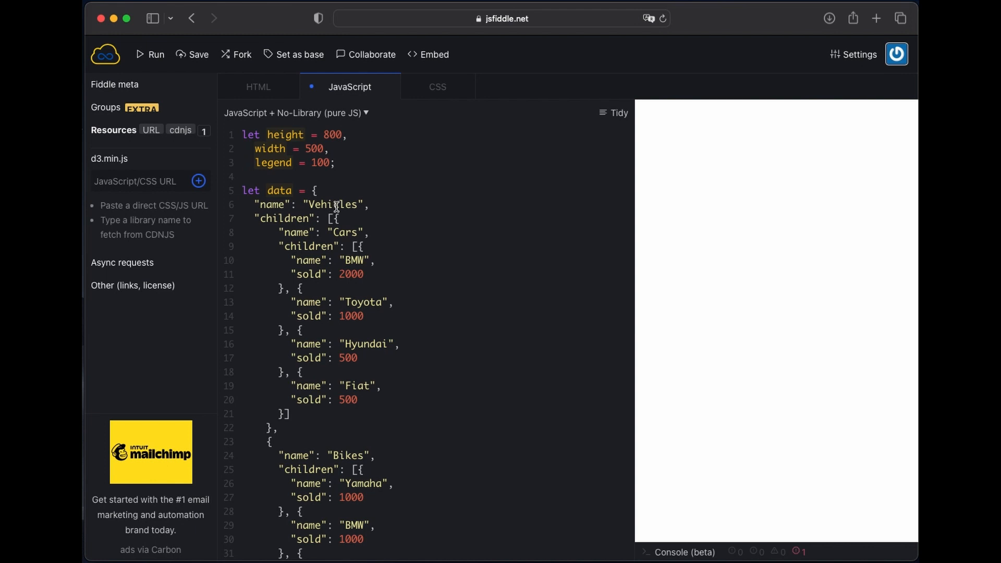
mouse_move(451, 204)
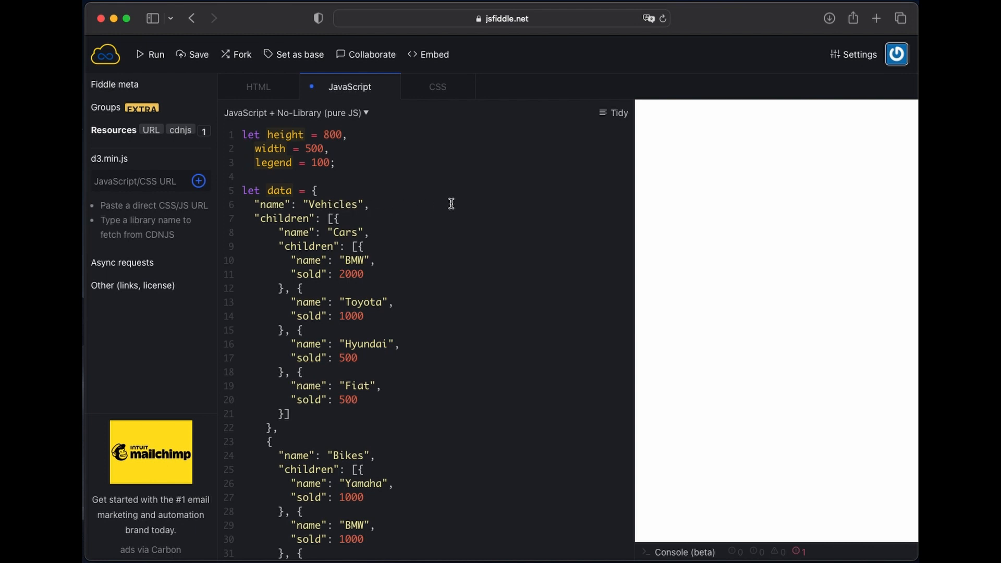
Step: Scroll through the completed Cars, Bikes and Trucks data to review the sold values
scroll(down, 3)
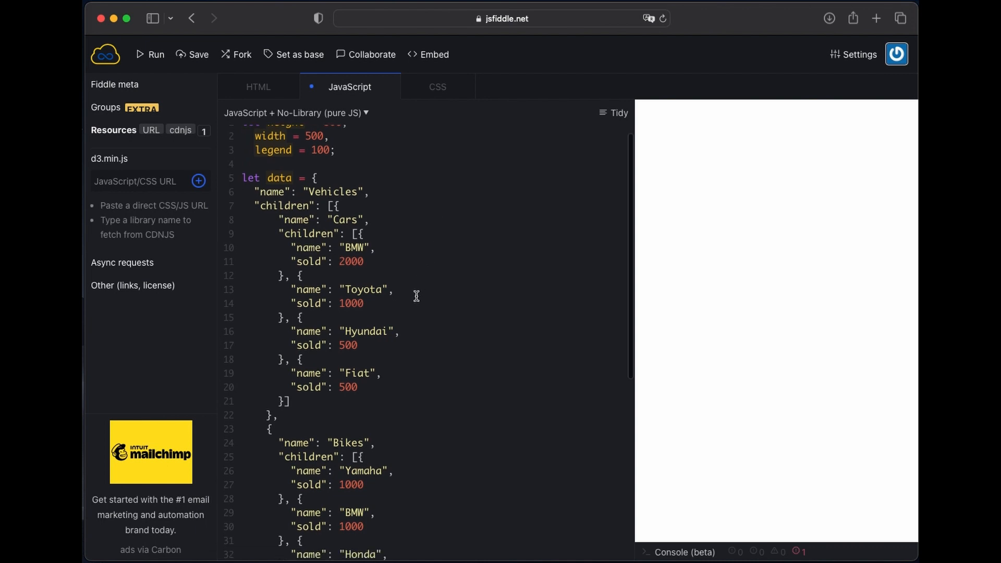
scroll(down, 3)
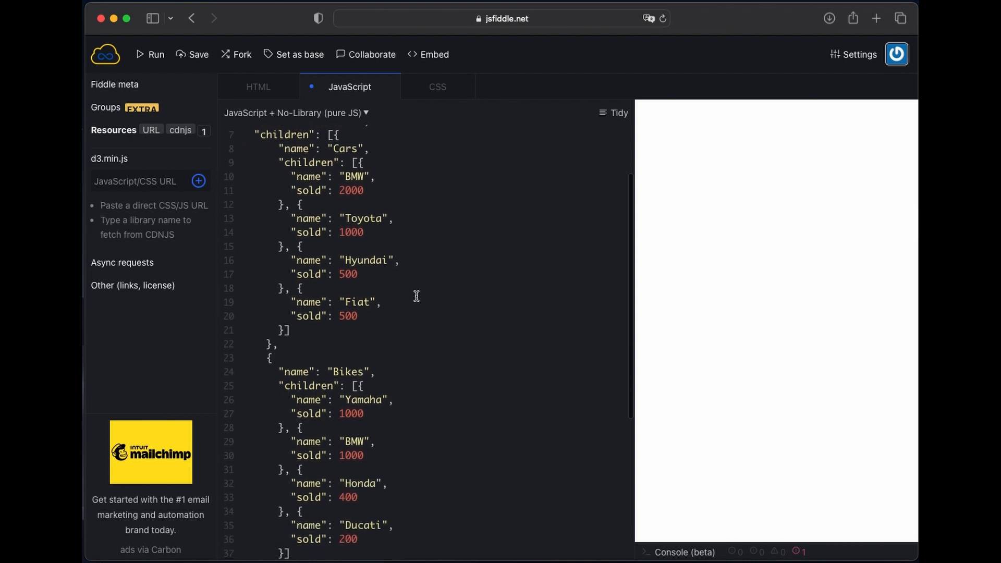
scroll(down, 3)
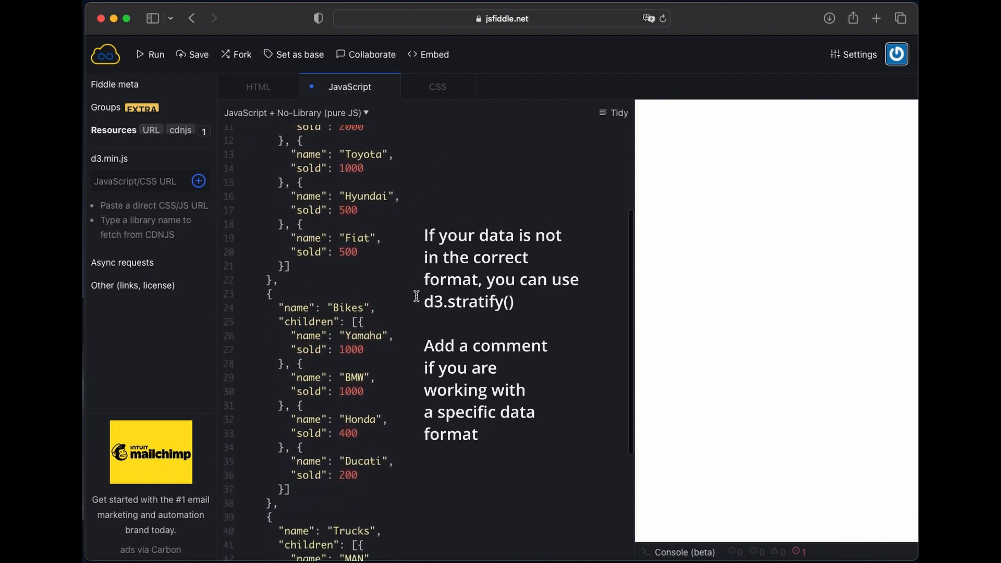
scroll(down, 3)
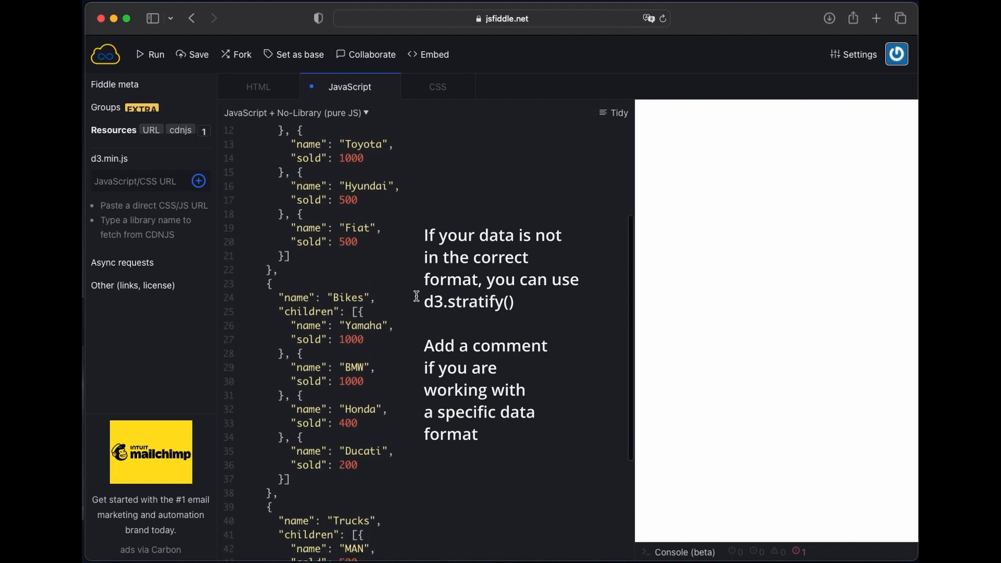
scroll(down, 3)
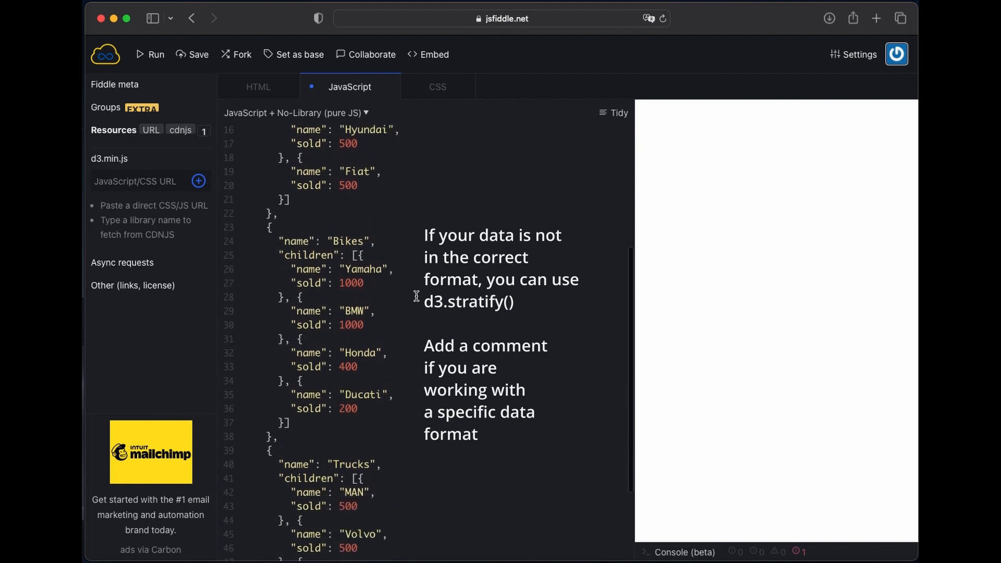
scroll(down, 3)
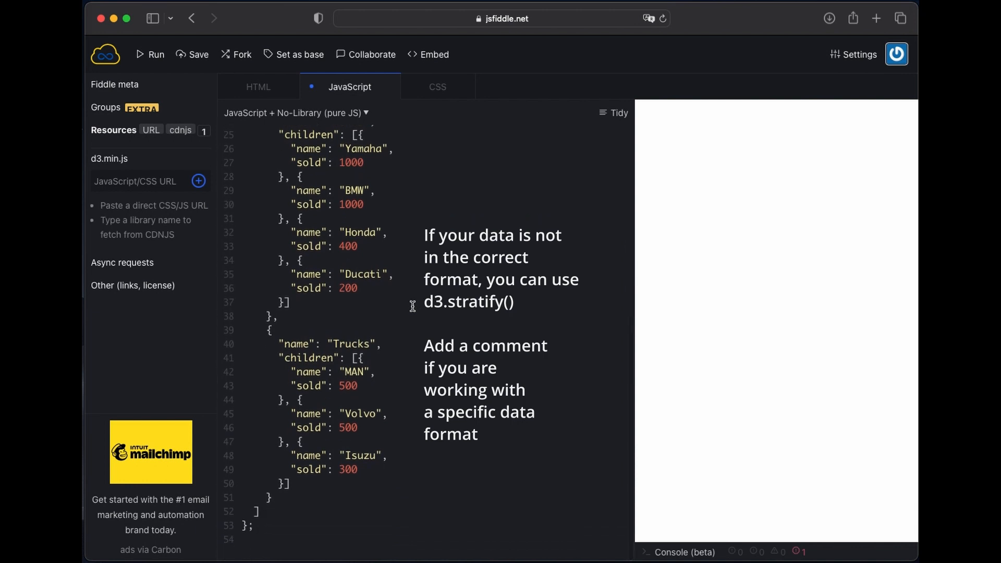
scroll(up, 3)
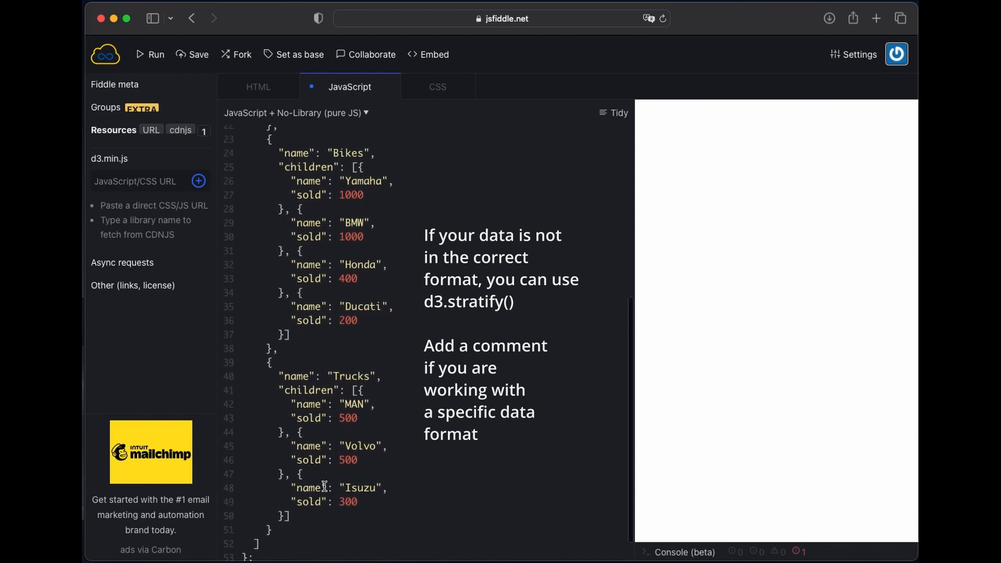
scroll(up, 3)
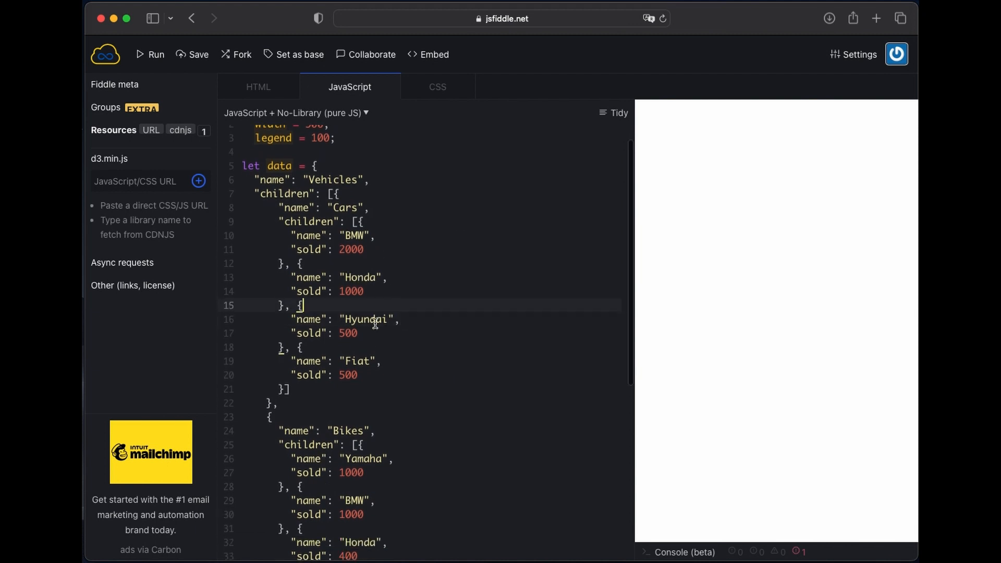
scroll(down, 3)
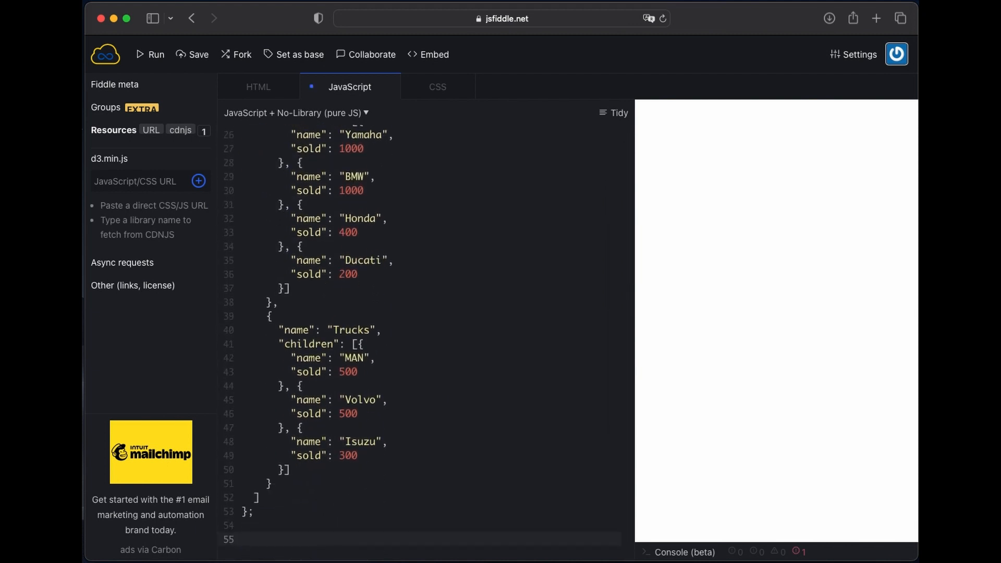
Step: Select the #tree SVG sized by width and height and define color as d3.scaleOrdinal(d3.schemeSet2)
text(let svg = d3.select)
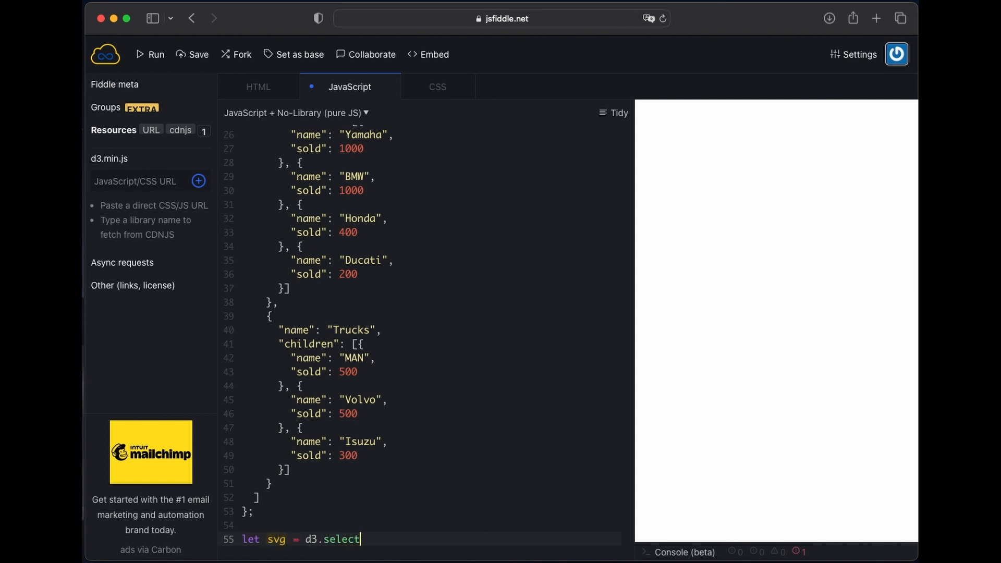
text(("#tree").attr("width",width)
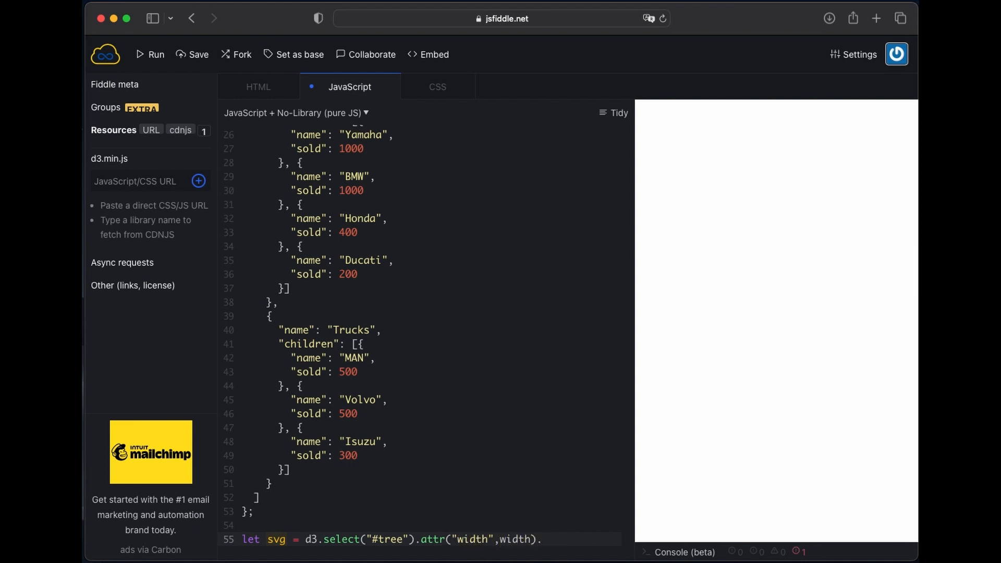
text(.attr("height",height);)
text(co)
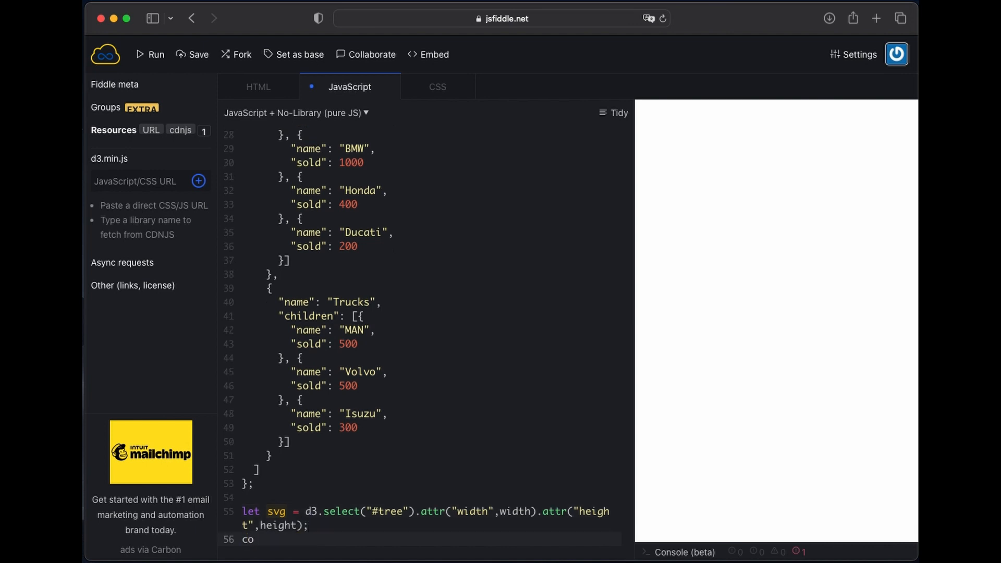
text(nst color = d)
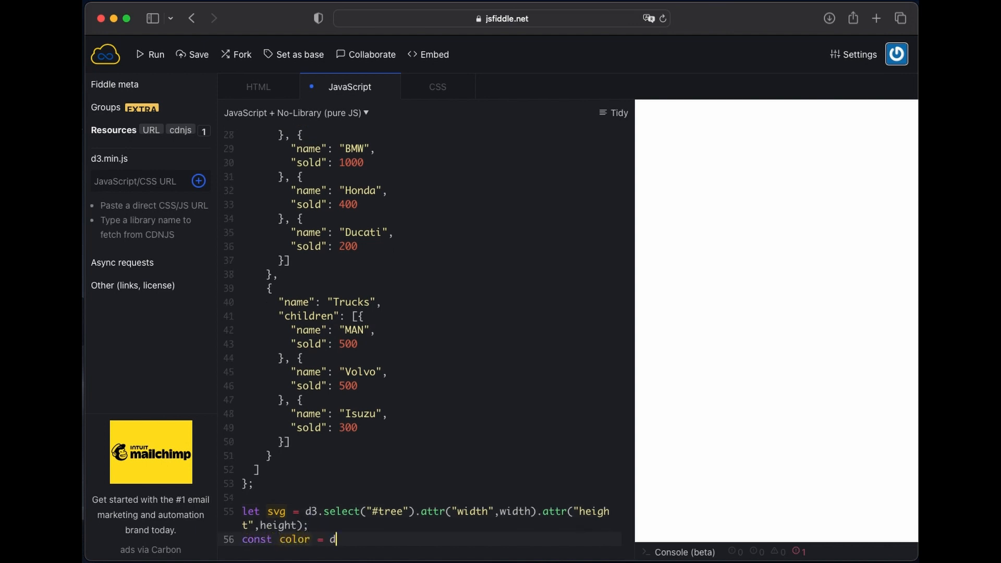
text(3.scaleOrdinal(d3.schemeS)
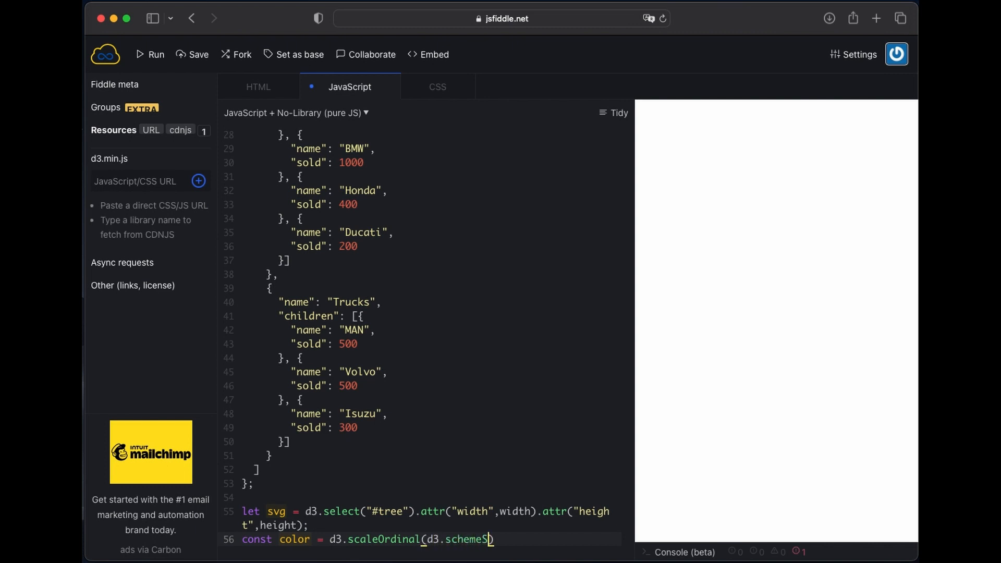
text(et2)
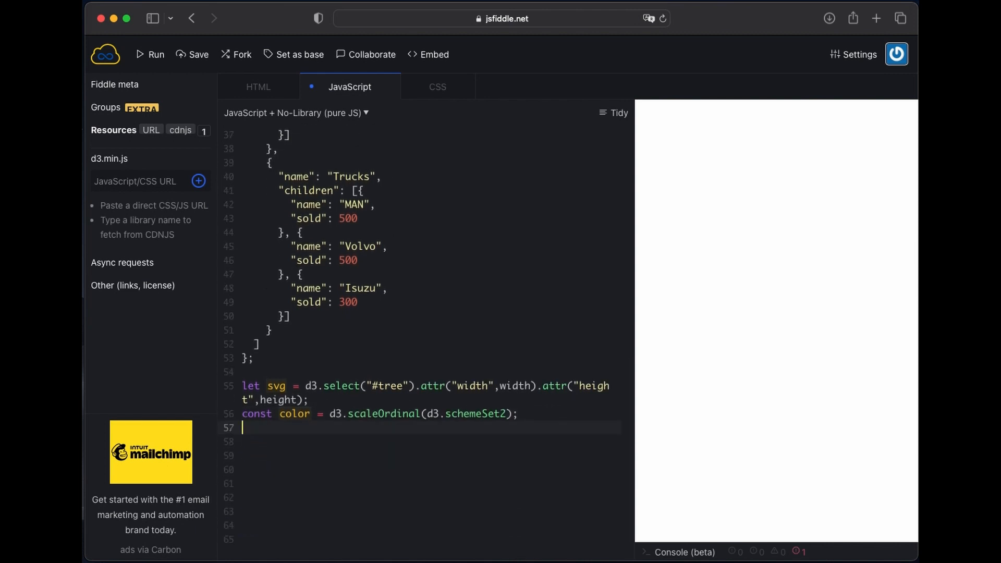
Step: Build the hierarchy with d3.hierarchy(data).sum(d=>d.sold)
text(let hierarchy = d3.)
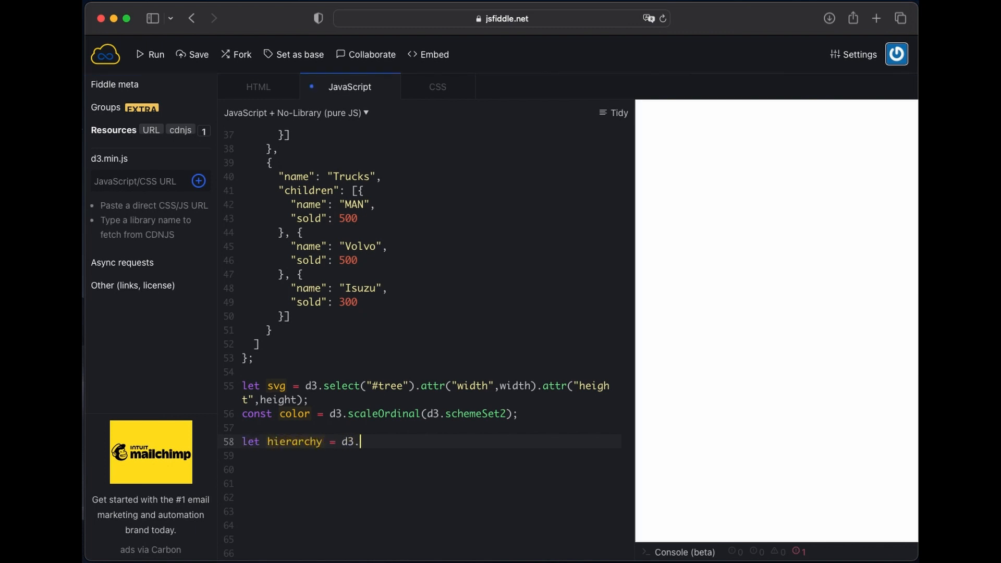
text(hierarch)
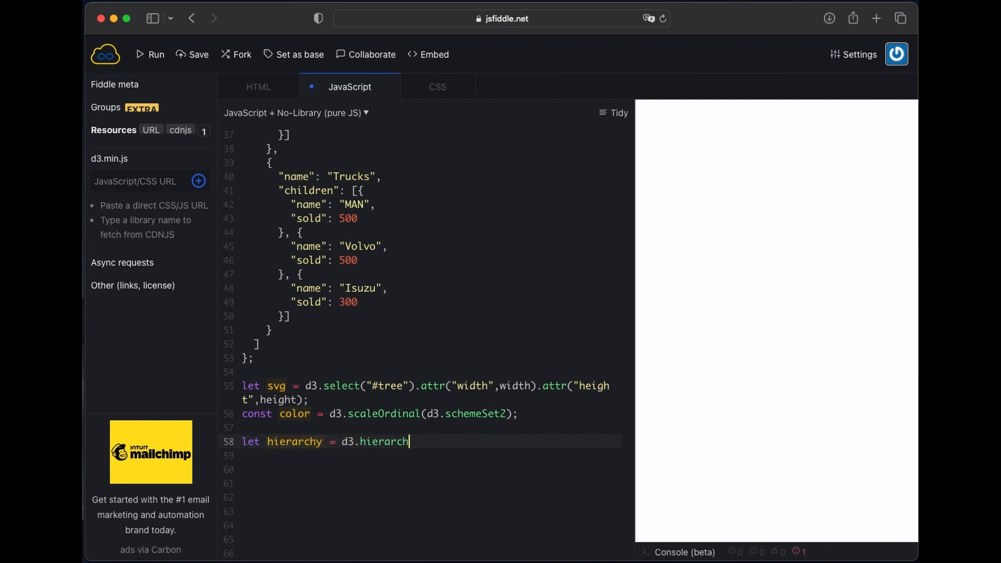
text(y(data).sum(d=>)
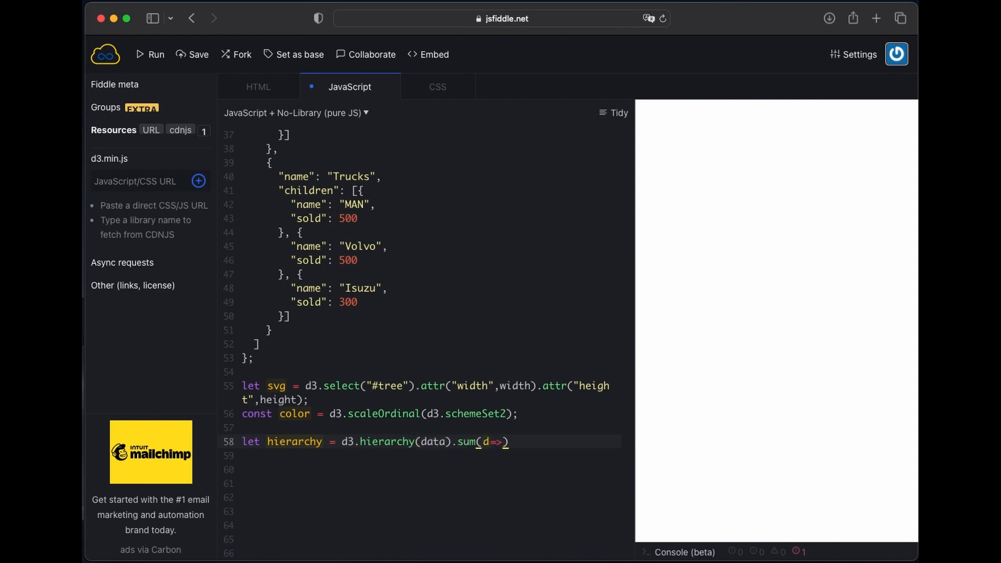
text(.sold))
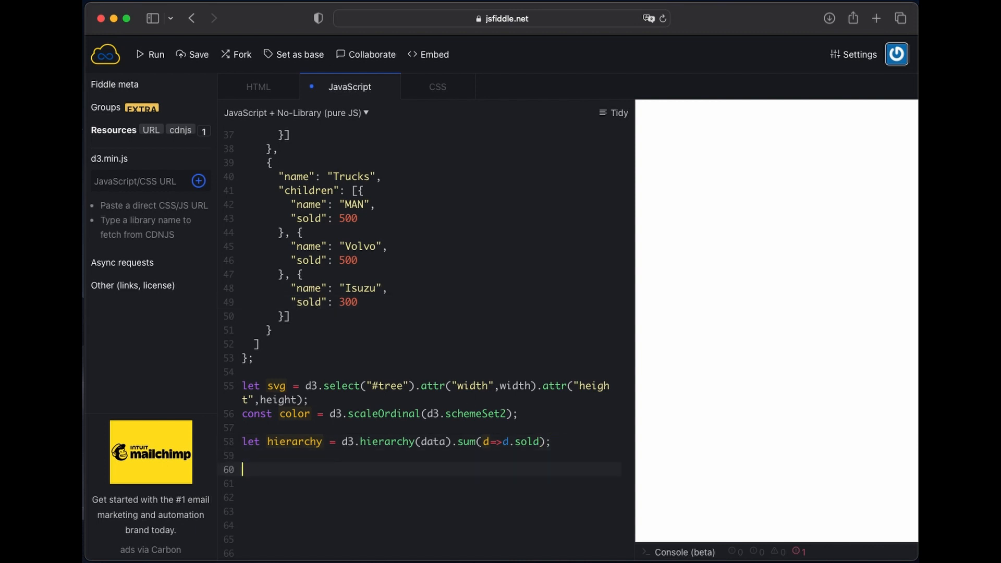
Step: Create the treemap sized [width, height-legend] with paddingInner(5) applied to the hierarchy
text(let m)
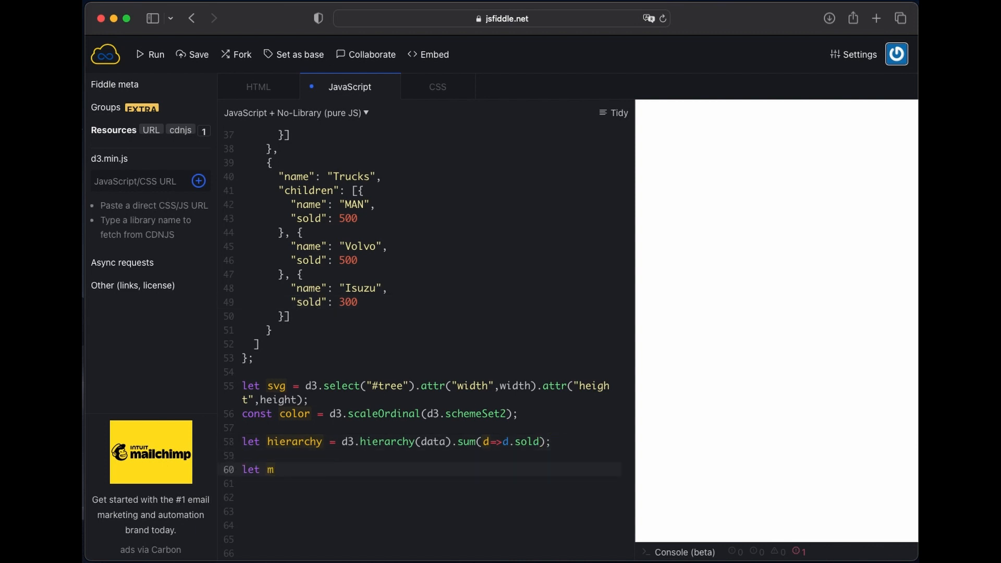
text(reemap)
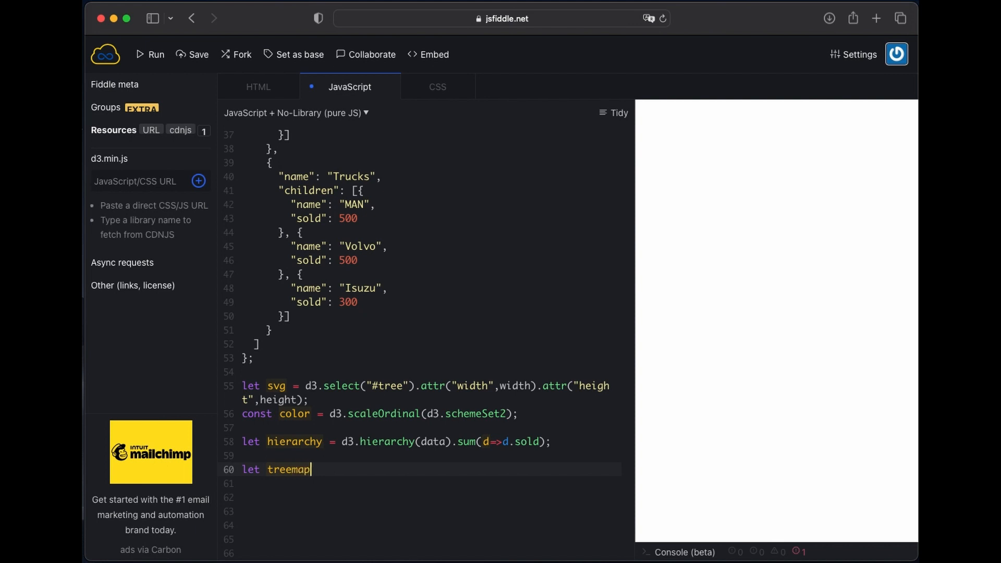
text(= d3.treemap())
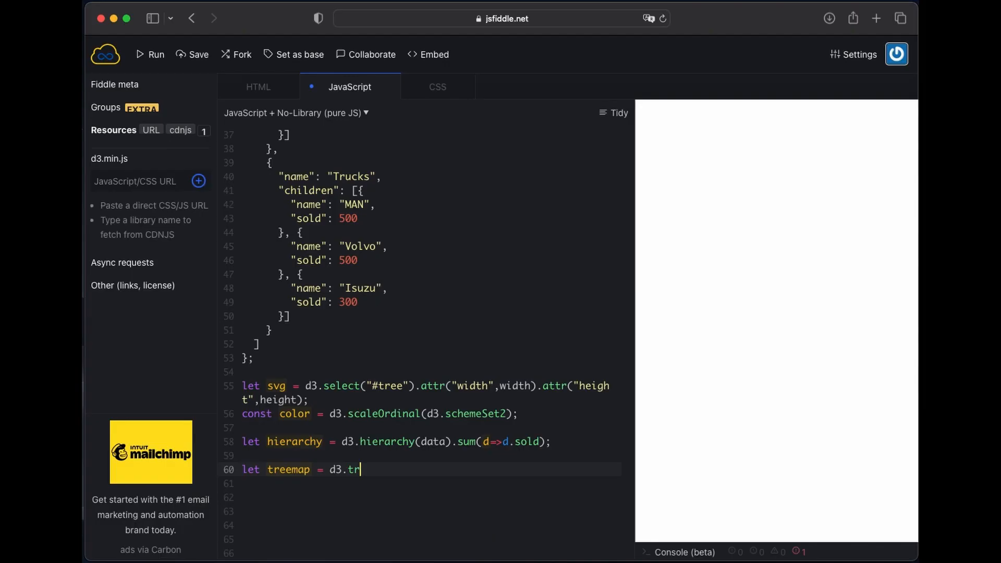
text(eemap().size()
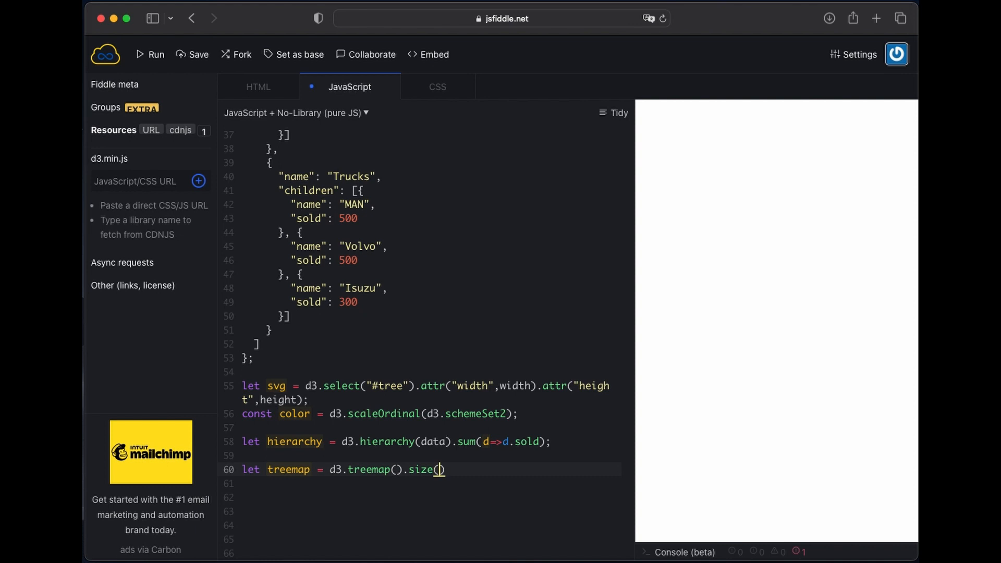
text([width,)
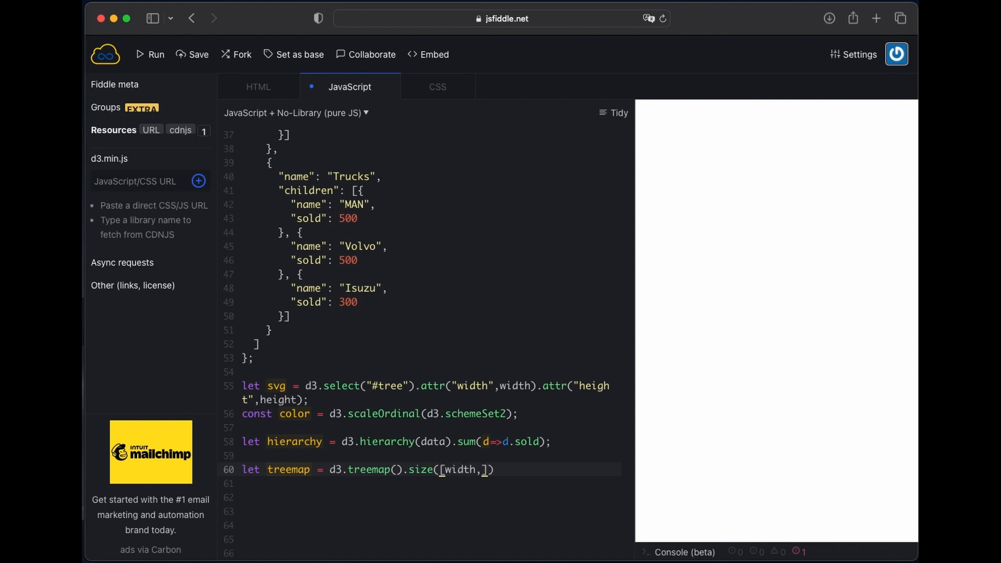
text(height-legend)
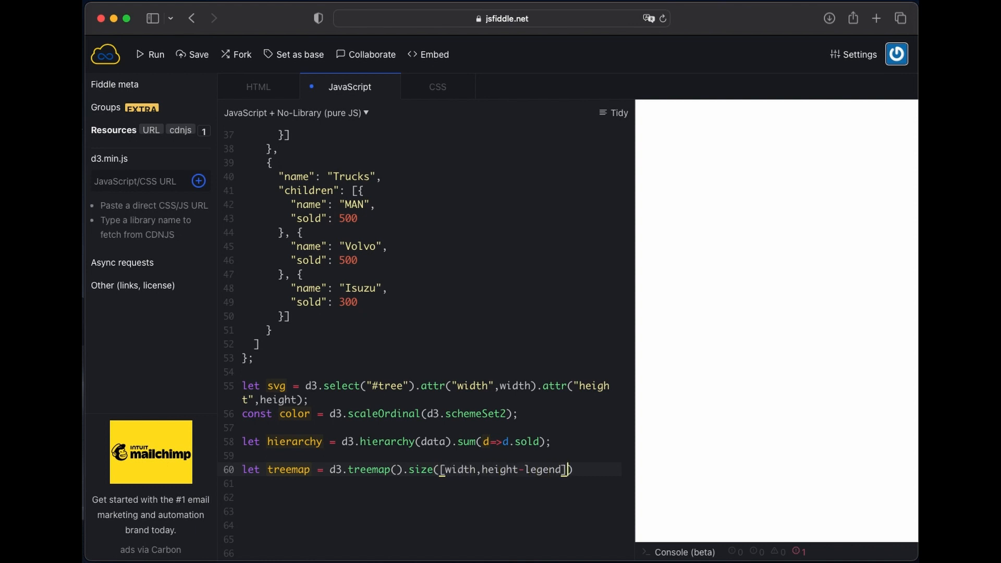
text(.paddingIn)
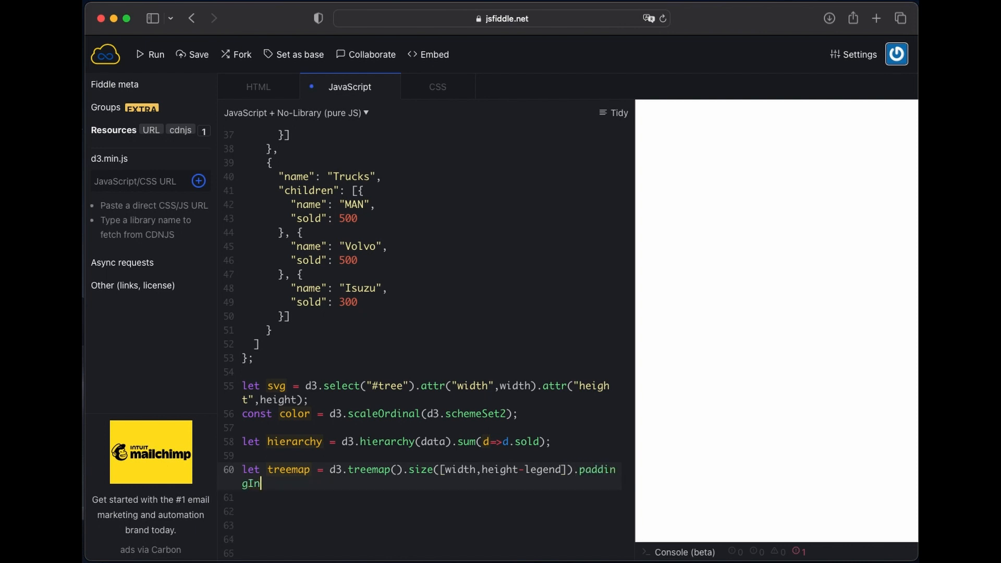
text(ner(5))
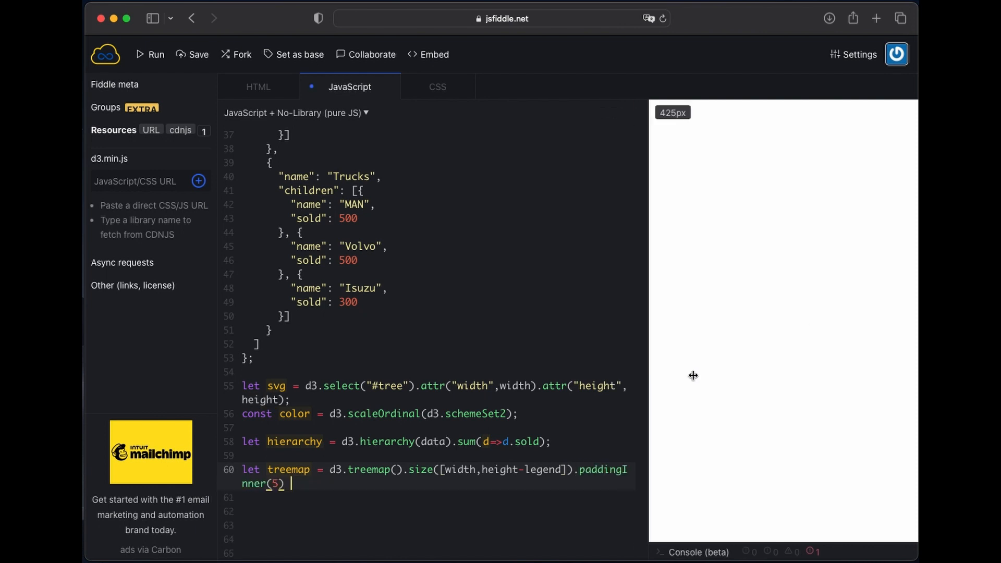
click(703, 113)
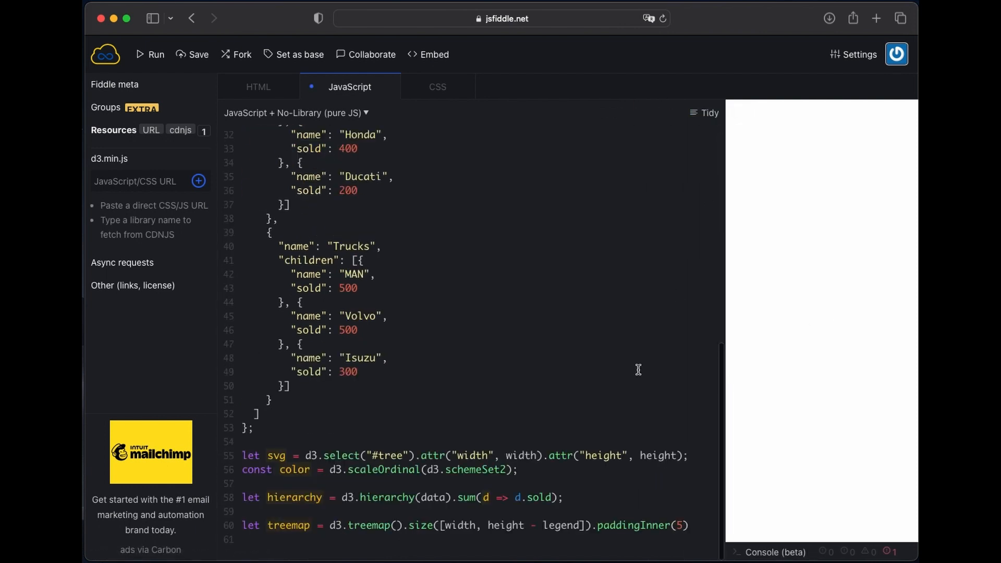
scroll(down, 3)
text((heie)
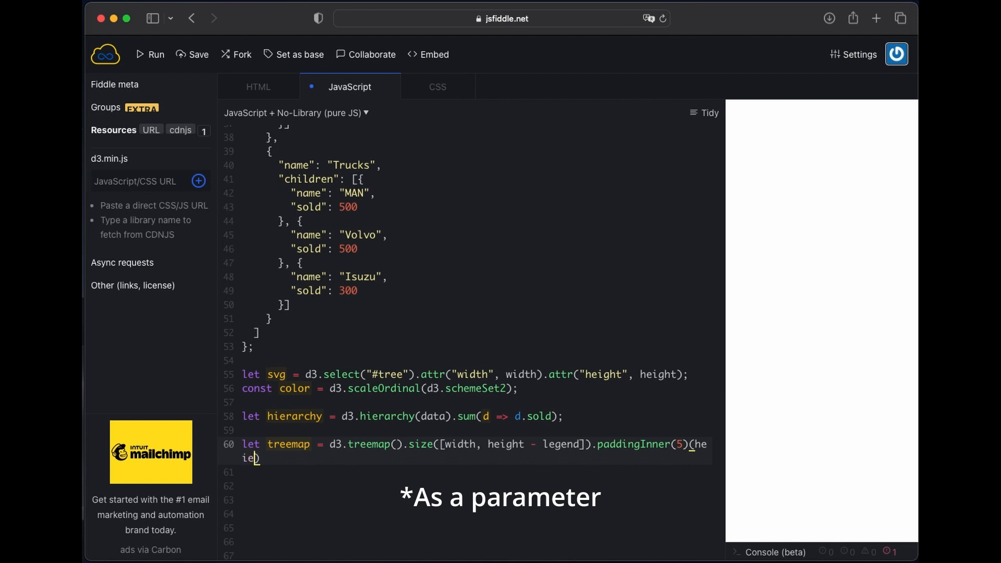
text(rarchy);)
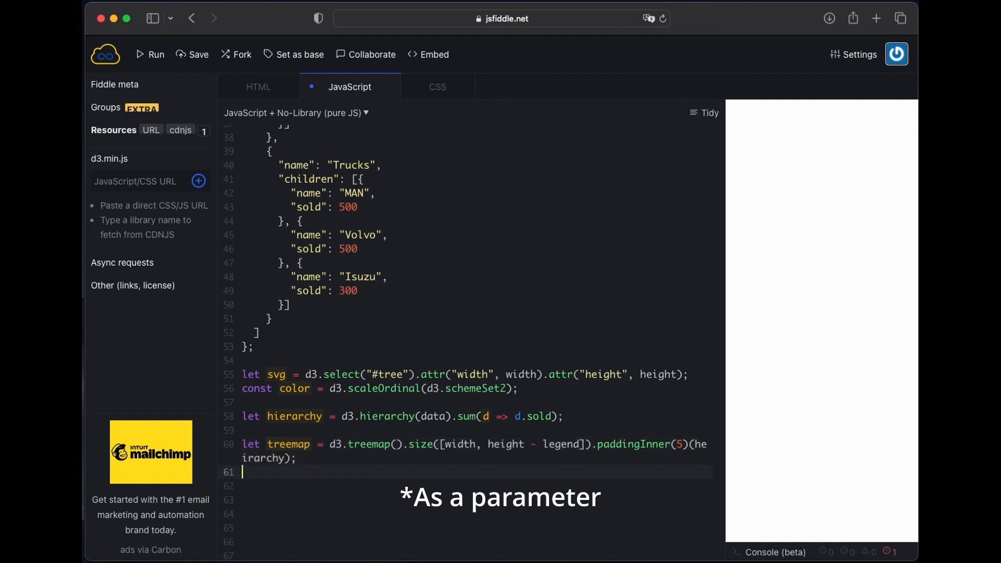
text(let child)
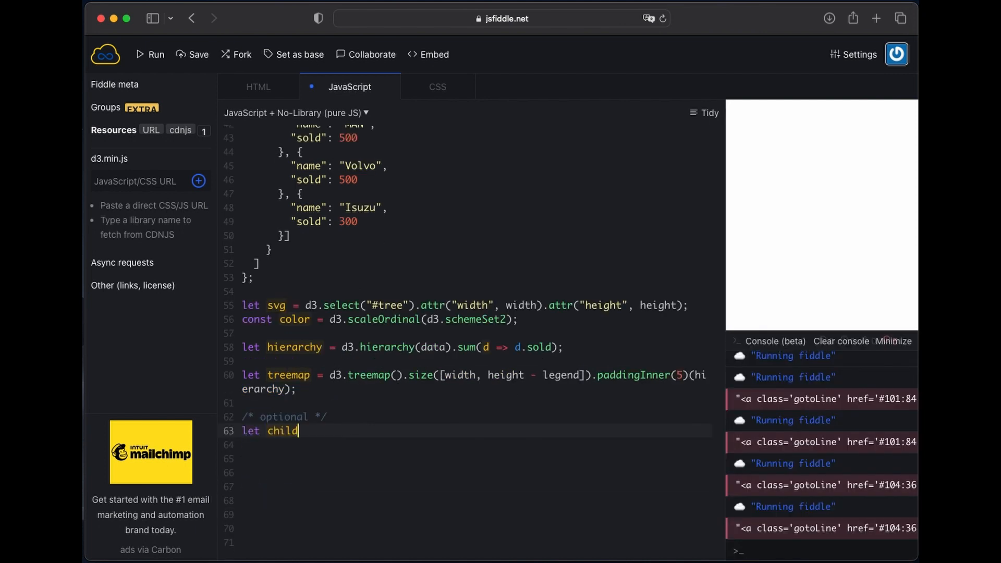
Step: Define childArray as treemap descendants filtered to depth==2
text(Array = treema)
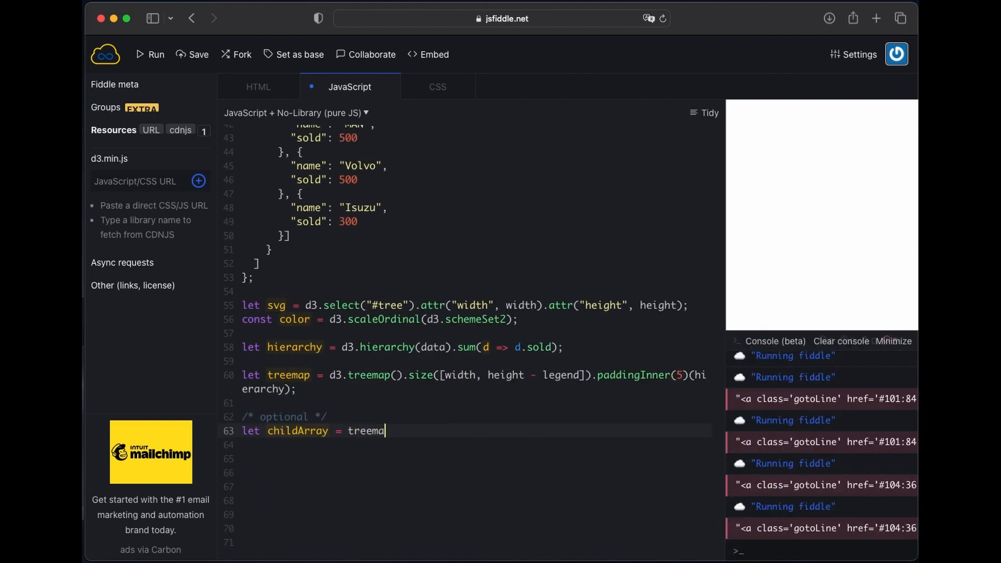
text(p.descen)
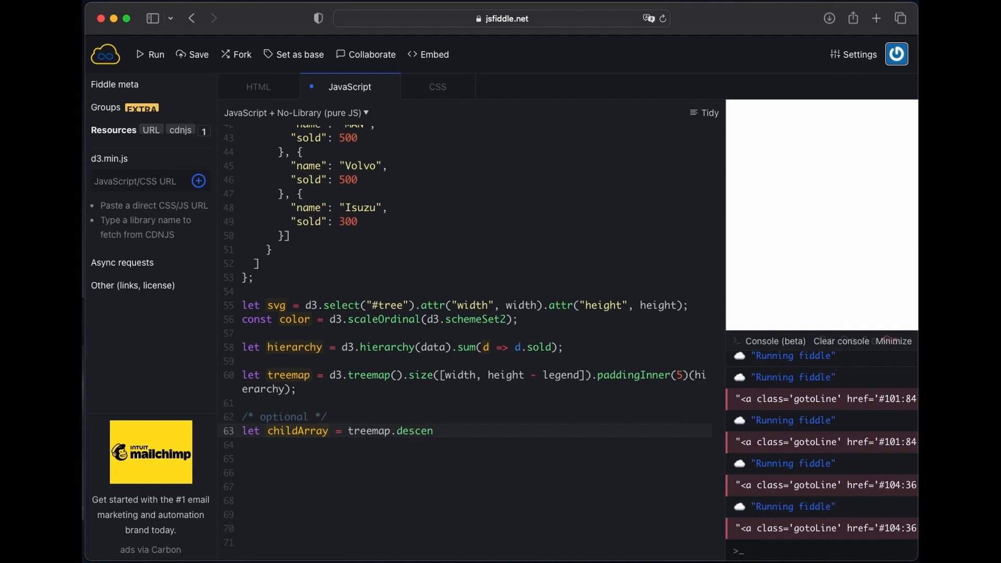
text(de)
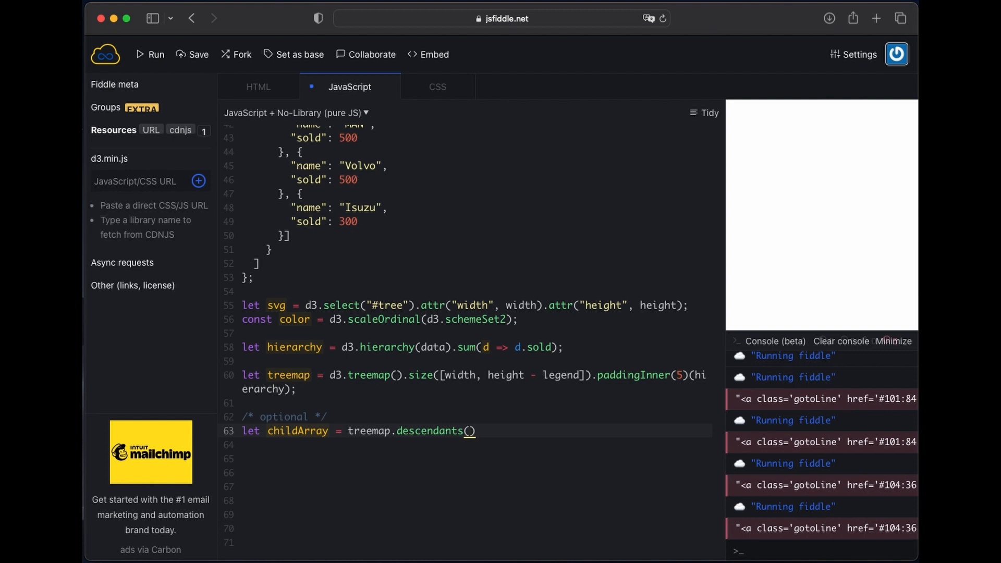
text(.filter(d=>d.de))
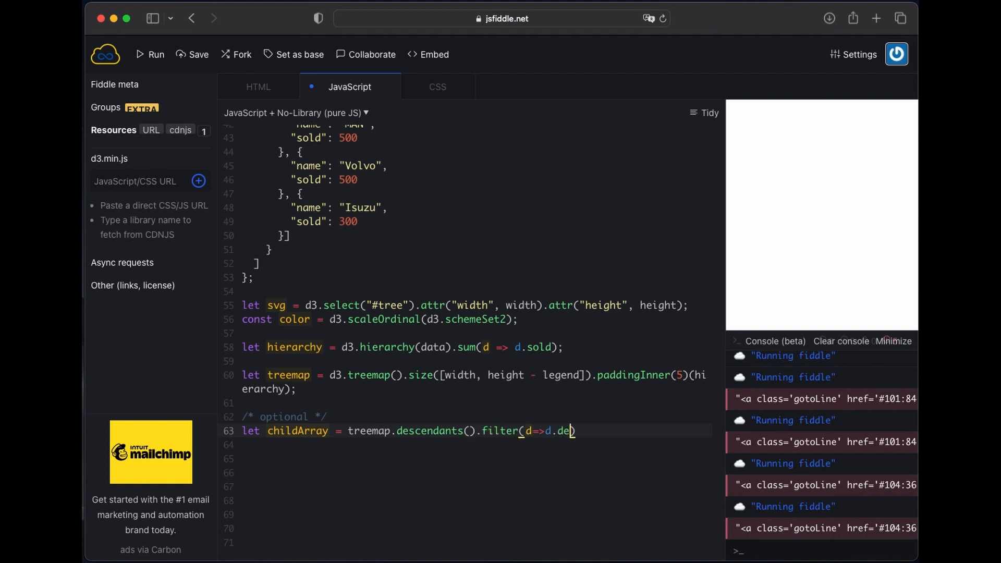
text(pth==2);)
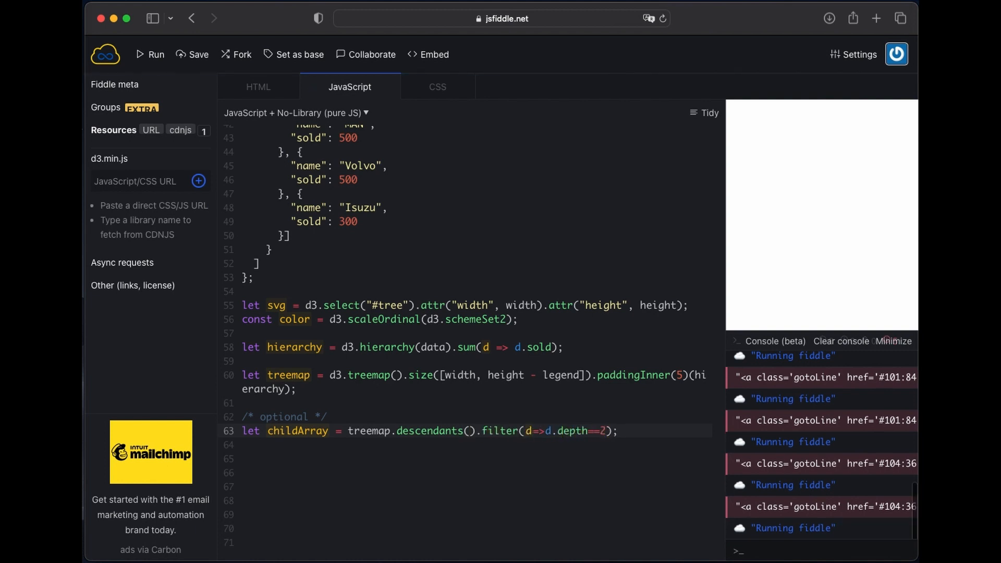
click(898, 340)
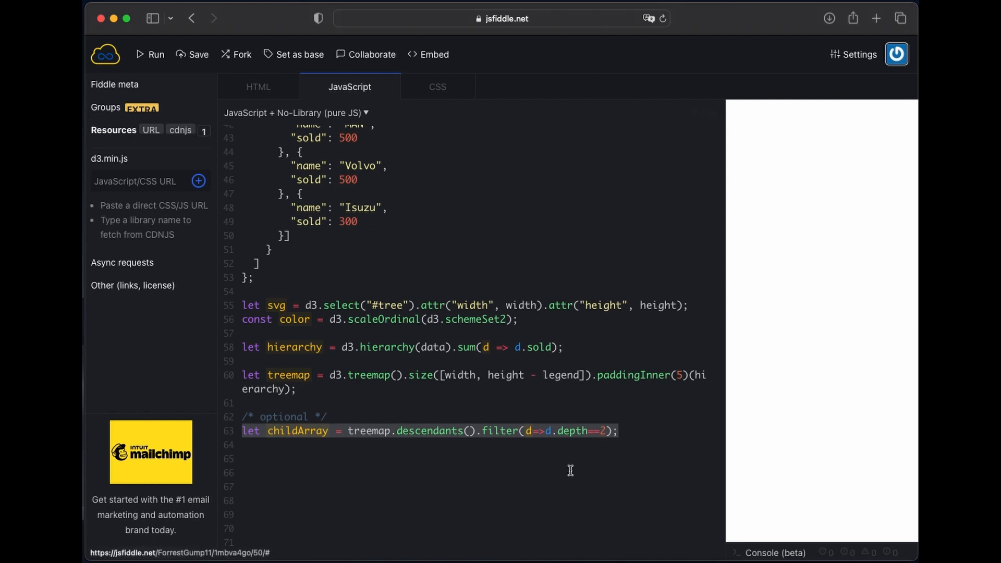
text(h)
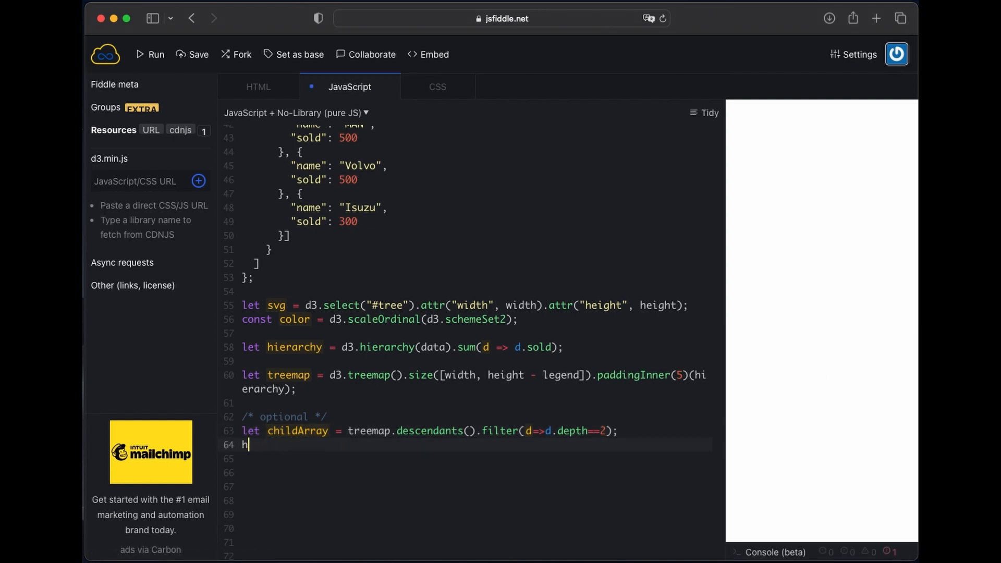
key(Backspace)
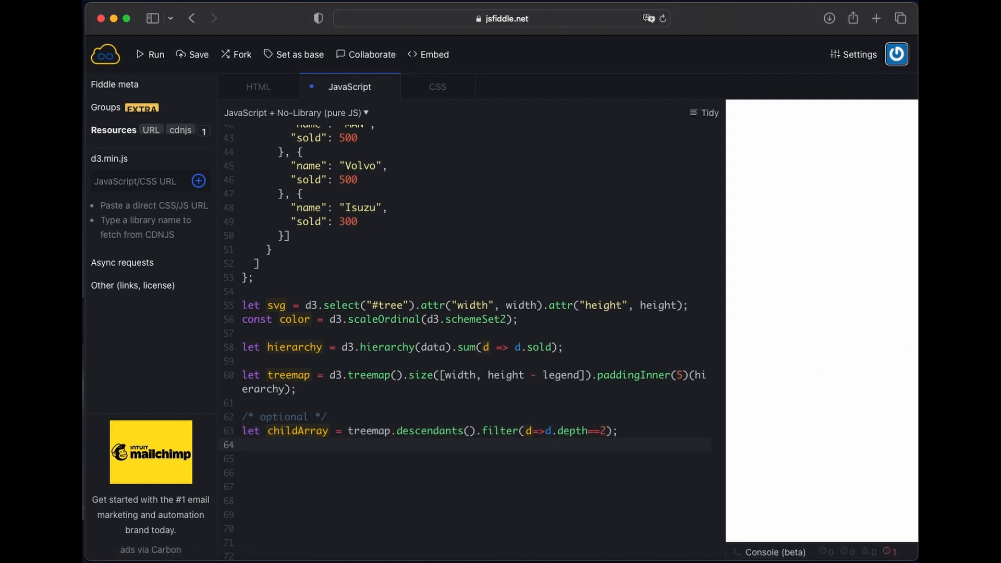
Step: Define parentArray as treemap descendants filtered to depth==1
text(let pArray = treemap.descendants().filter(d=>d.depth==2);)
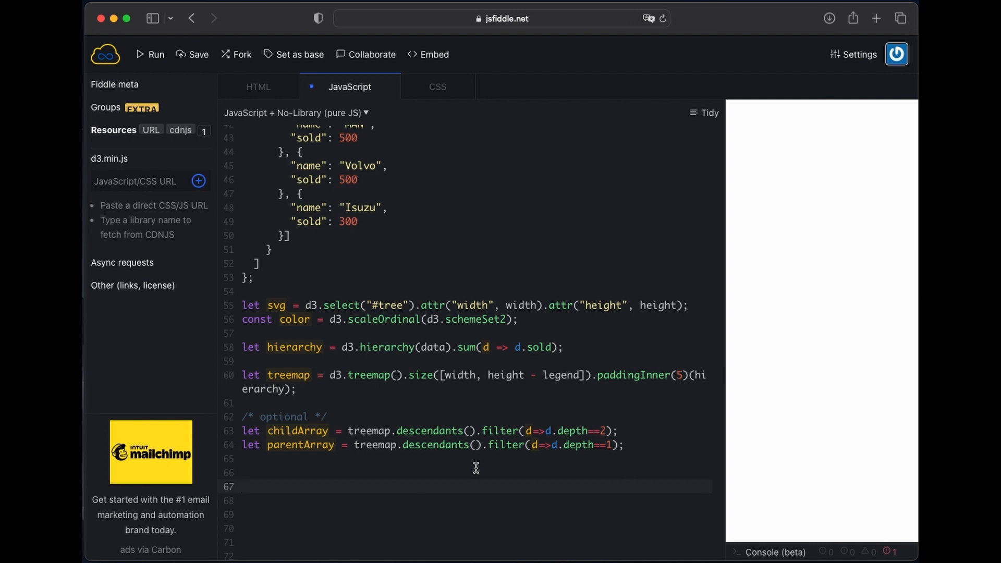
click(475, 487)
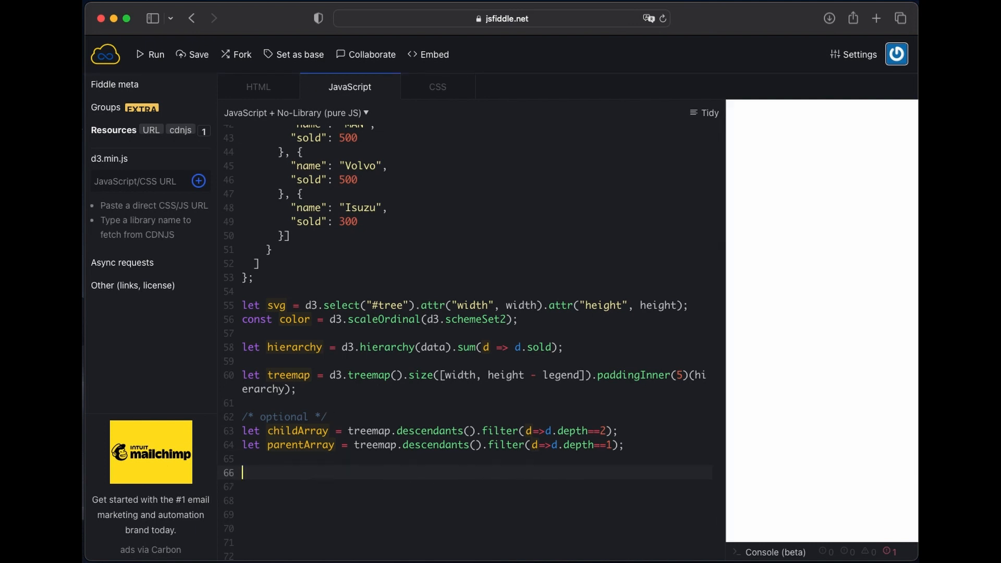
Step: Start the cells selection binding childArray and appending a rect per brand node
text(let ce)
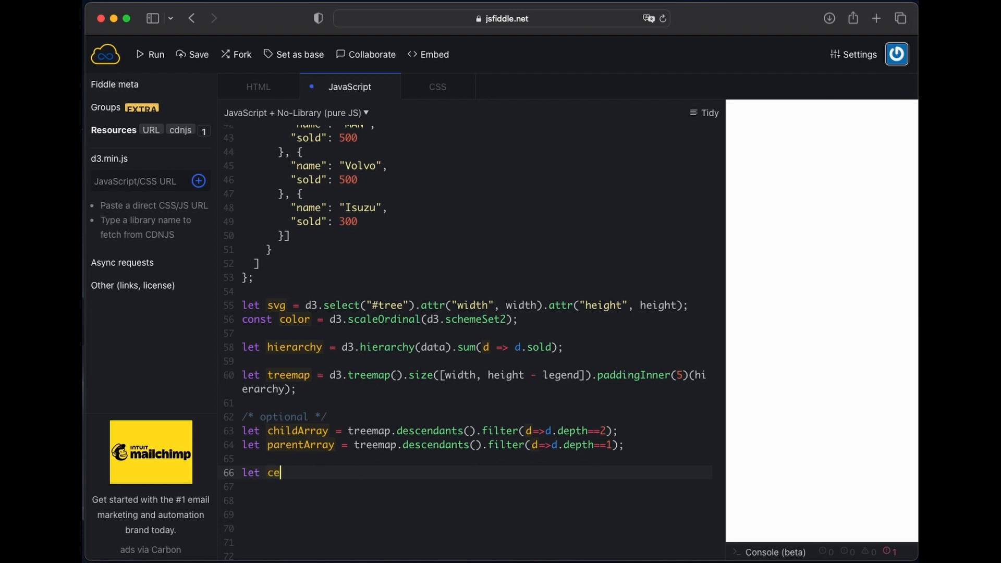
text(lls = svg.selectA)
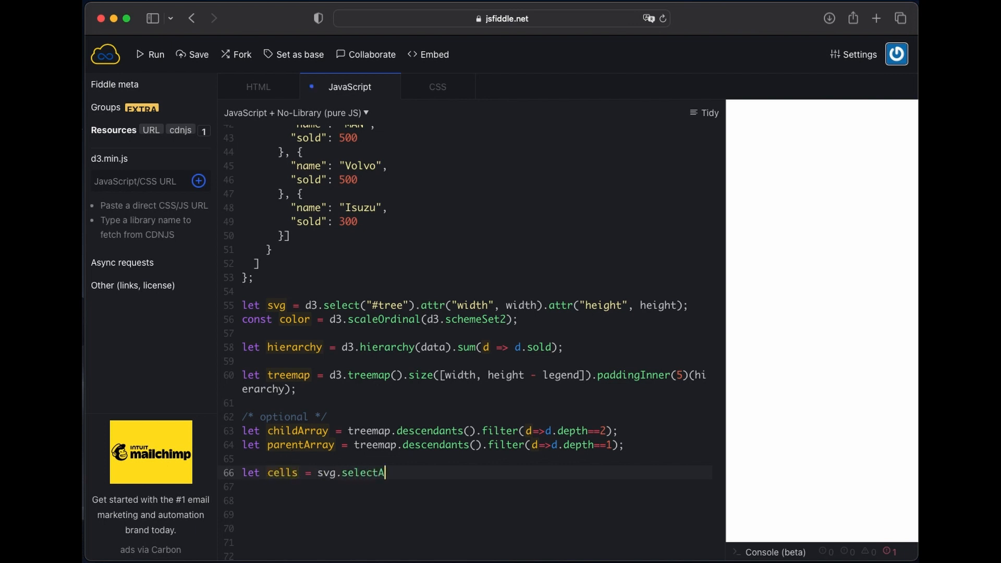
text(ll(".cells"))
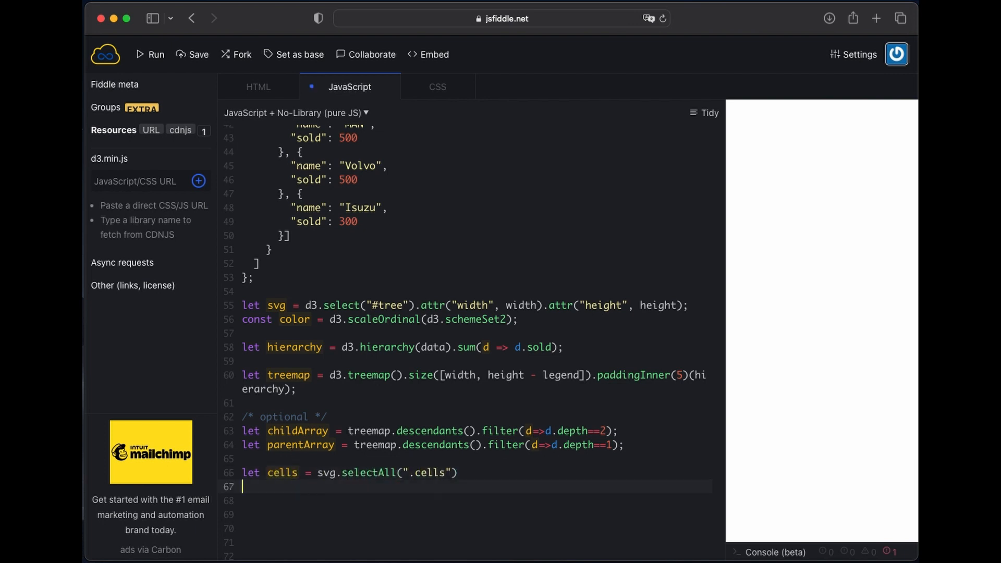
text(.data()
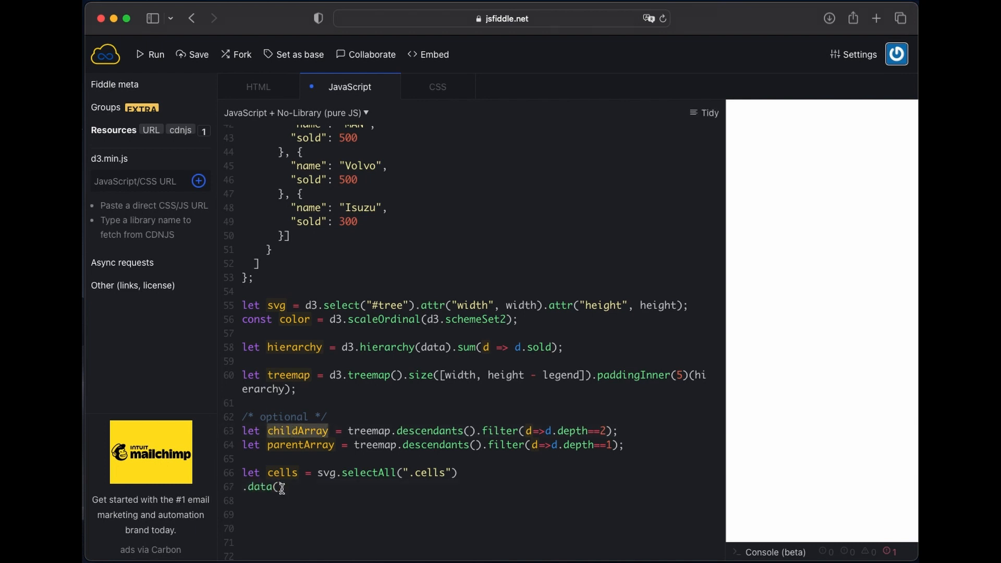
text(childArray))
click(476, 514)
text(.append('rect)
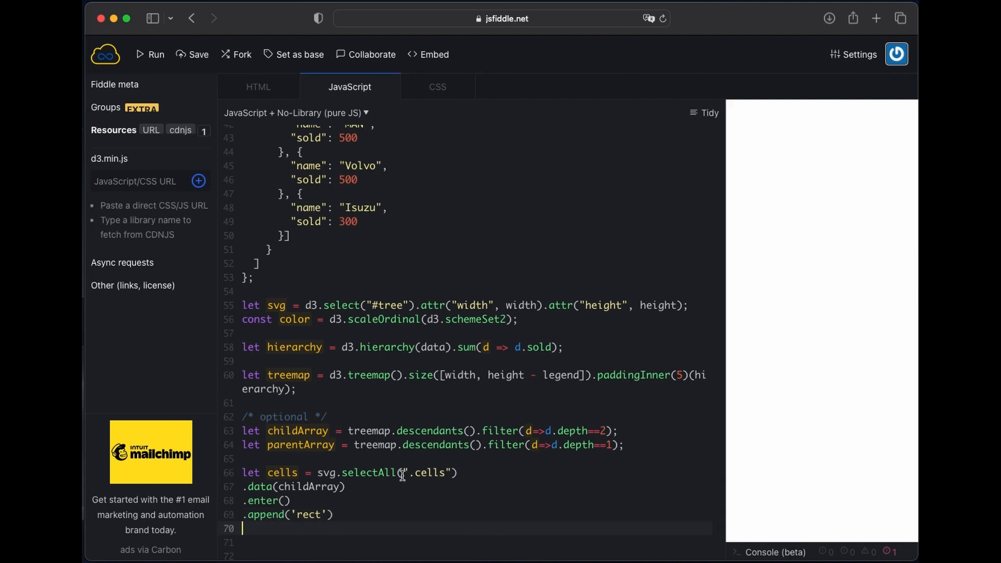
text(.)
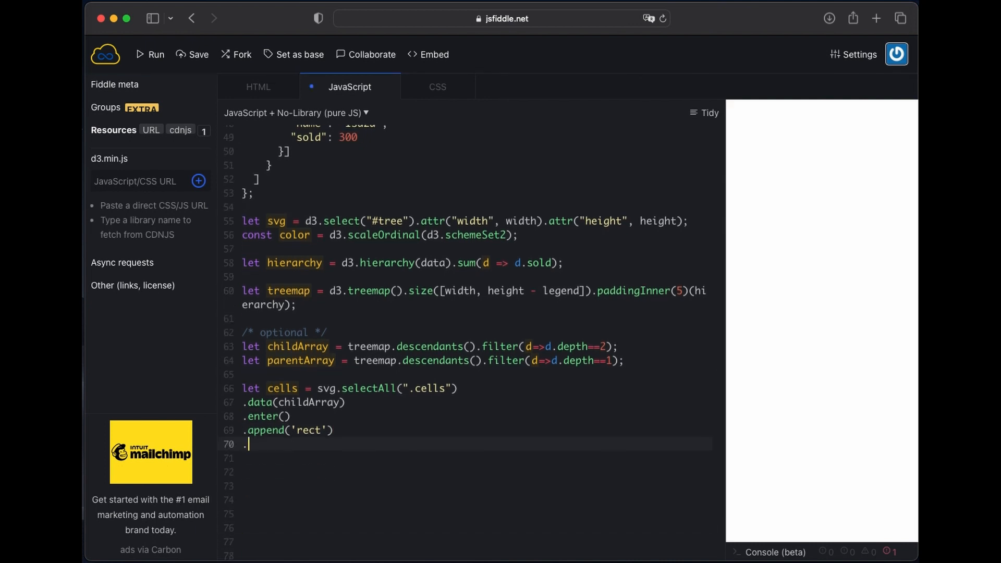
Step: Set each rect's x to d.x0, y to d.y0 and width to d.x1-d.x0
text(attr('x'))
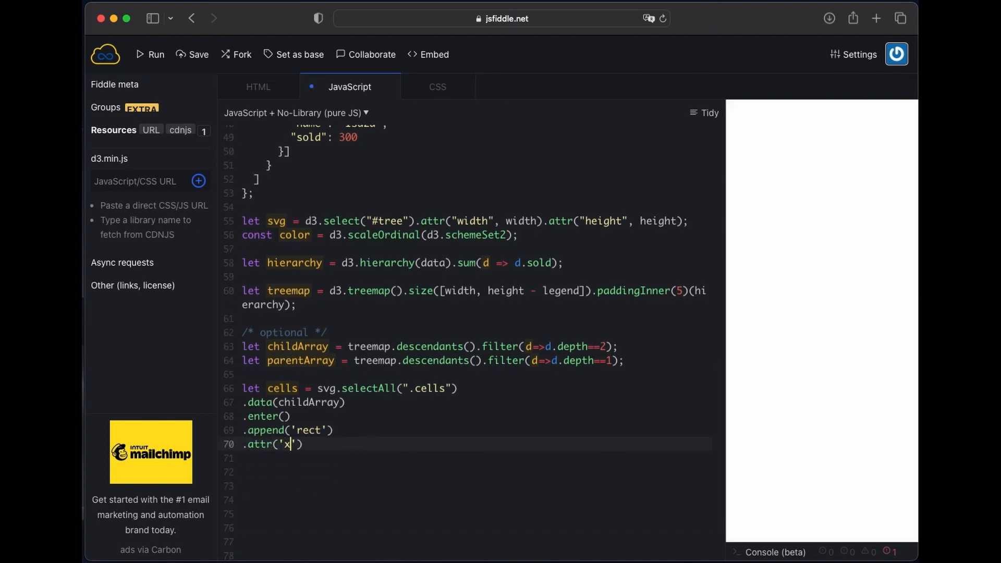
text(,d=>d.x-)
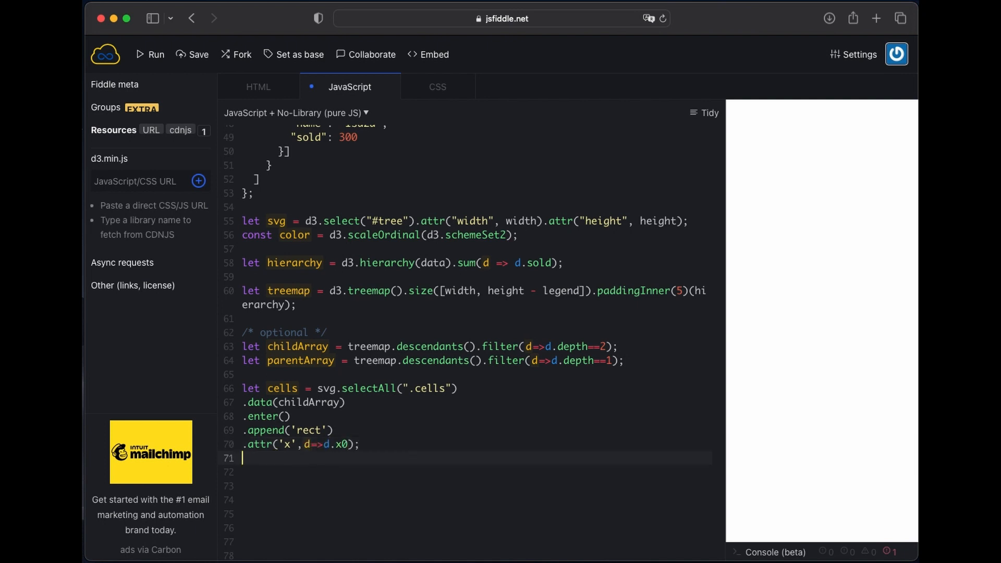
text(.attr('y',d=>d.x0);)
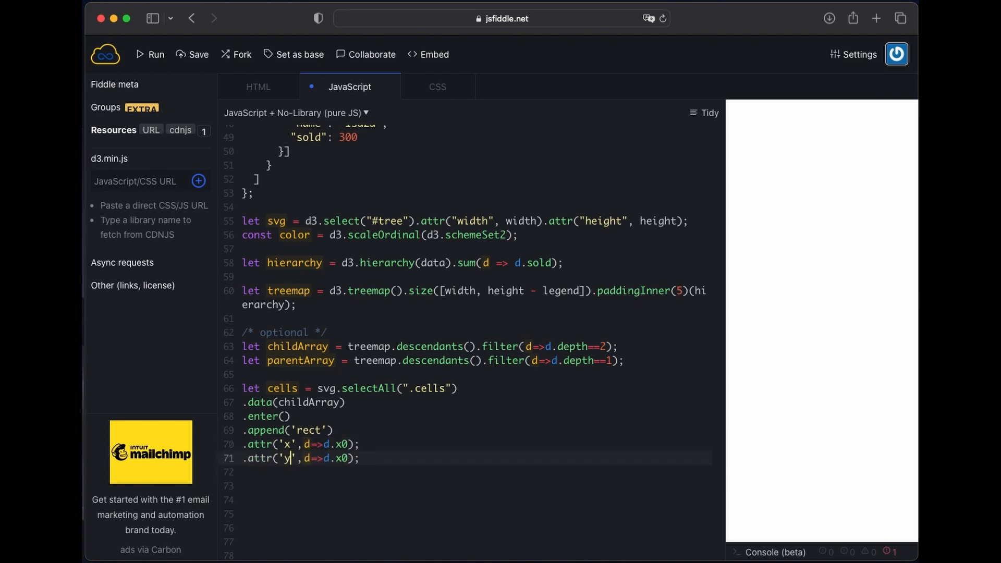
text(y0)
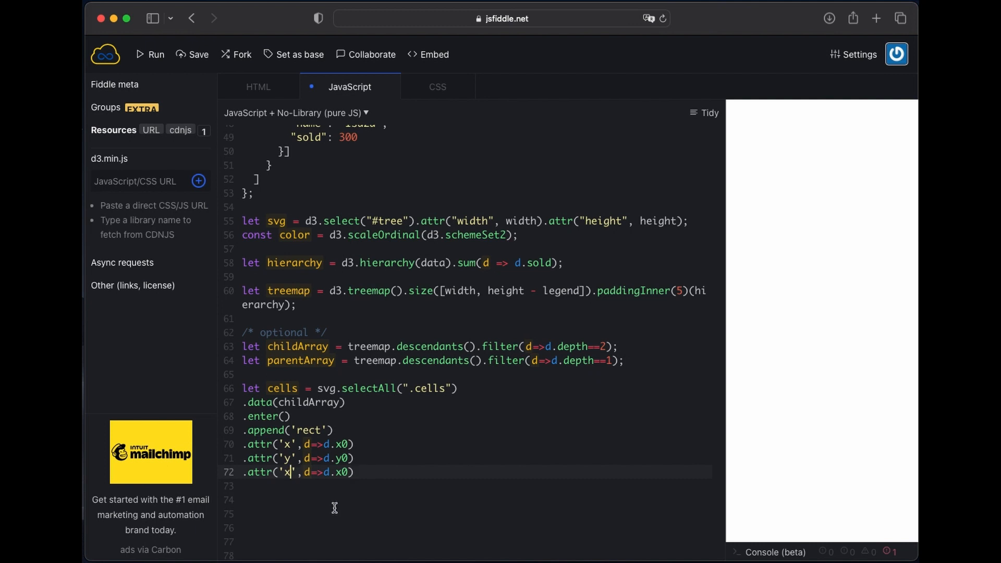
text(width',d=>d.x1)
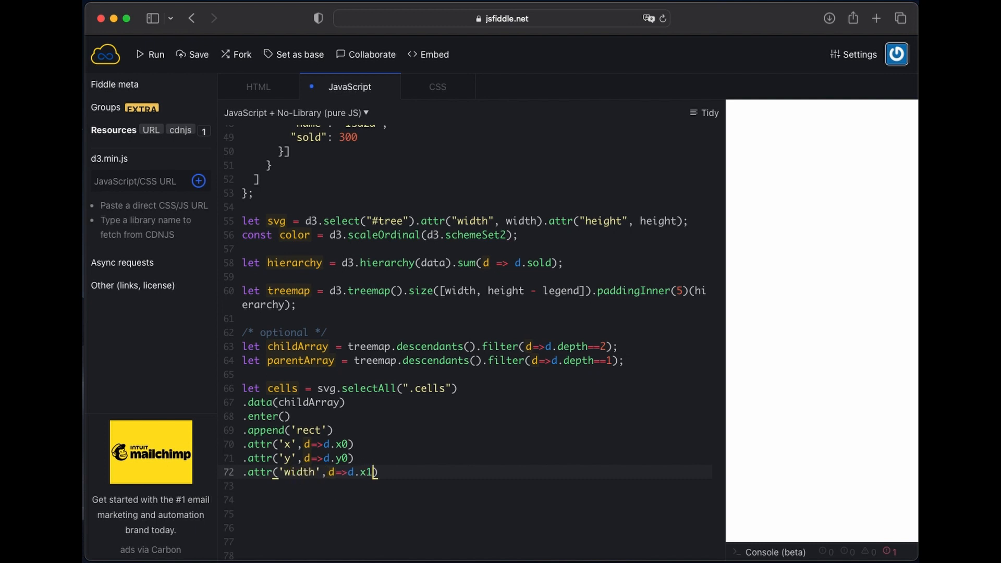
text(-d.x0)
text(.style()
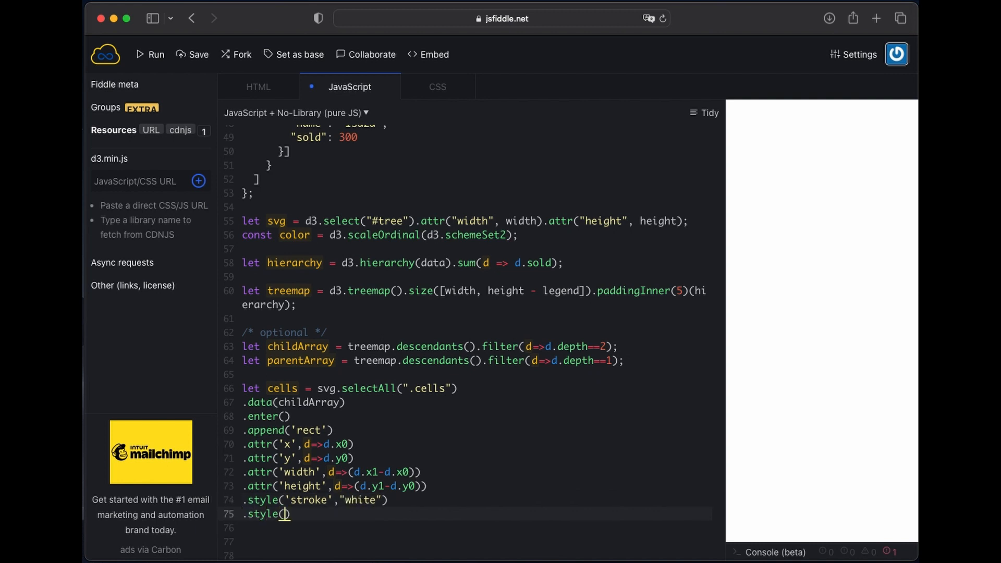
Step: Fill each rect with color(matchParent(d.parent.data.name)) and make room for the helper above
text("fill")
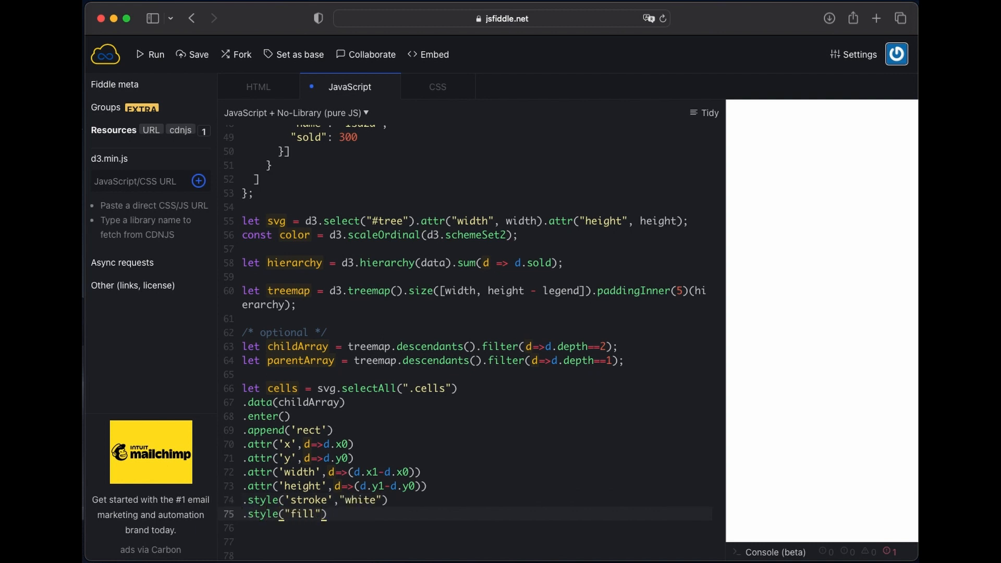
text(,d)
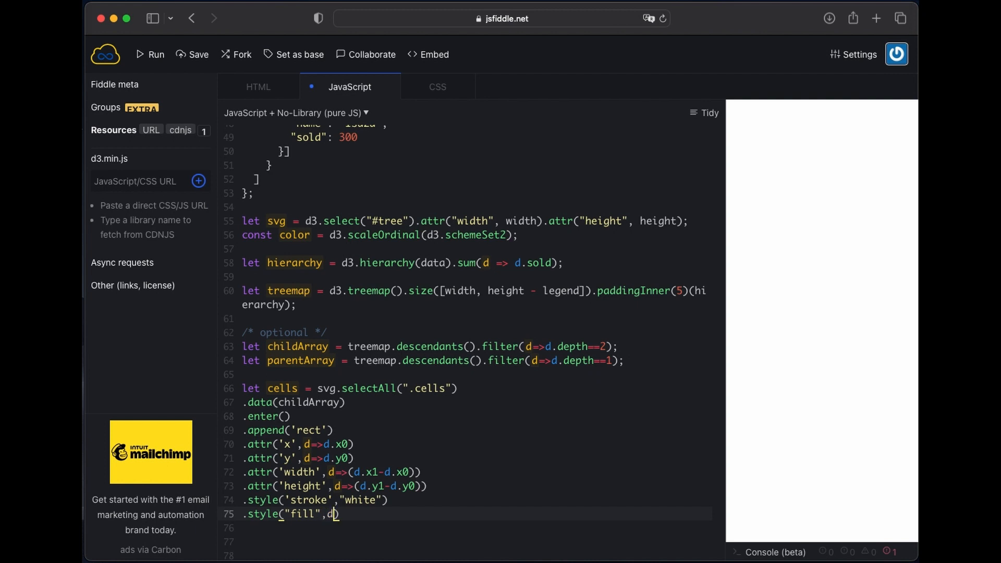
text(=)
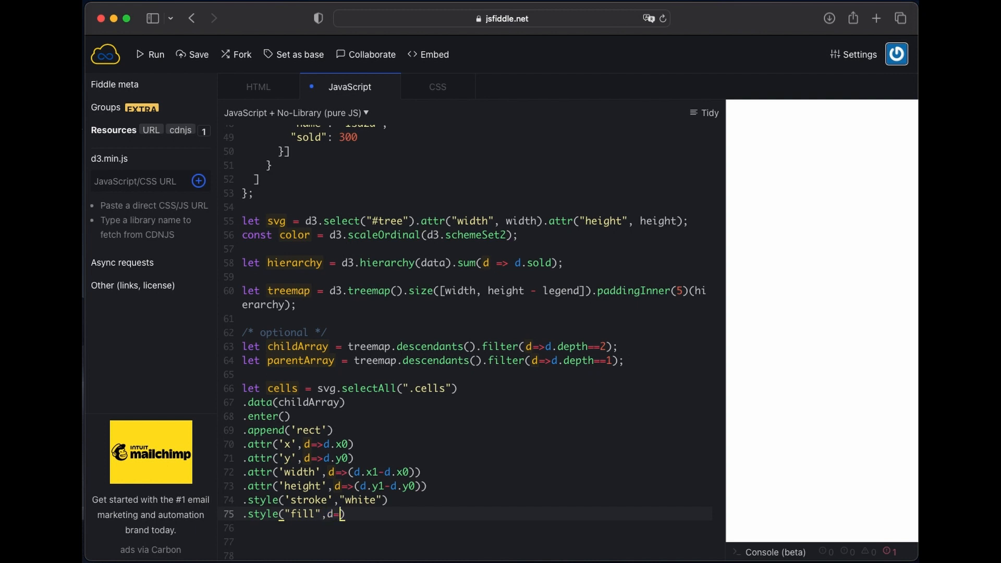
text(color(matchParent(d.parent)
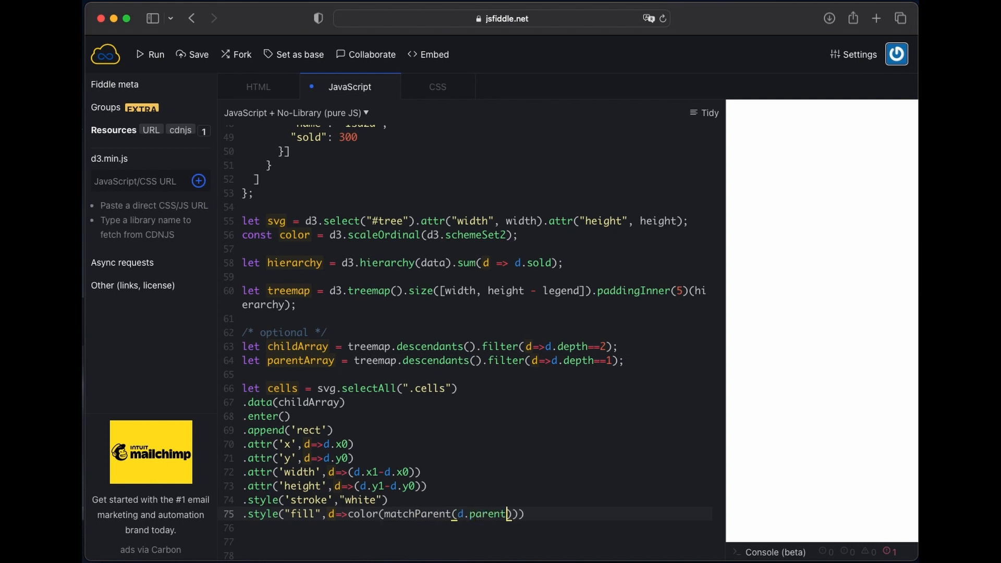
click(149, 54)
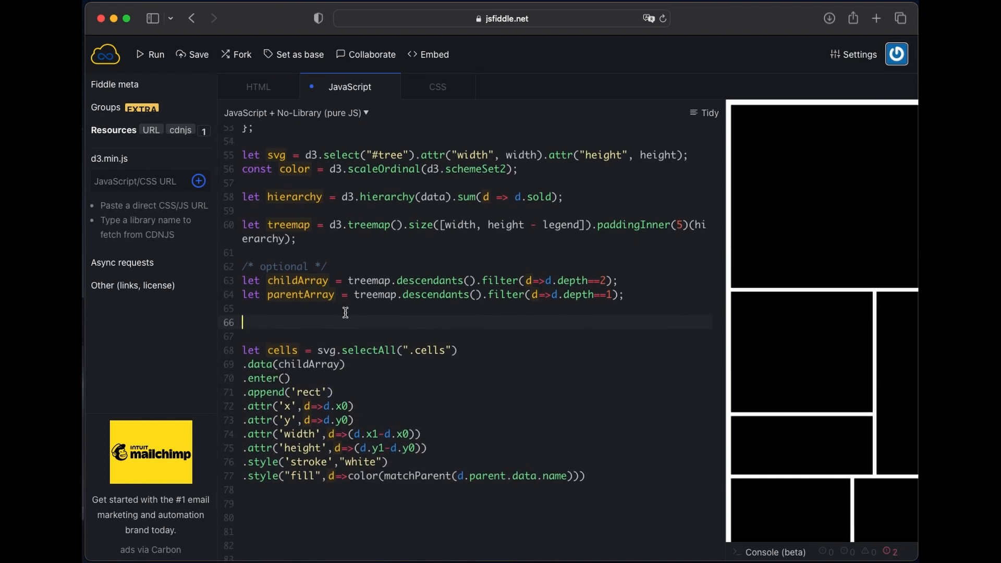
Step: Write matchParent returning parentArray.findIndex(x=> x.data.name==category)
text(let matchParent)
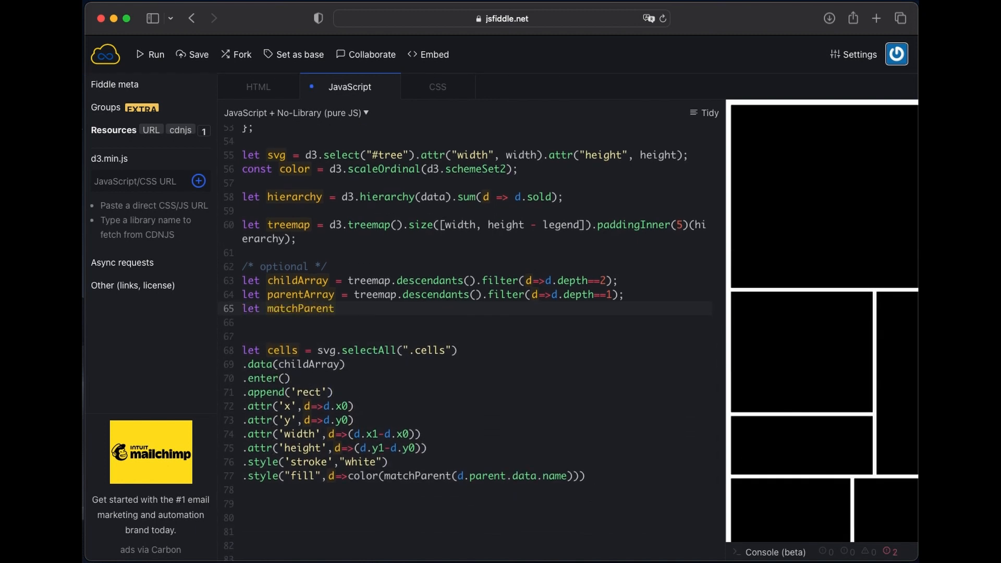
text(= ())
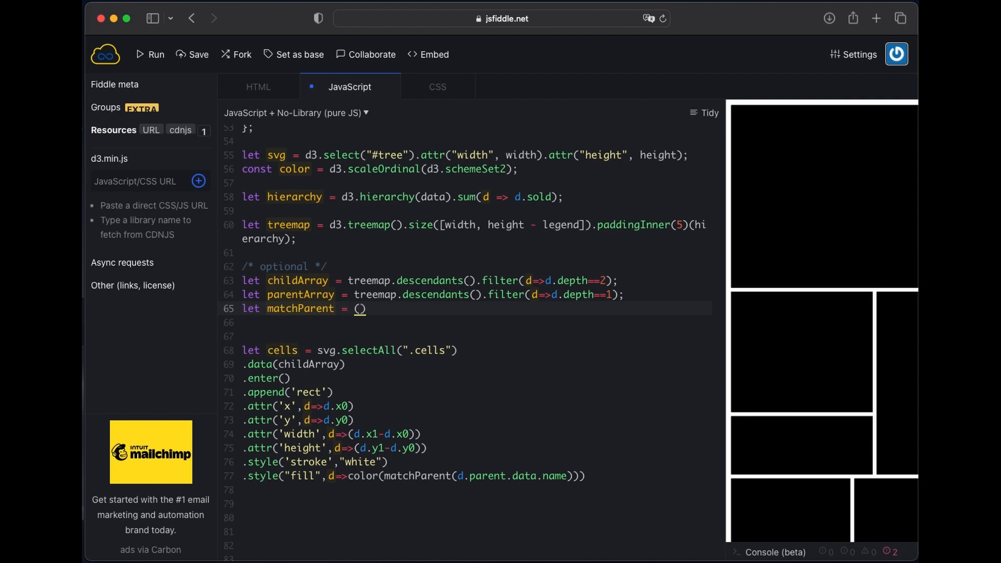
text(category) =>)
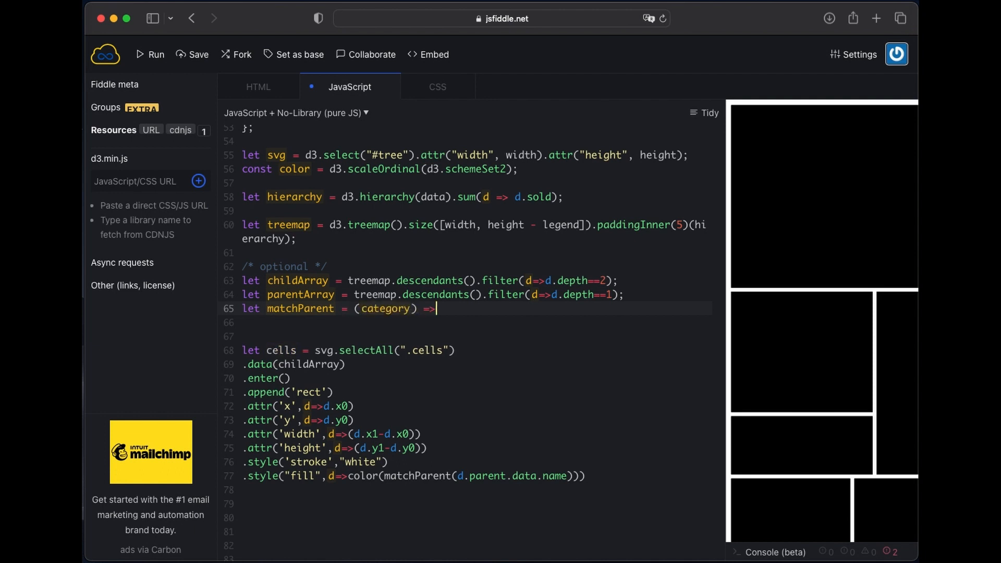
text({)
click(476, 323)
text(return parentArray.findIndex()
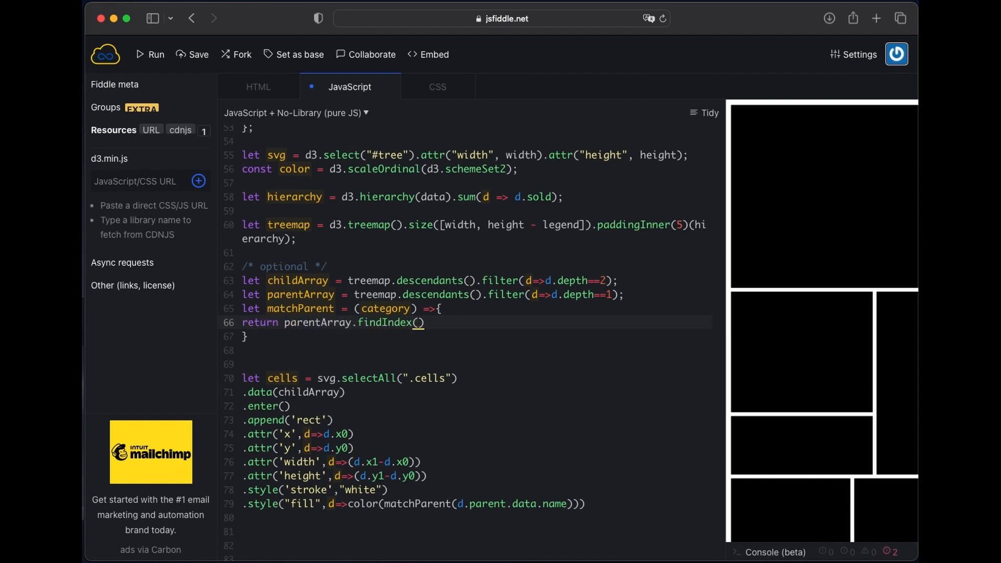
text(x=> x.data)
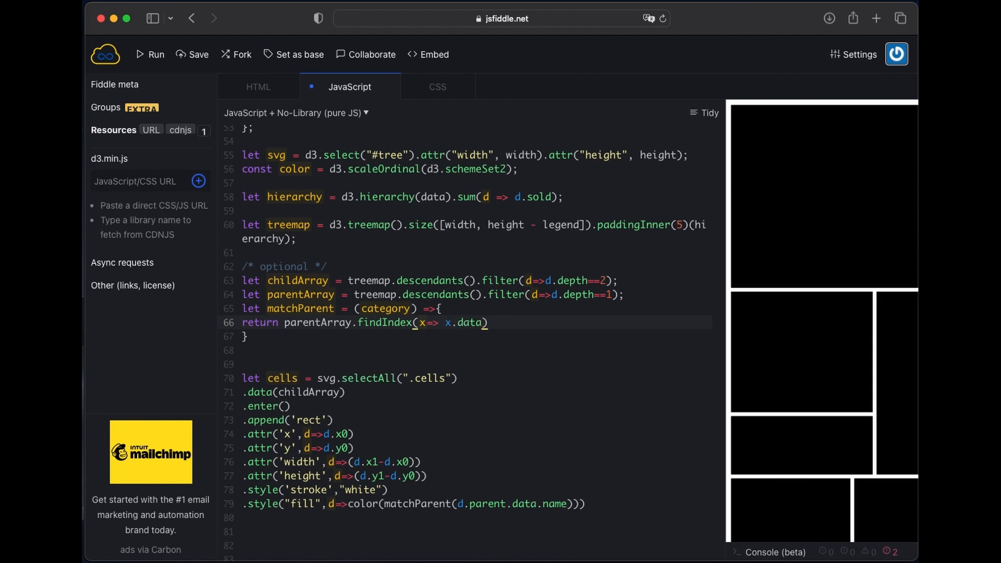
text(.name==category)
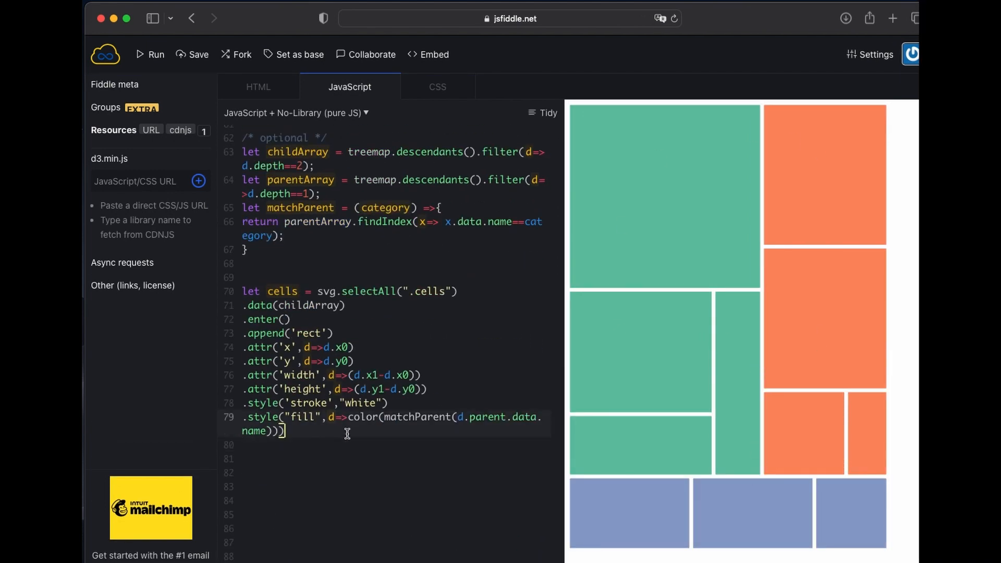
Step: Bind childArray to a text selection and append a text element per brand node
key(Enter)
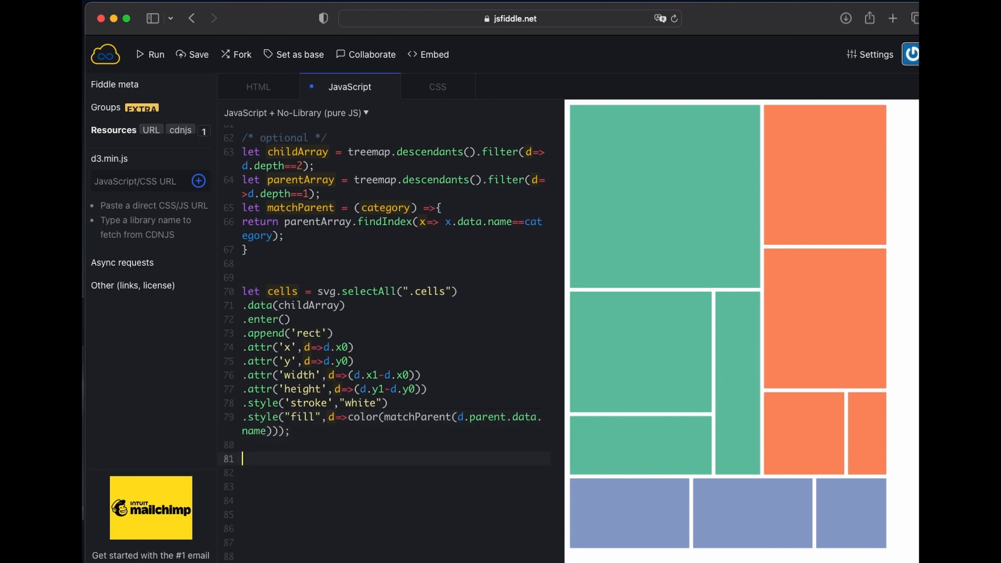
text(let c)
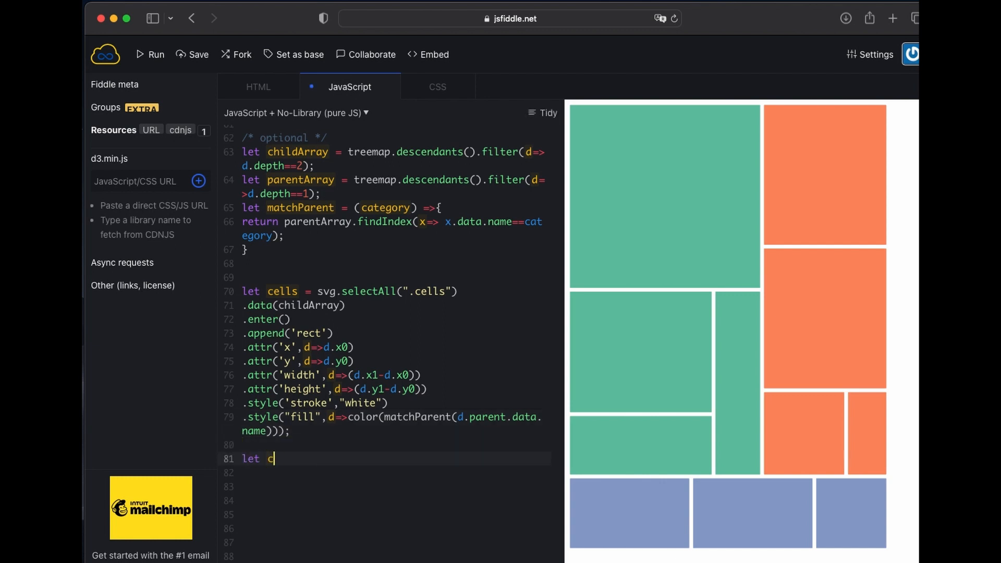
text(svg.selec)
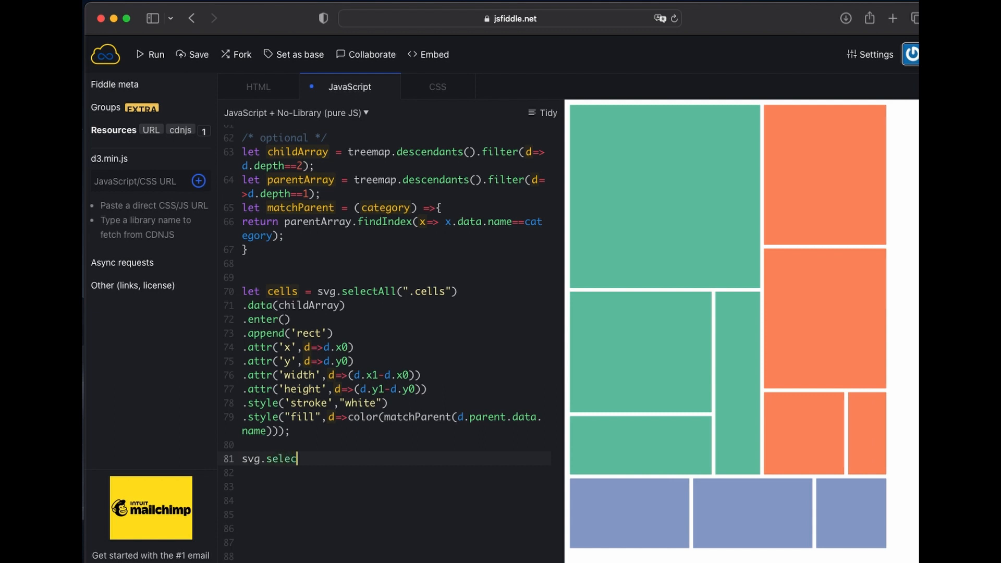
text(tAll('text'))
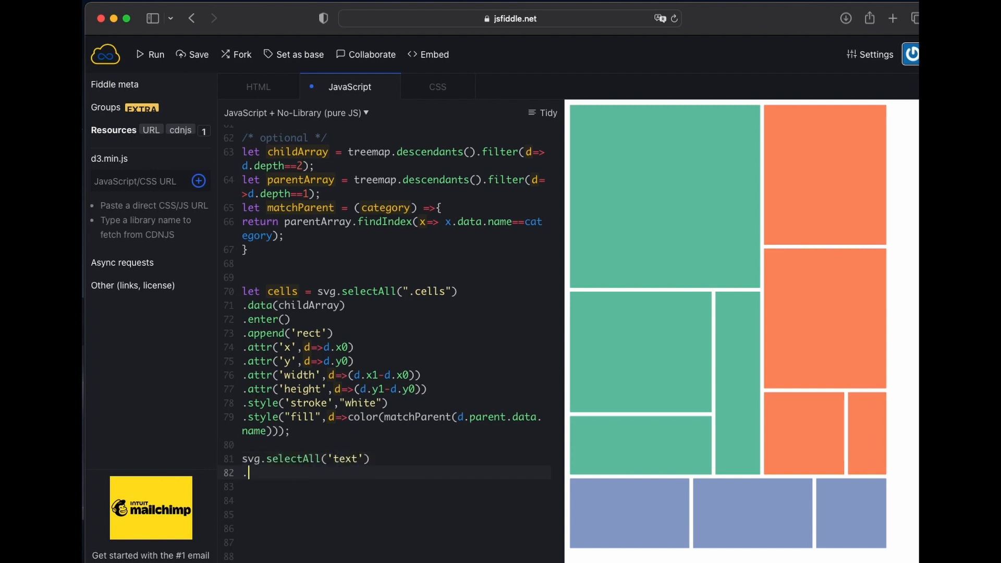
text(.data(childArray))
click(396, 486)
text(.en)
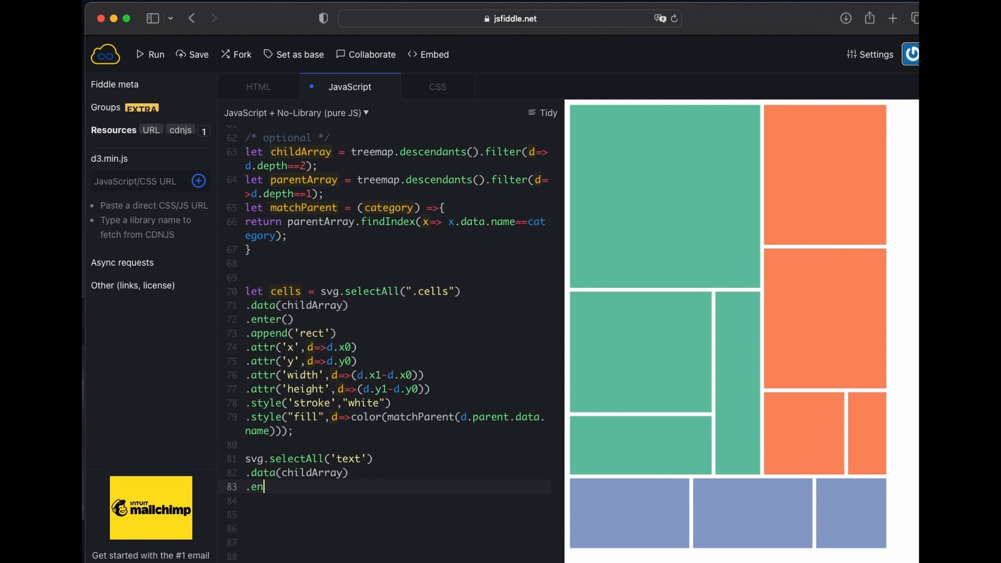
text(ter())
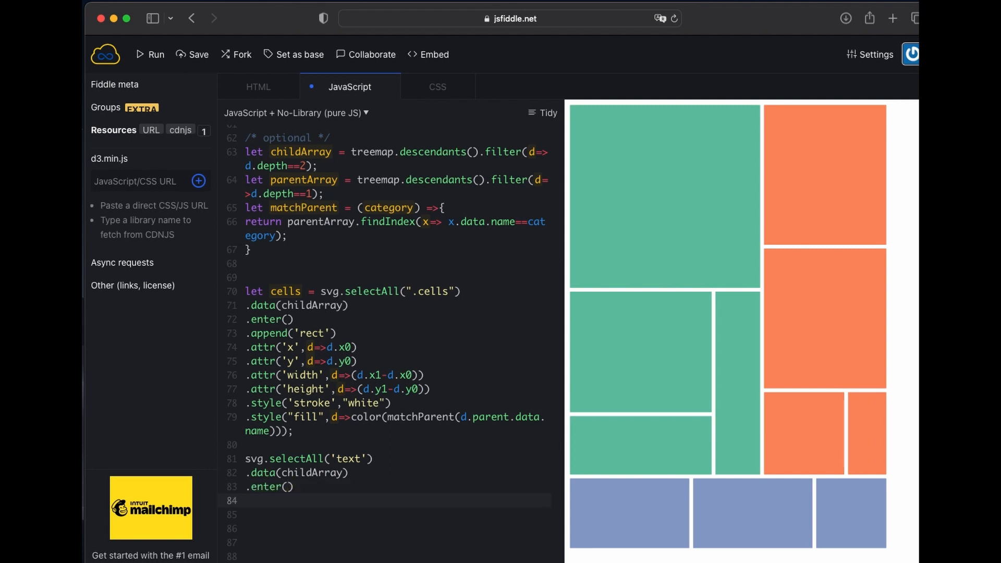
text(.append('text'))
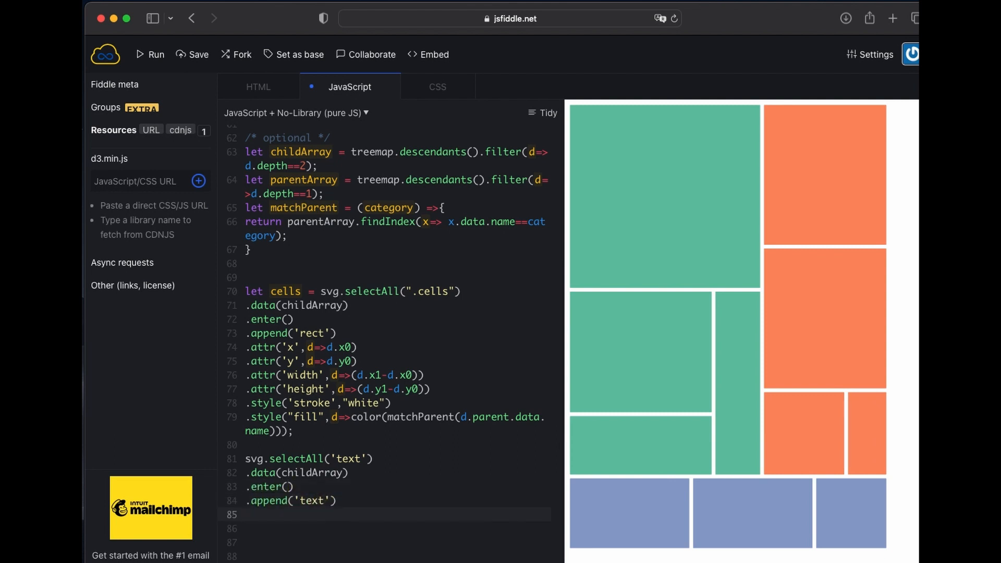
text(,a)
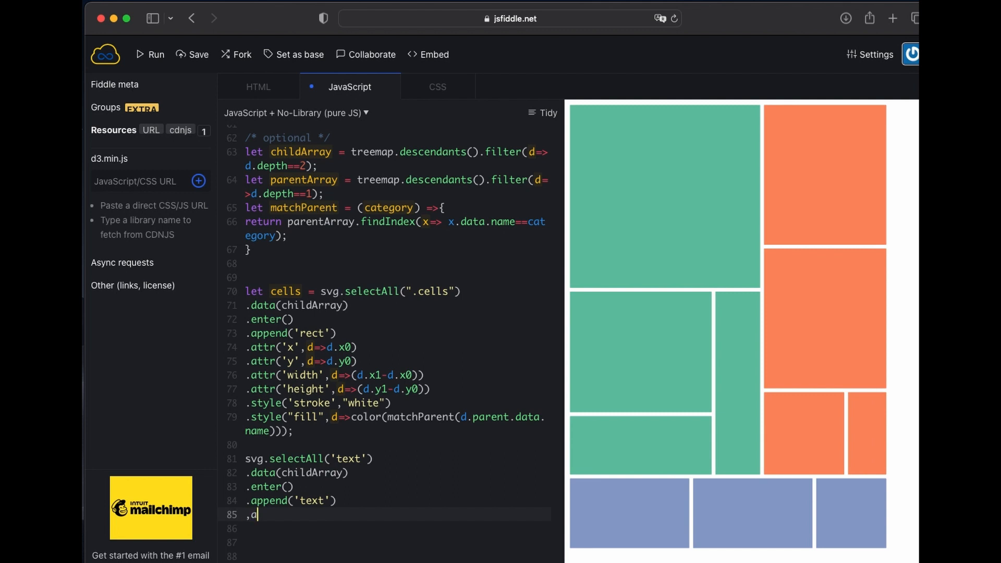
Step: Set each text's x to d.x0+(d.x1-d.x0)/2 and y to the matching cell-height midpoint
text(.attr('x')
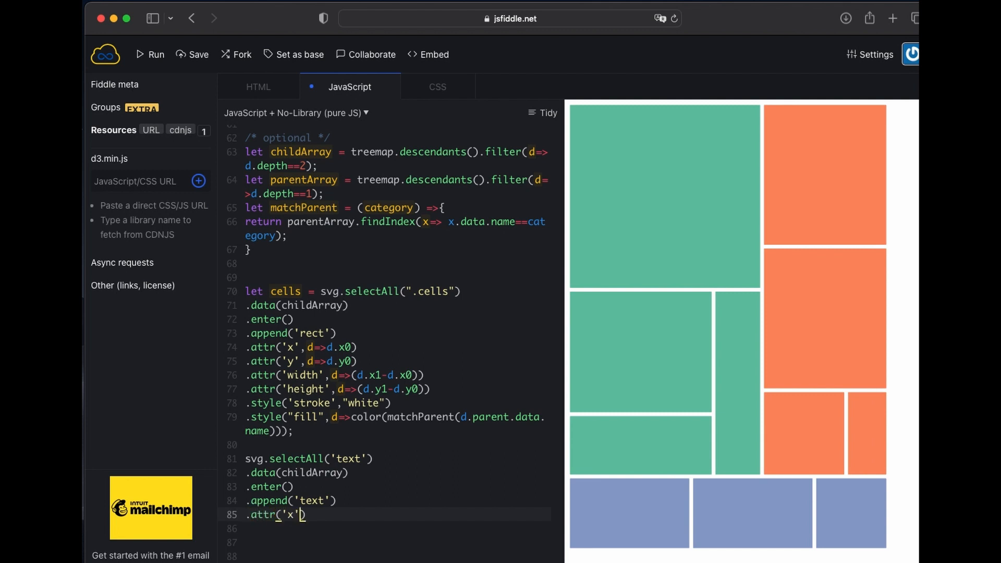
text(,d=>d.)
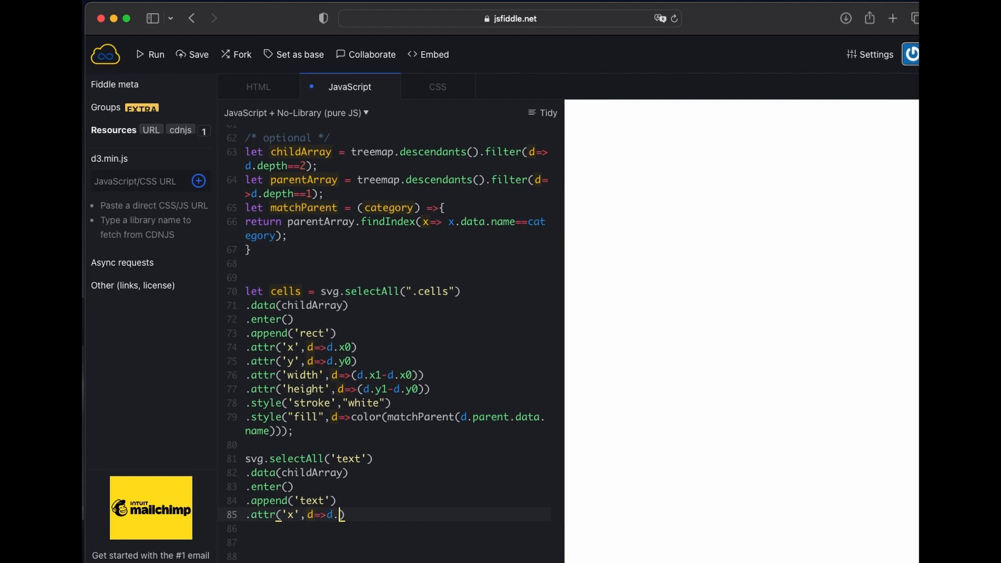
text(x0+)
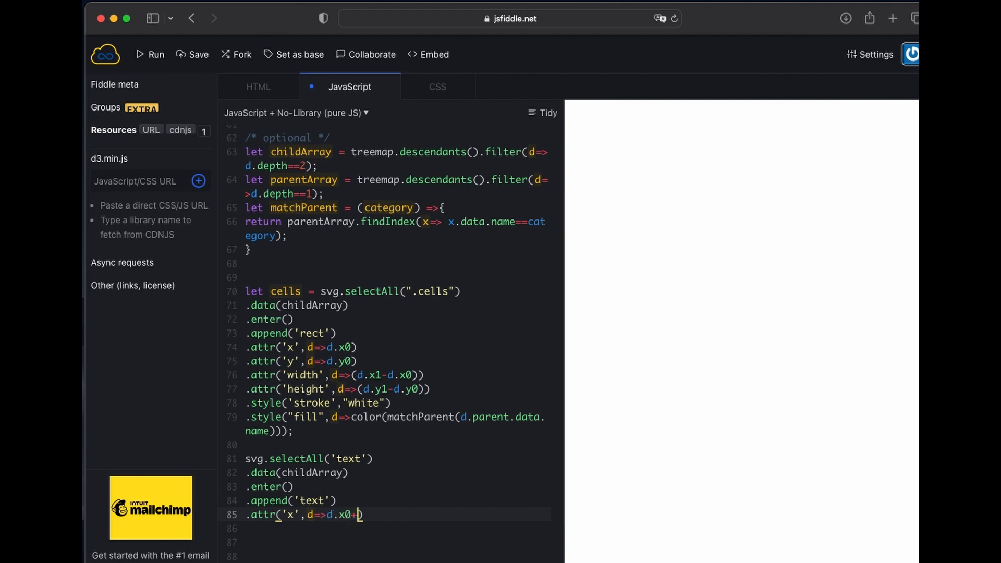
text((d.x1)
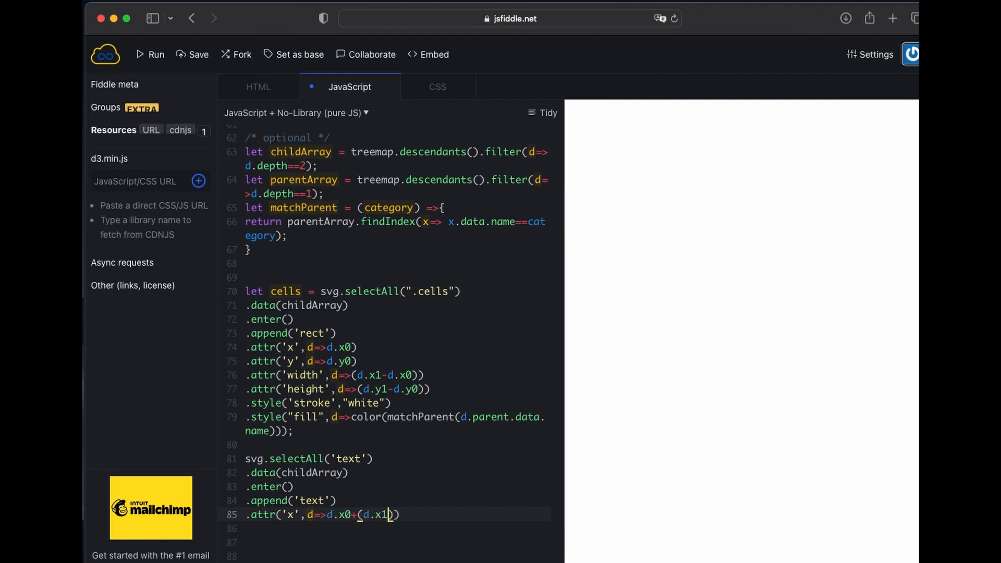
text(-d.)
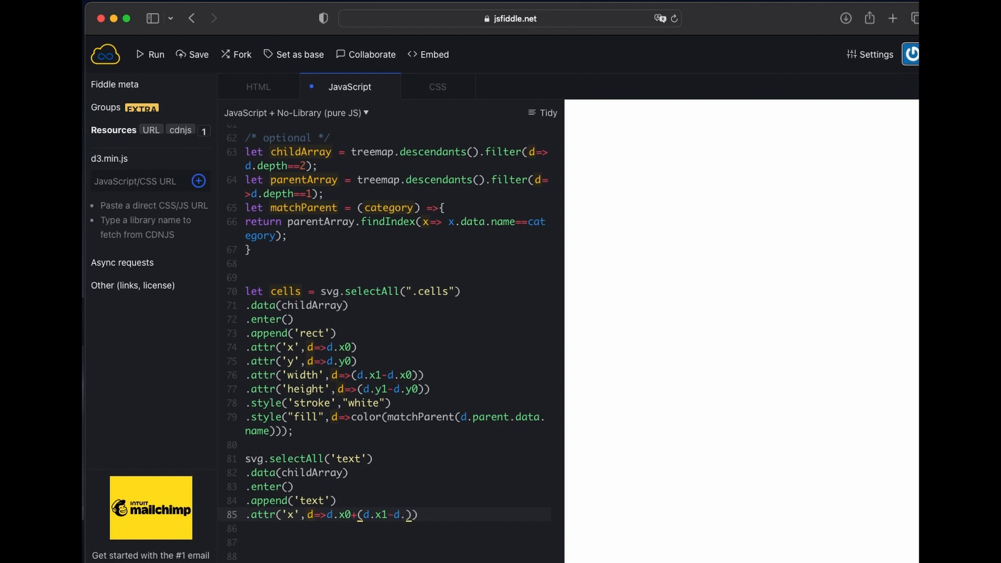
text()/2)
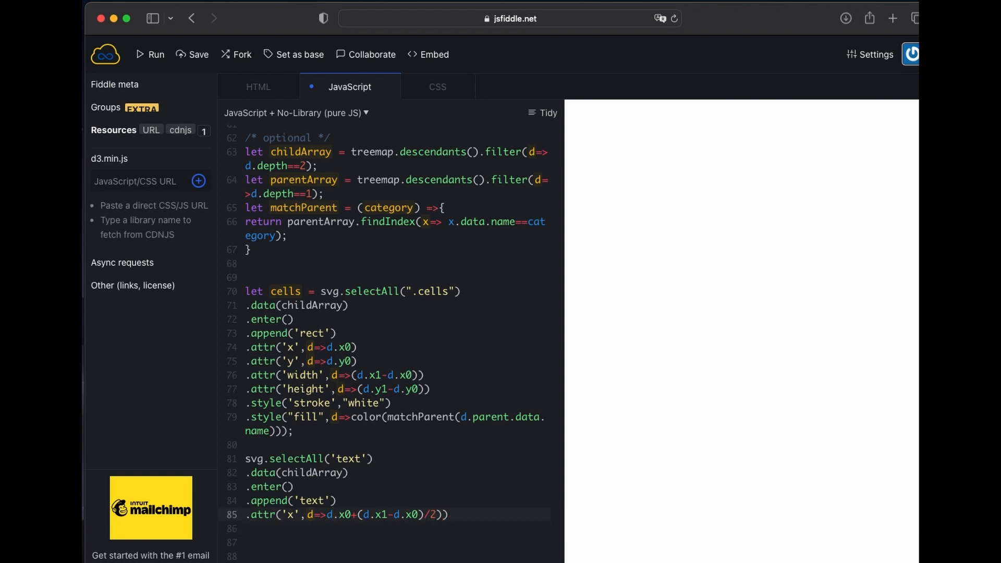
click(327, 514)
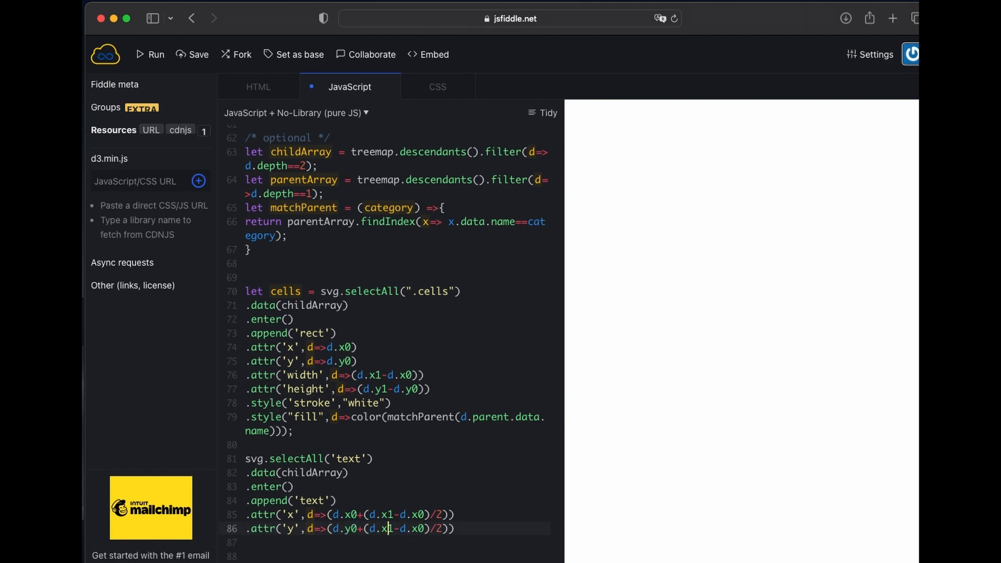
click(149, 54)
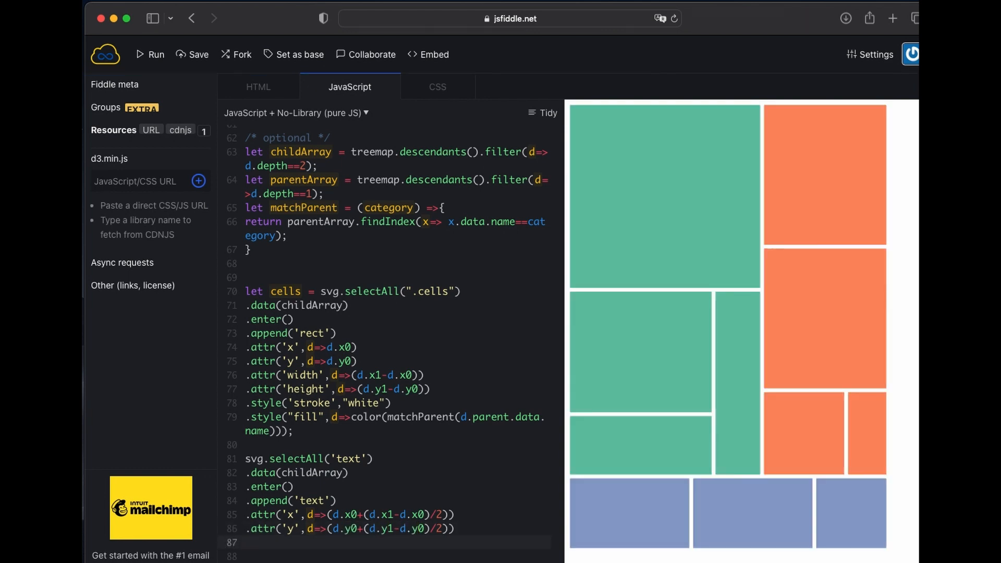
mouse_move(572, 111)
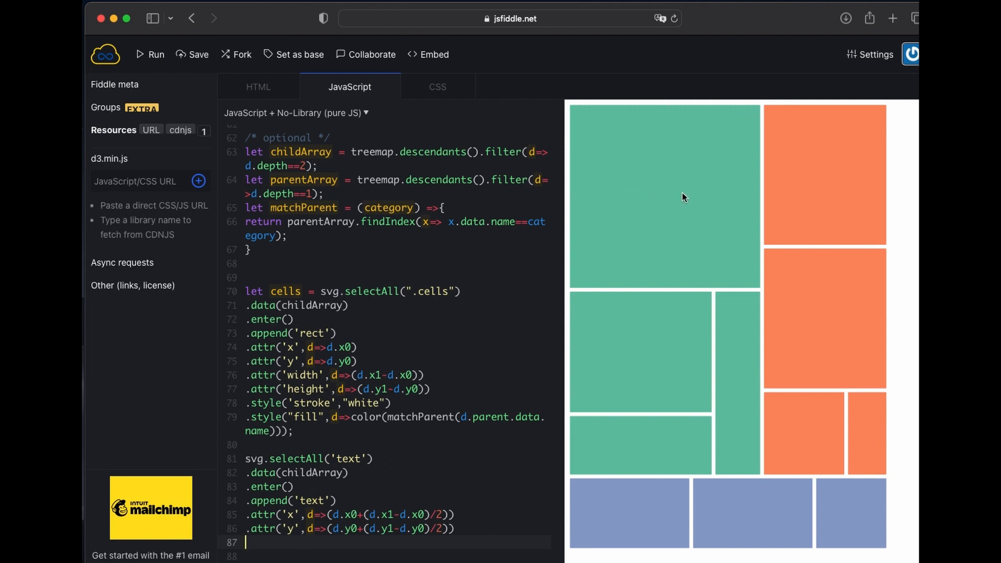
Step: Add text-anchor middle, fill black and .text(d=>d.data.name) so brand names label each cell
text(.te)
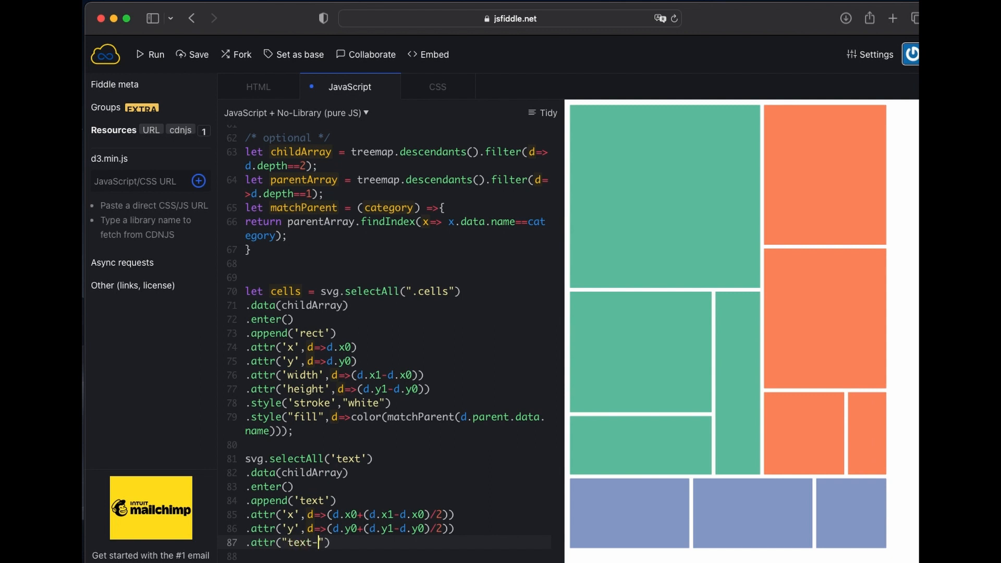
text(anchor","middle)
click(388, 555)
text(.attr(")
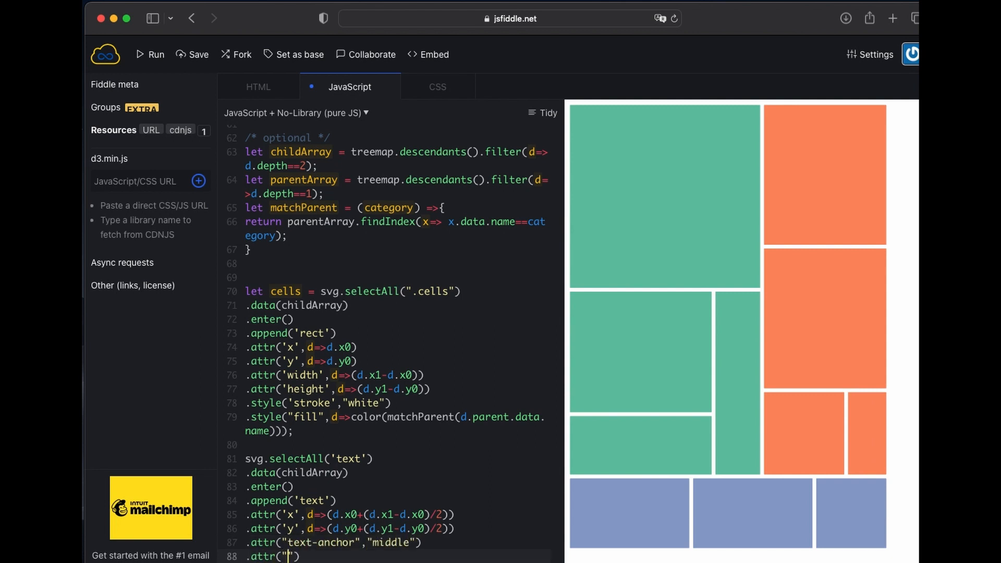
text(fill","black)
text(.)
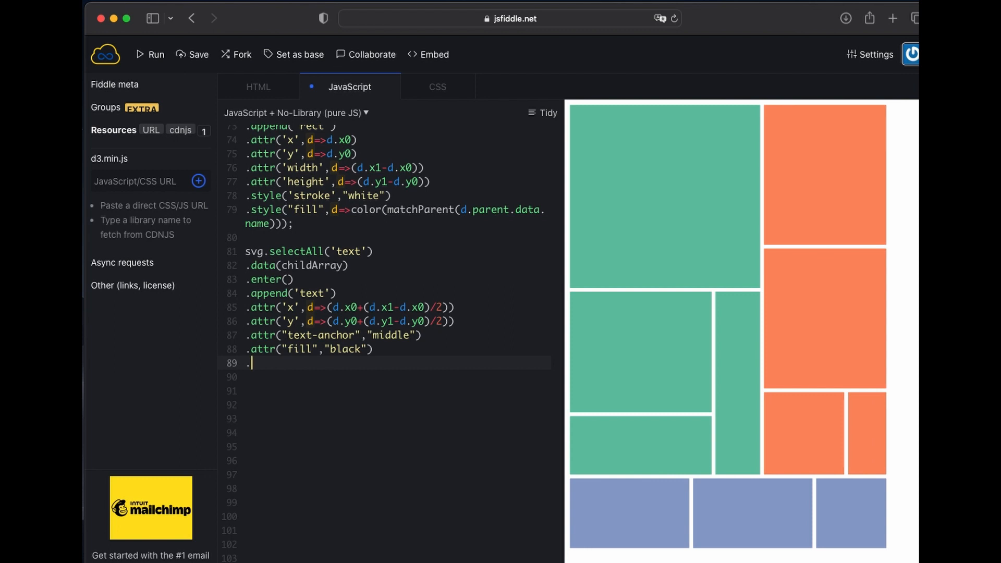
text(text(d))
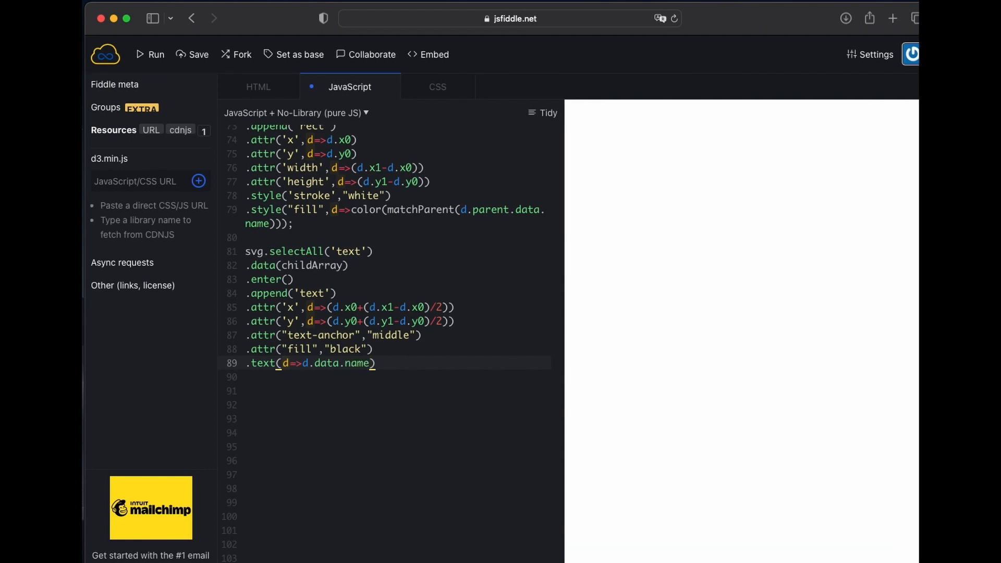
click(149, 54)
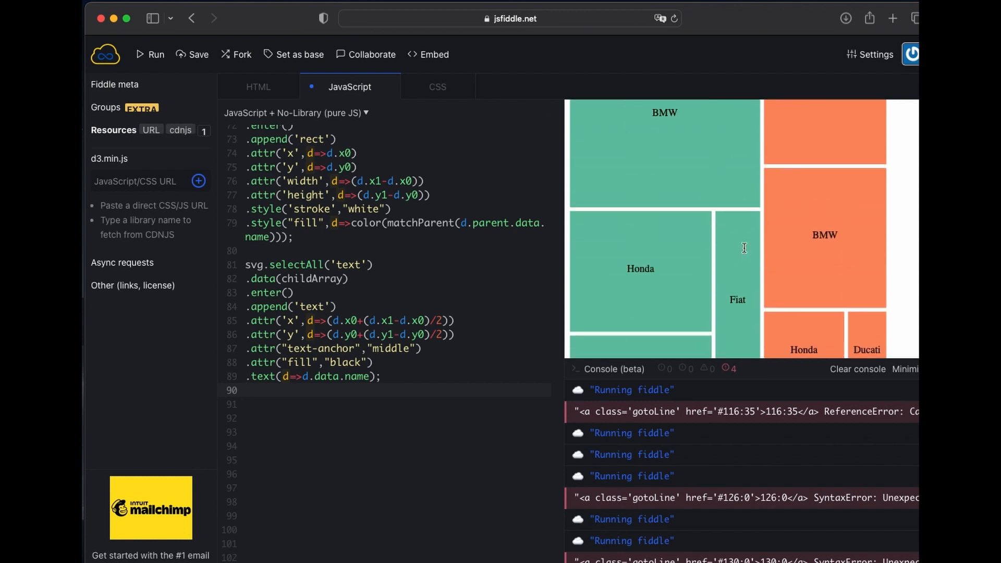
click(149, 55)
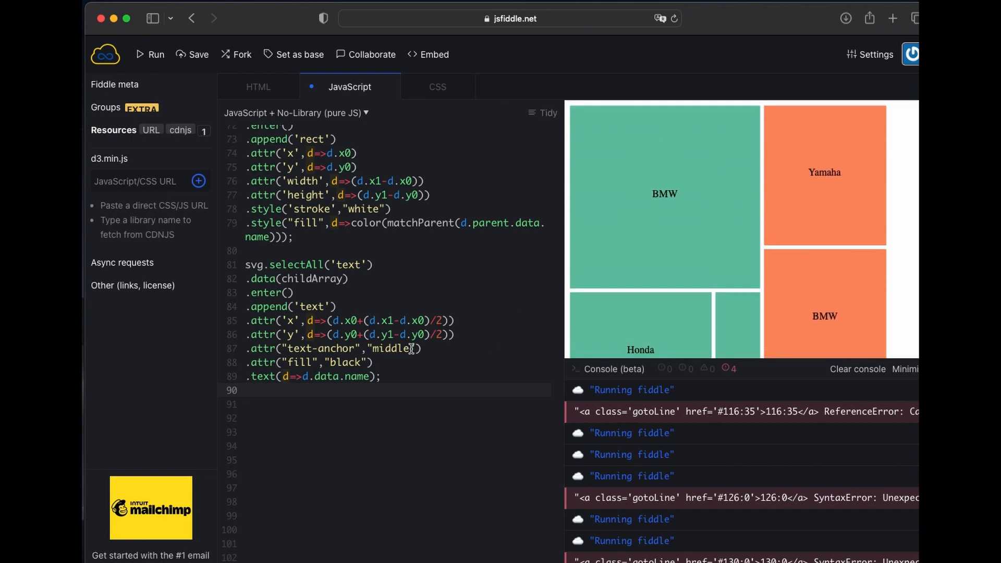
Step: Change the label to d.data.name + " - " + d.value and rerun
text(+ ""+ d.values)
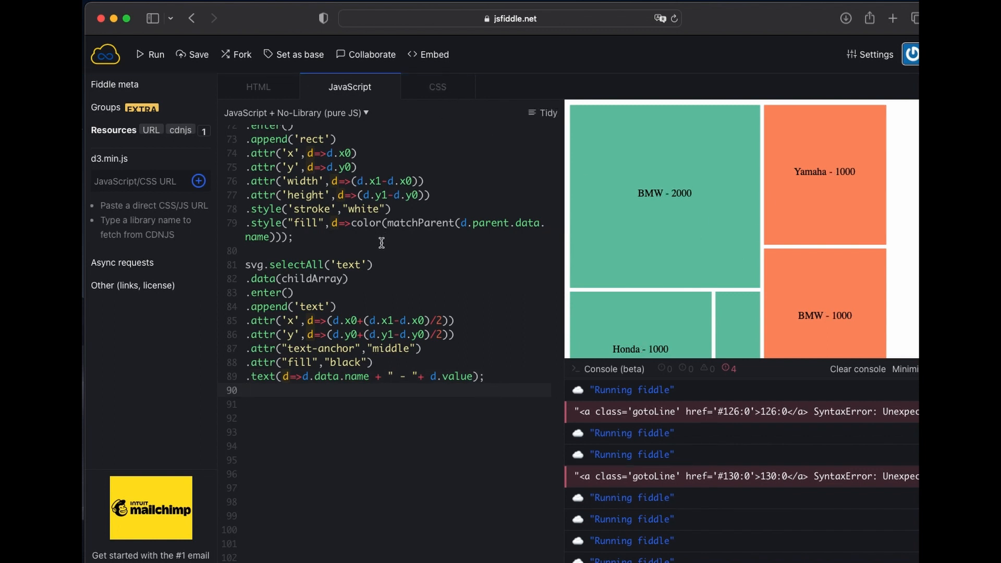
click(437, 87)
text(cl)
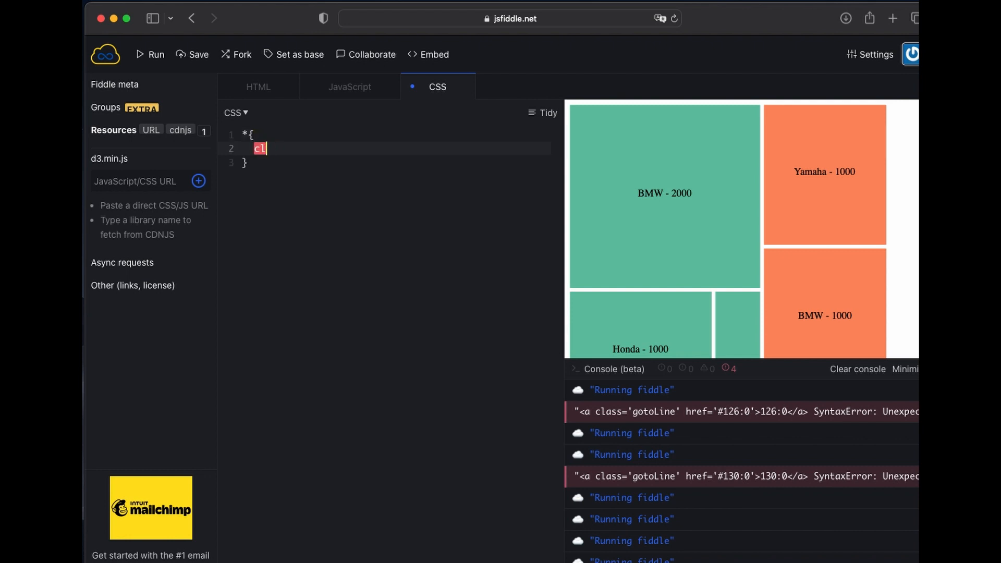
Step: Add font-family: Gill Sans; to the * CSS rule and hide the console
text(font-family: Gill Sa)
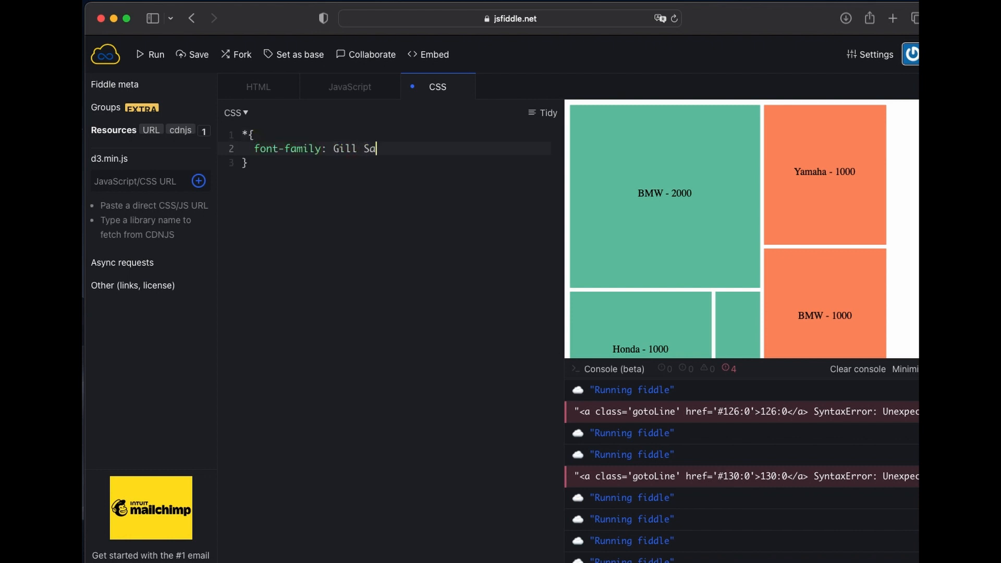
text(ns;)
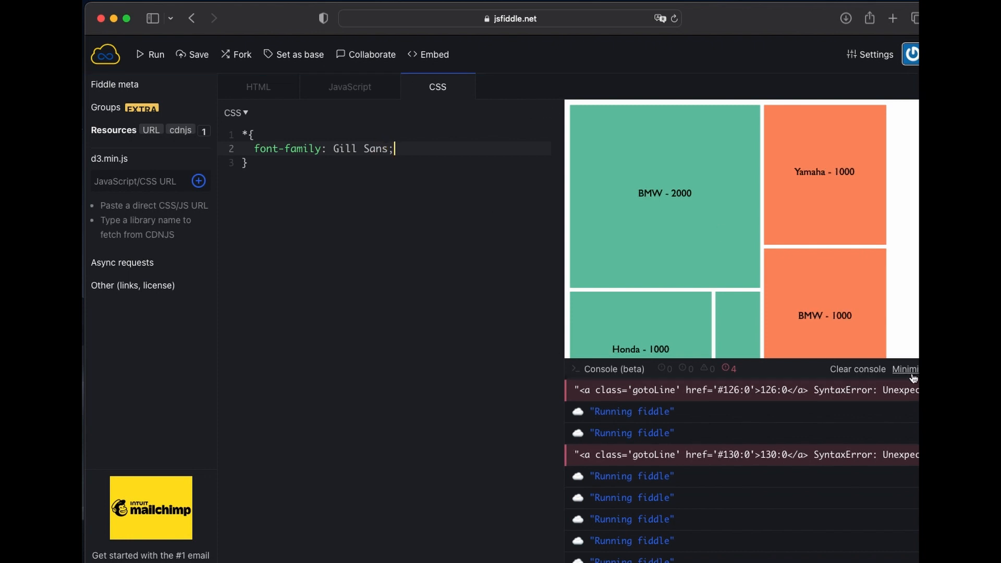
click(905, 369)
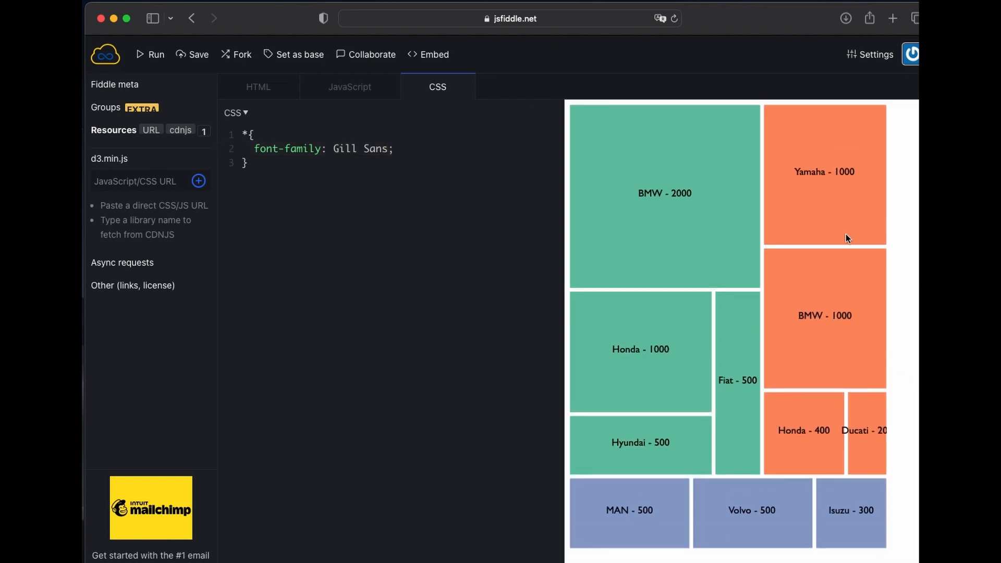
mouse_move(350, 86)
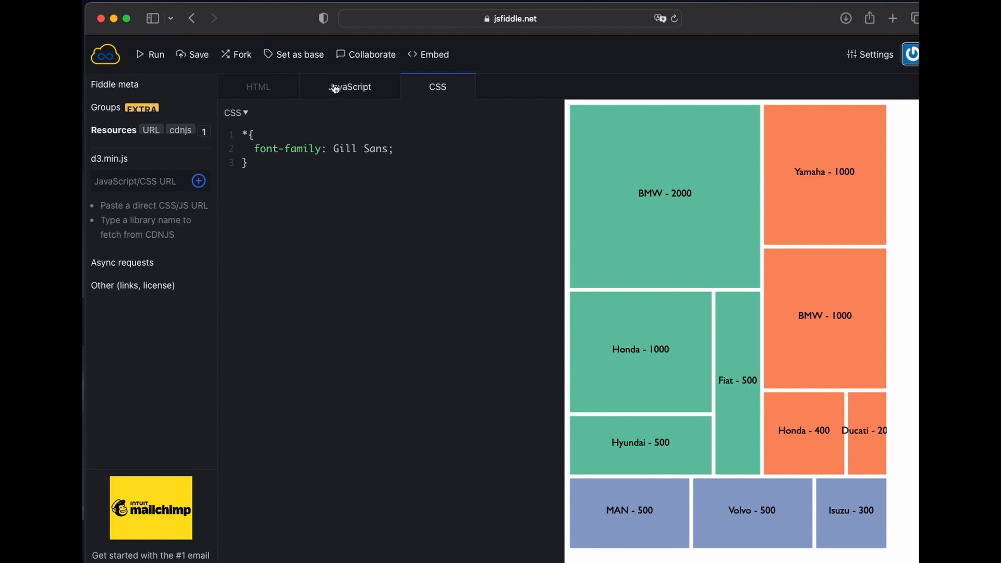
Step: Set the chart width to 600 in the JavaScript and scroll to the text-label code
click(350, 86)
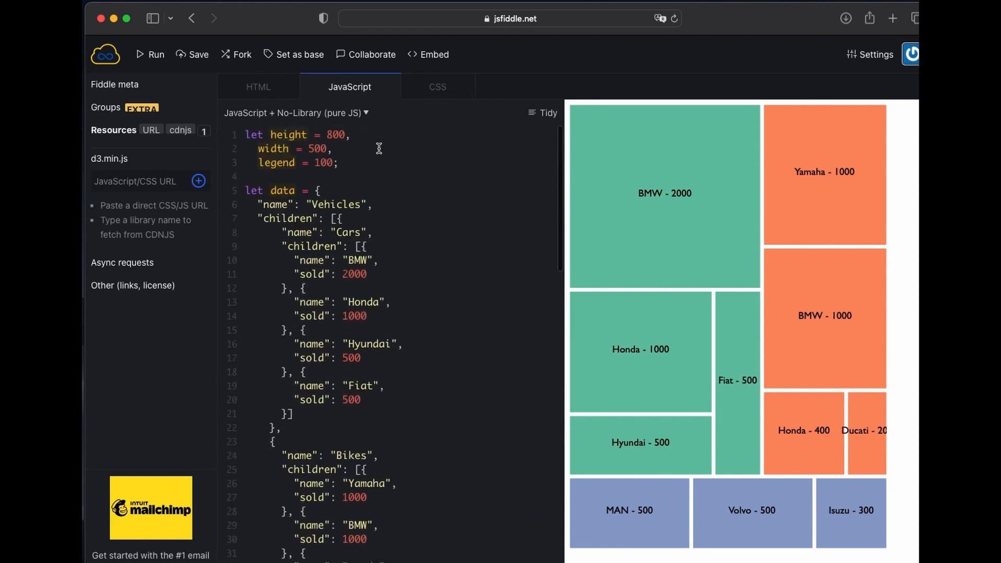
text(600)
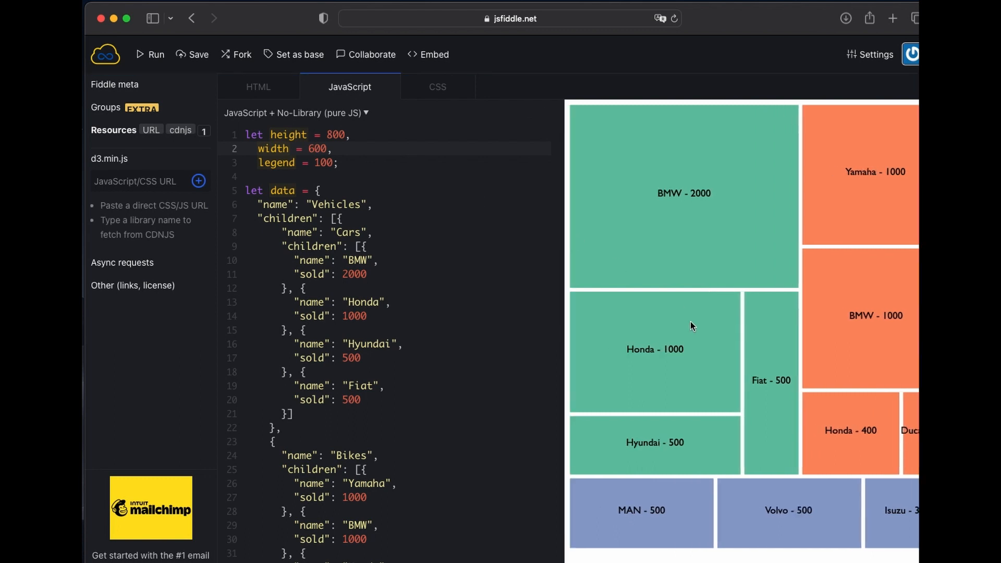
mouse_move(722, 20)
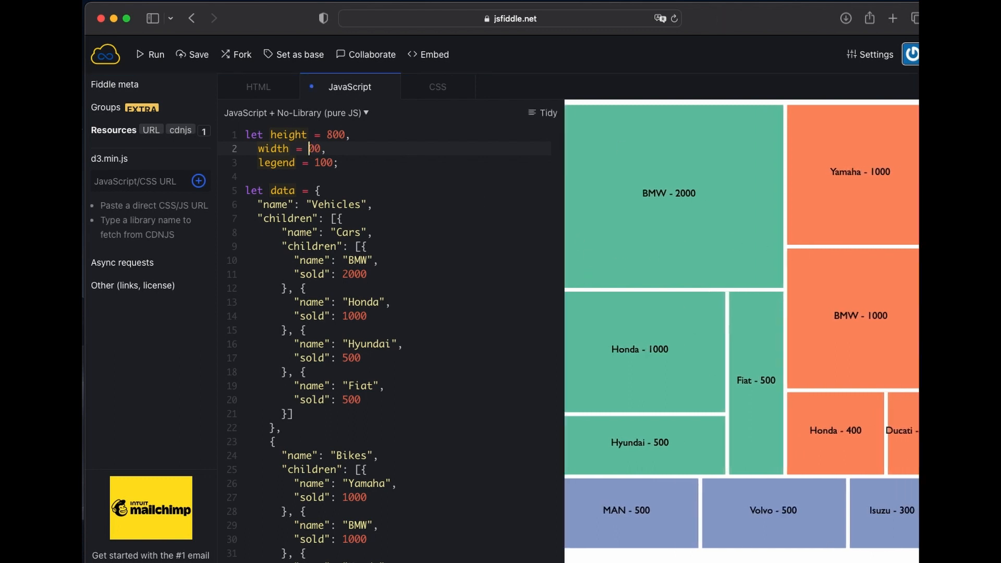
scroll(down, 3)
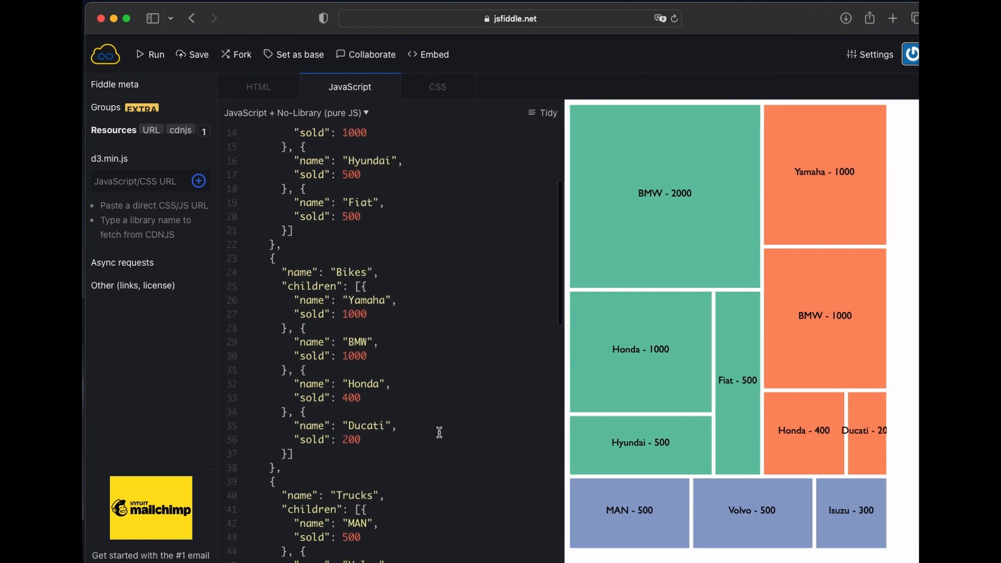
scroll(up, 3)
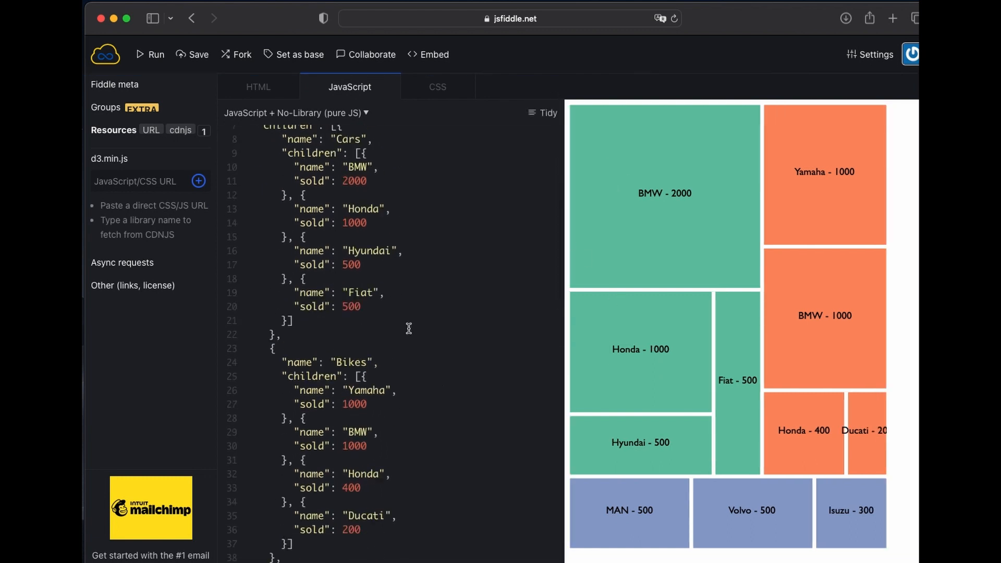
scroll(down, 3)
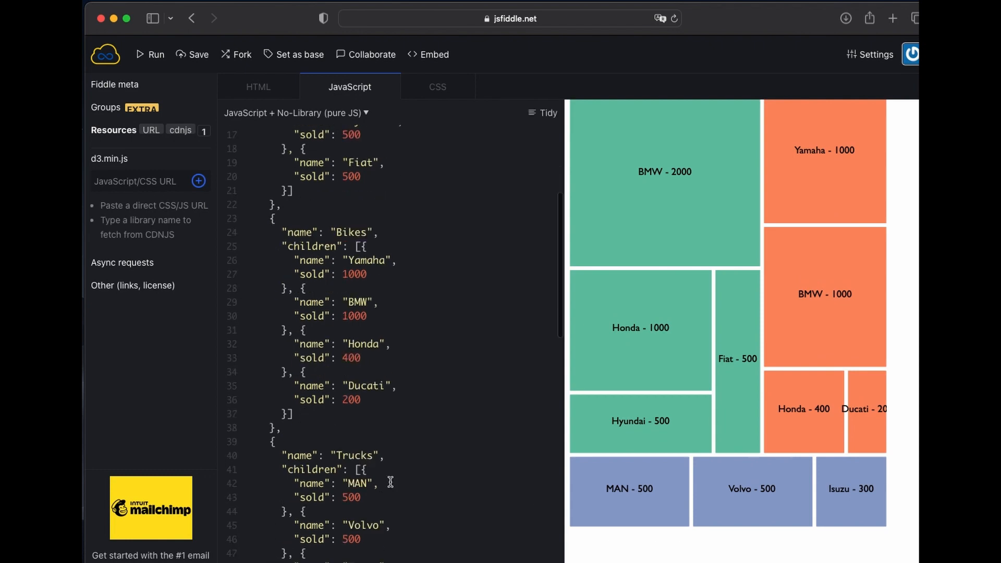
scroll(down, 3)
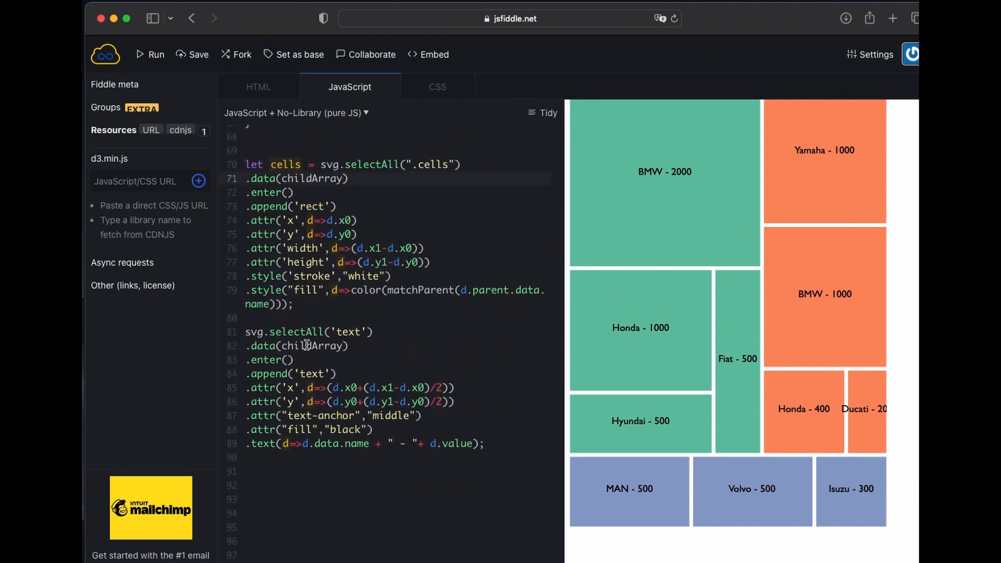
scroll(down, 3)
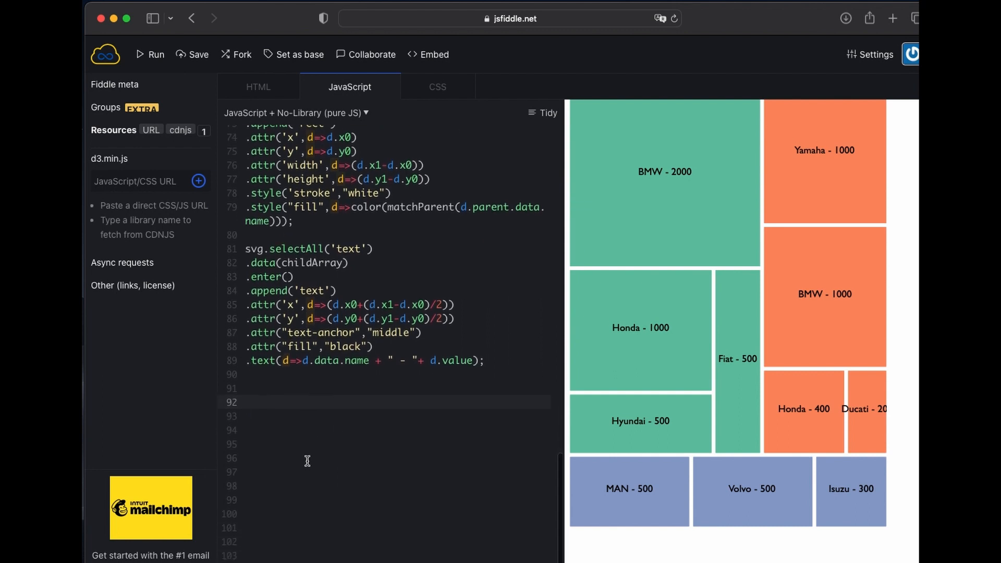
scroll(up, 3)
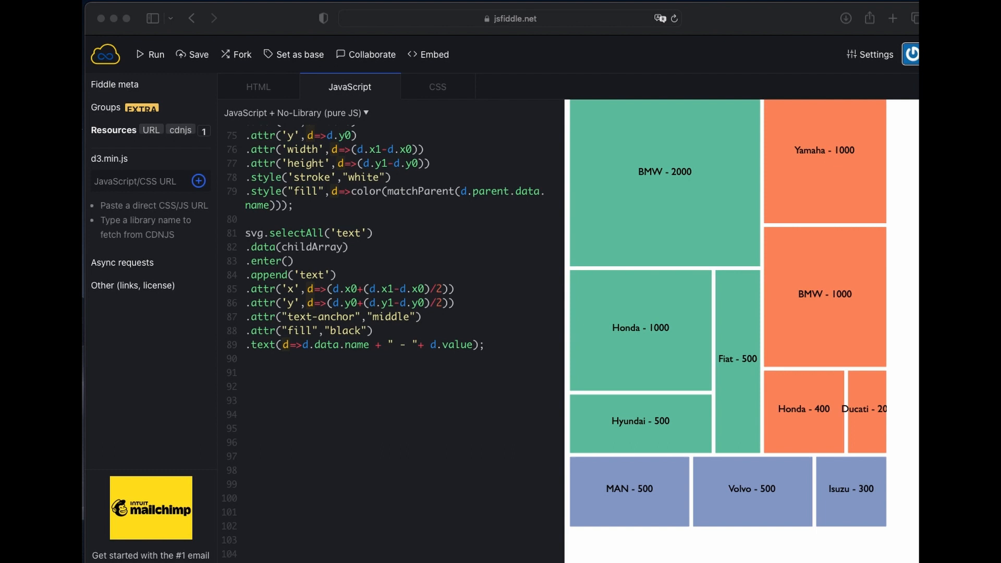
Step: Add a gBottom svg group with legend rects and text and let xLegend = -120
text(let gBottom = svg.append('g'))
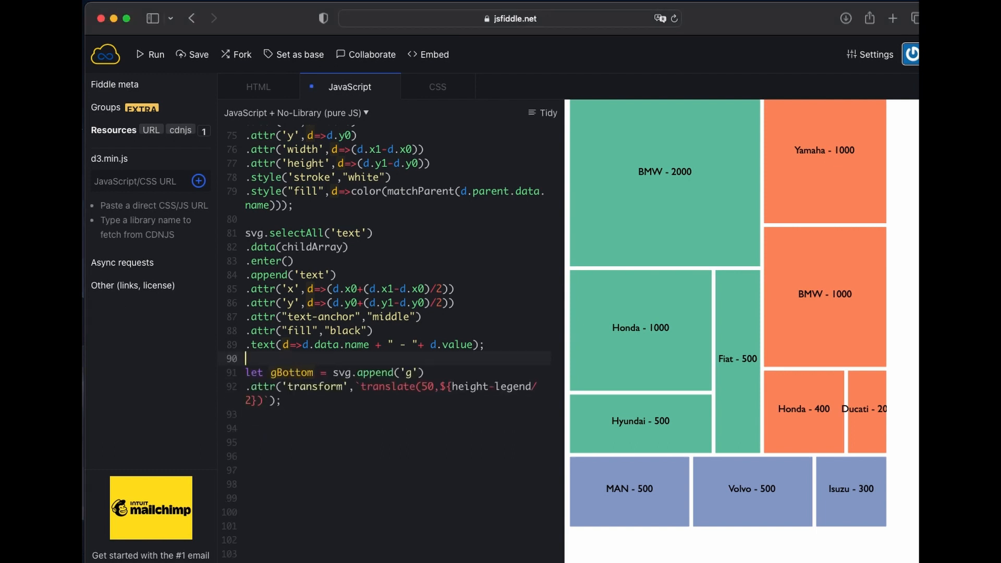
click(386, 428)
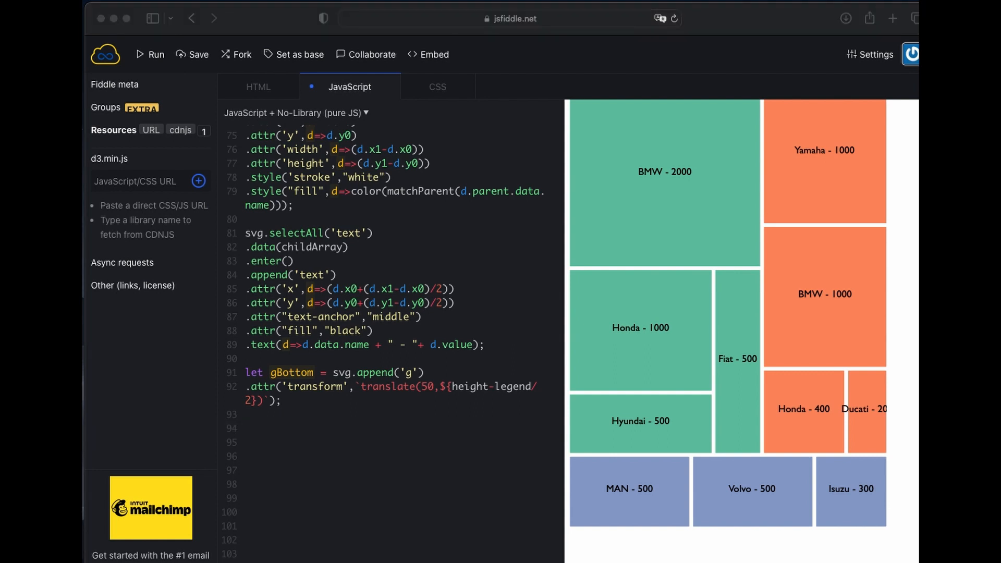
scroll(down, 3)
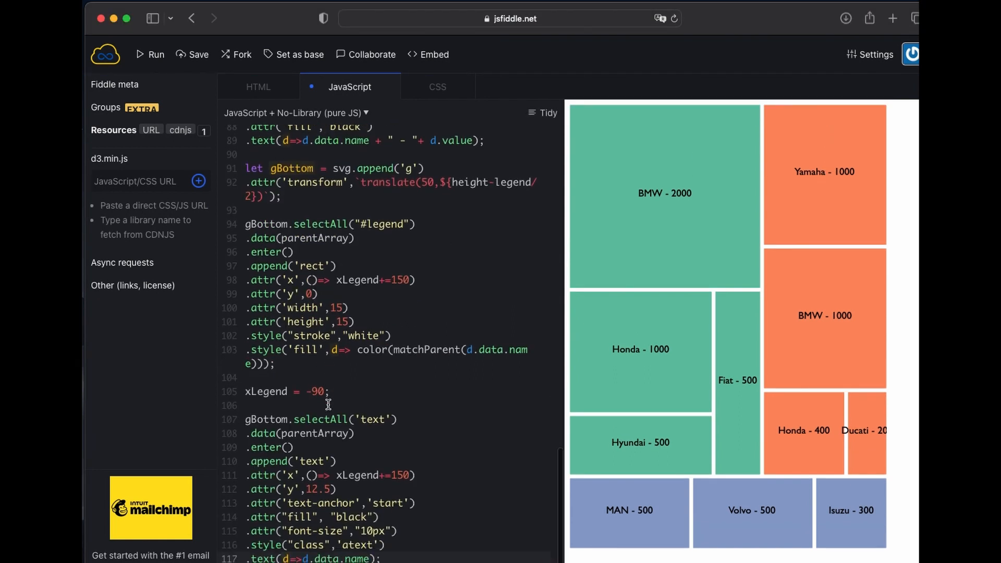
scroll(down, 3)
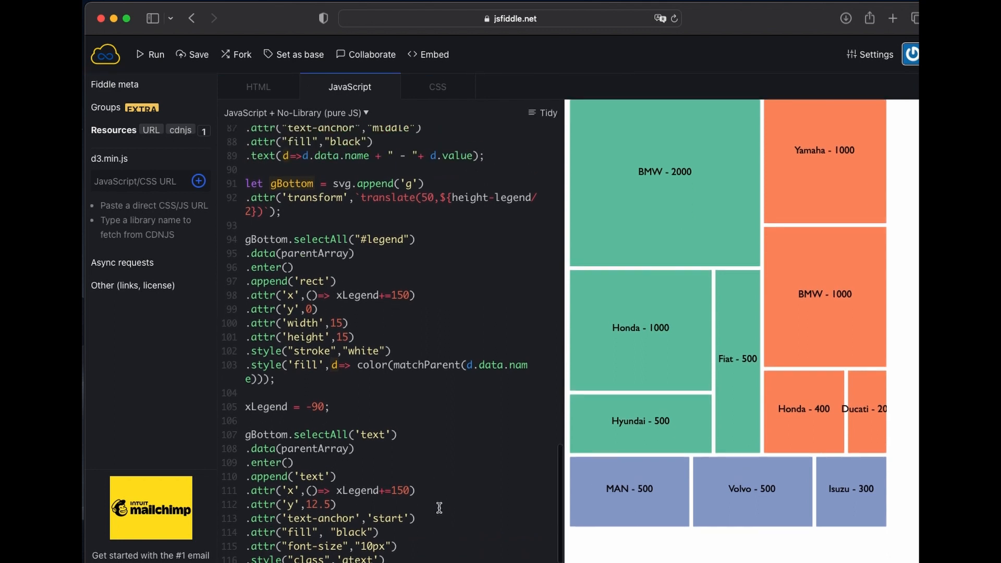
scroll(up, 3)
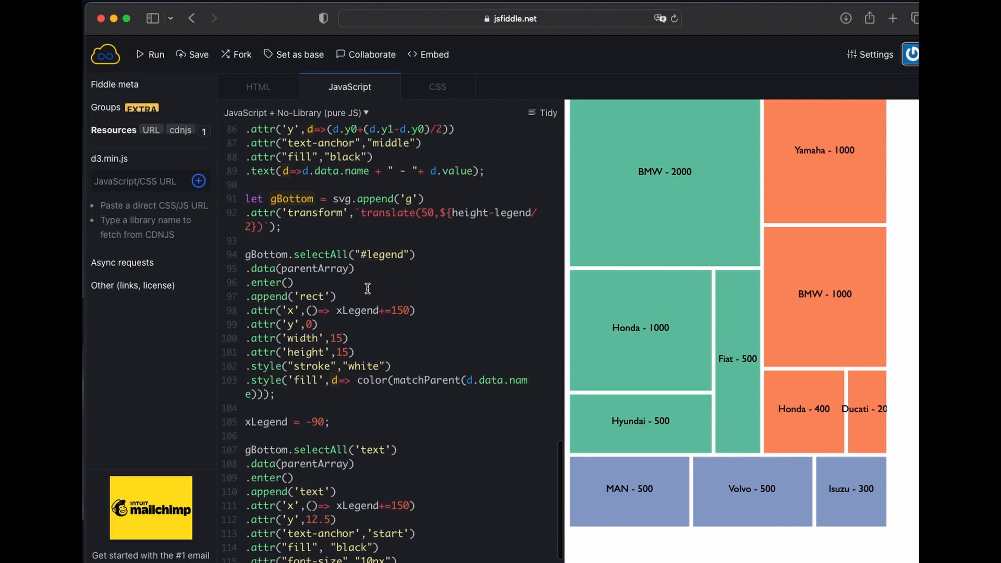
scroll(down, 3)
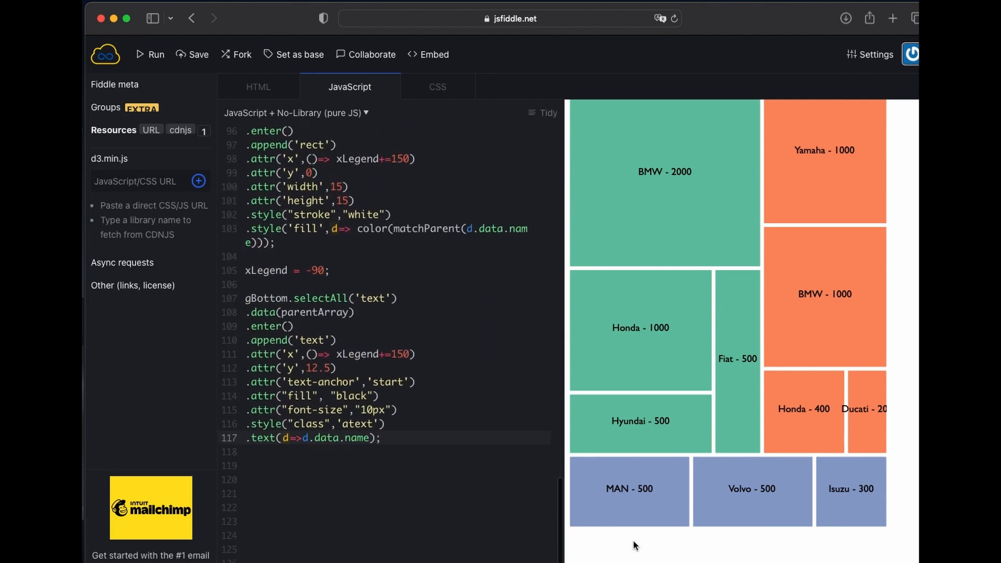
Step: Run the fiddle and check the console, showing the Cars, Bikes, Trucks legend
click(612, 369)
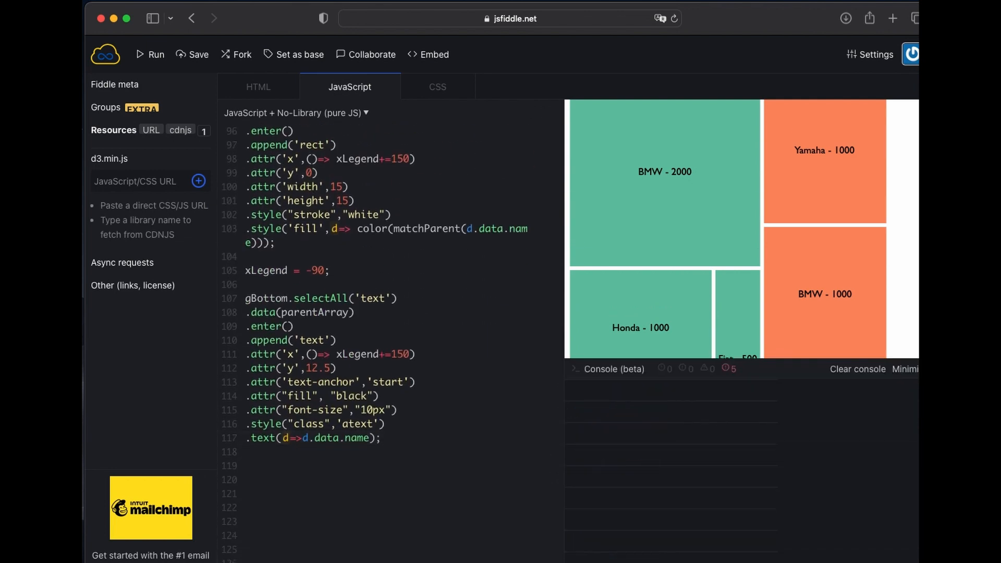
click(149, 54)
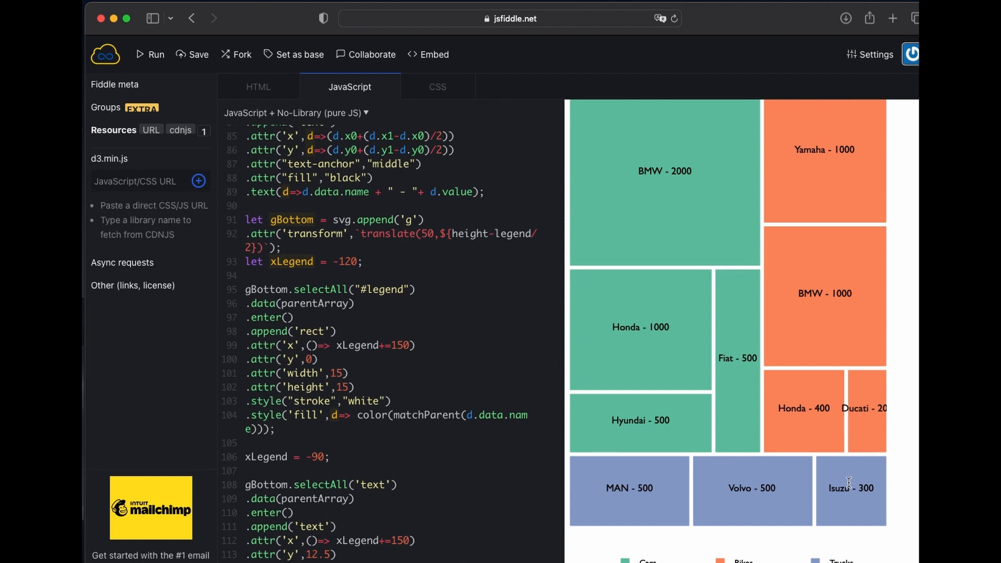
mouse_move(355, 219)
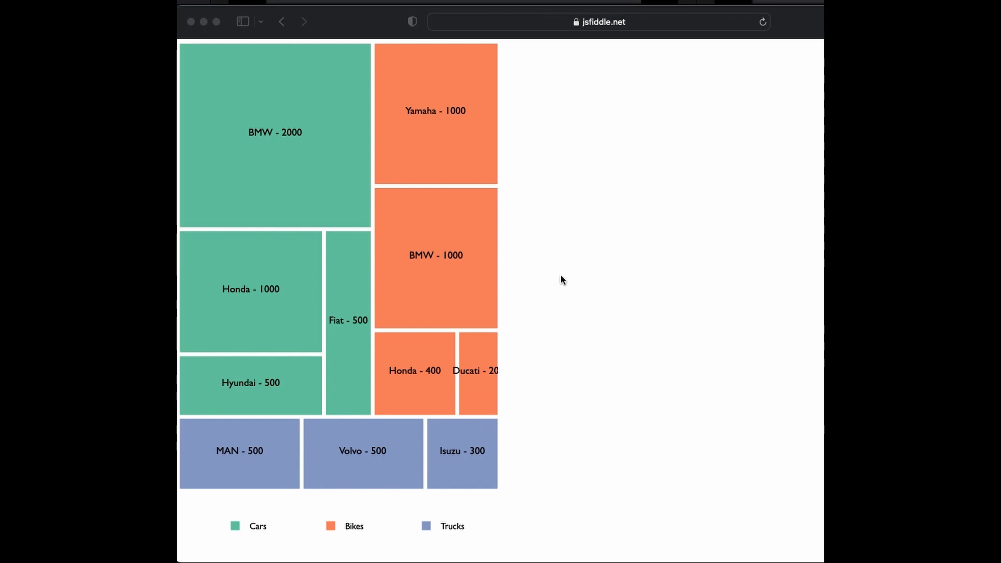
mouse_move(559, 297)
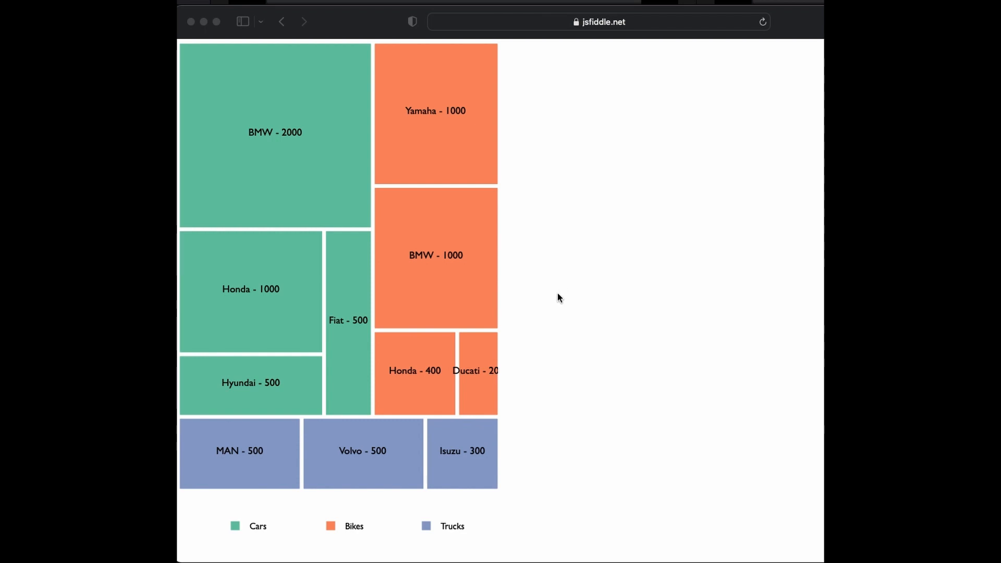